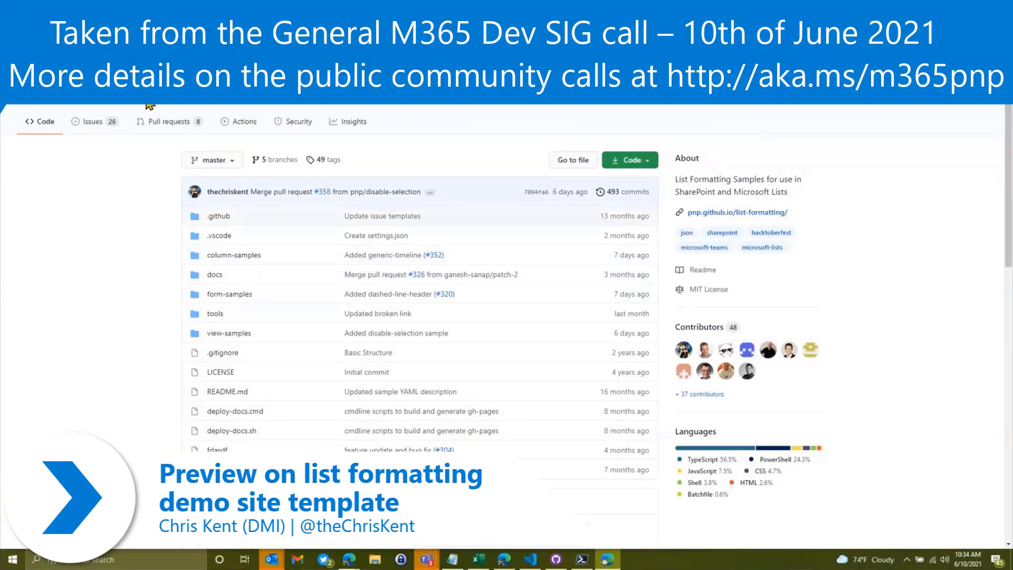
mouse_move(110, 246)
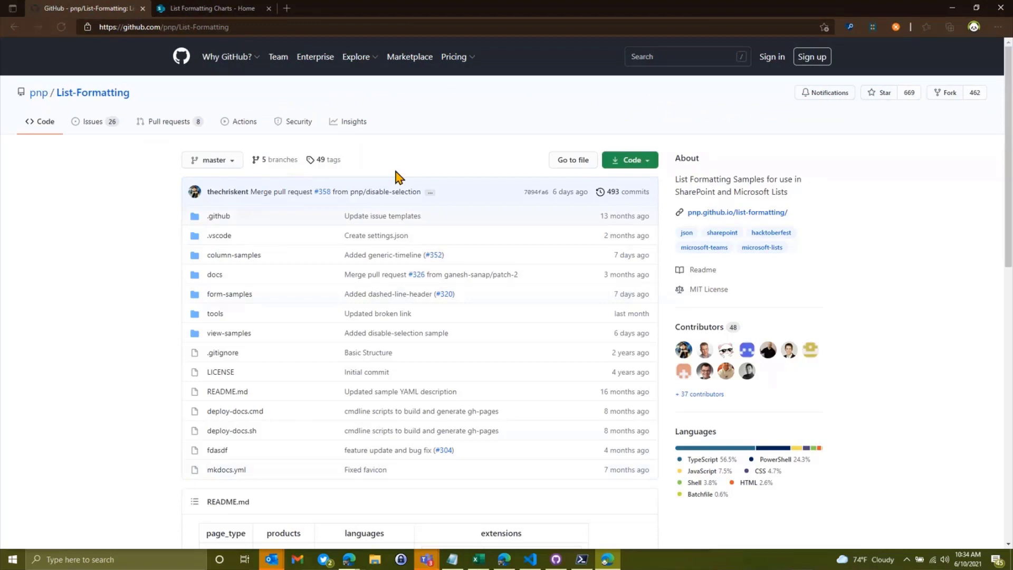
mouse_move(802, 200)
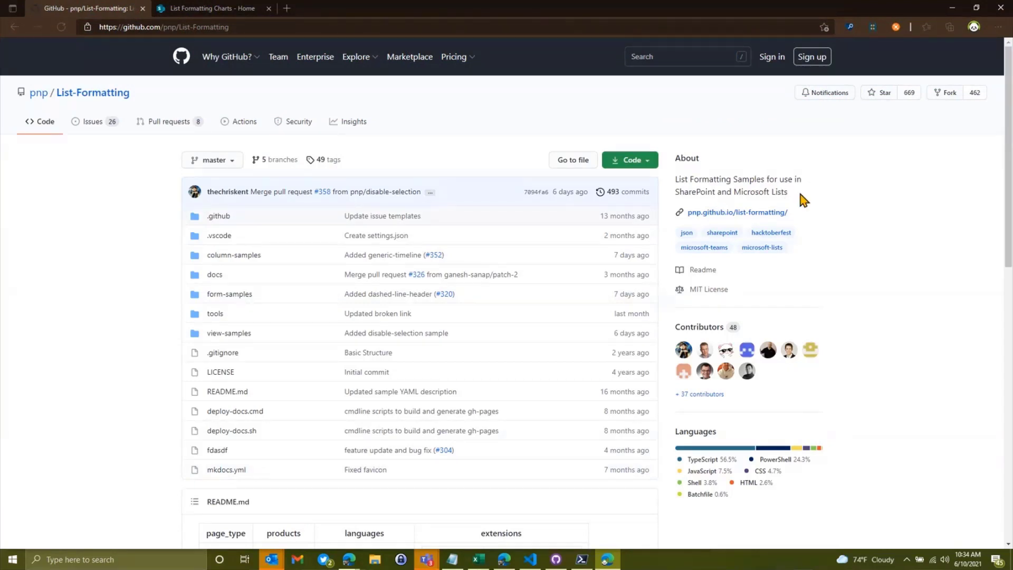
Go to the published SharePoint List Formatting Samples docs site from the repo's About panel
left_click(736, 212)
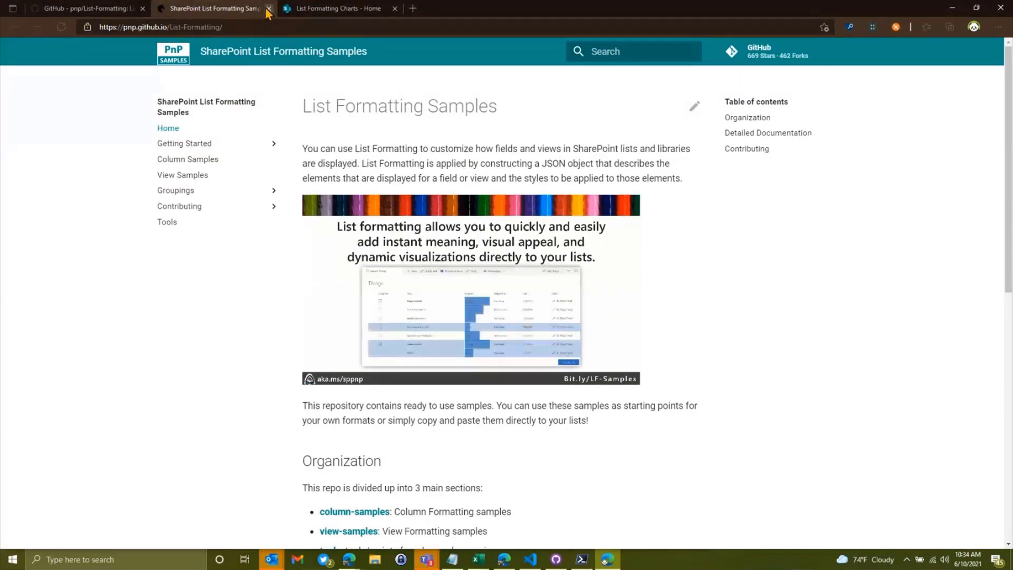
mouse_move(268, 13)
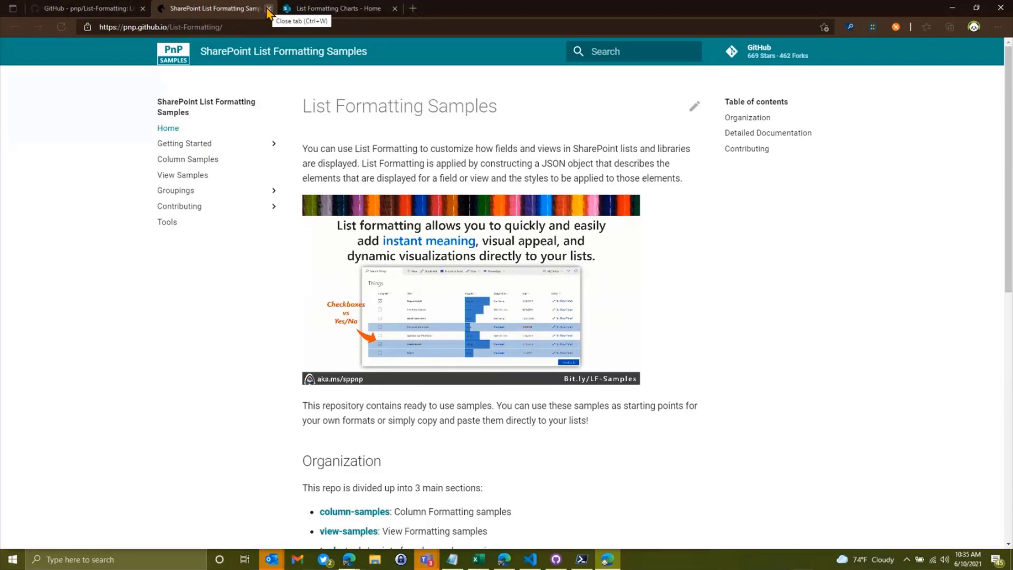
Close the docs site and view the bulletin-board-format sample's README down to its view requirements
left_click(268, 9)
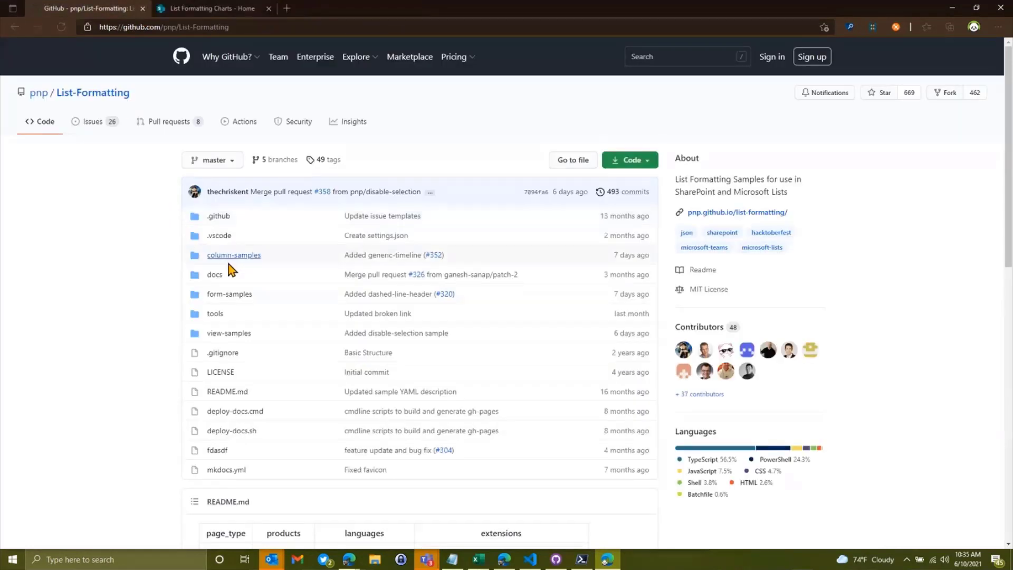
left_click(228, 332)
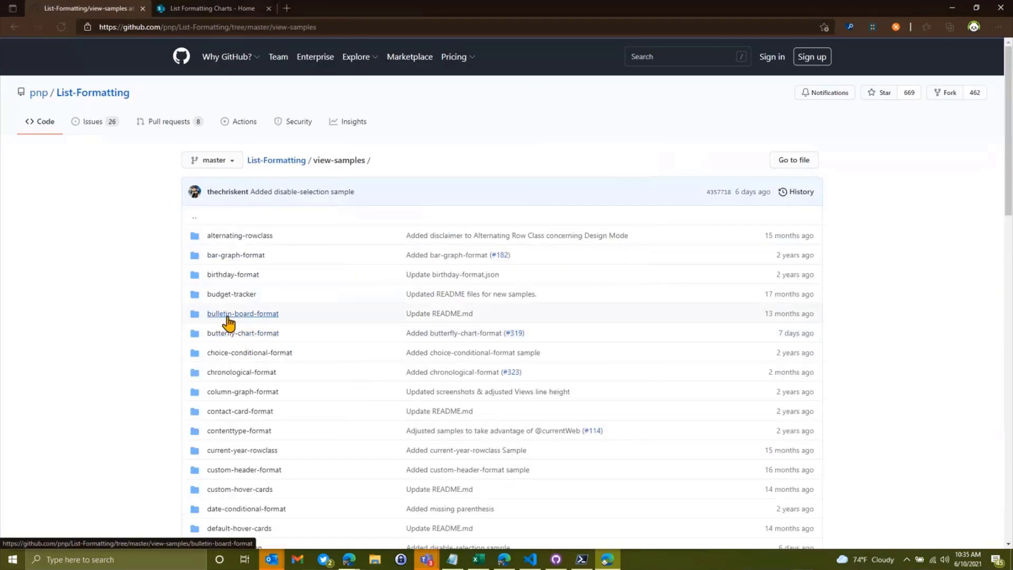
left_click(242, 313)
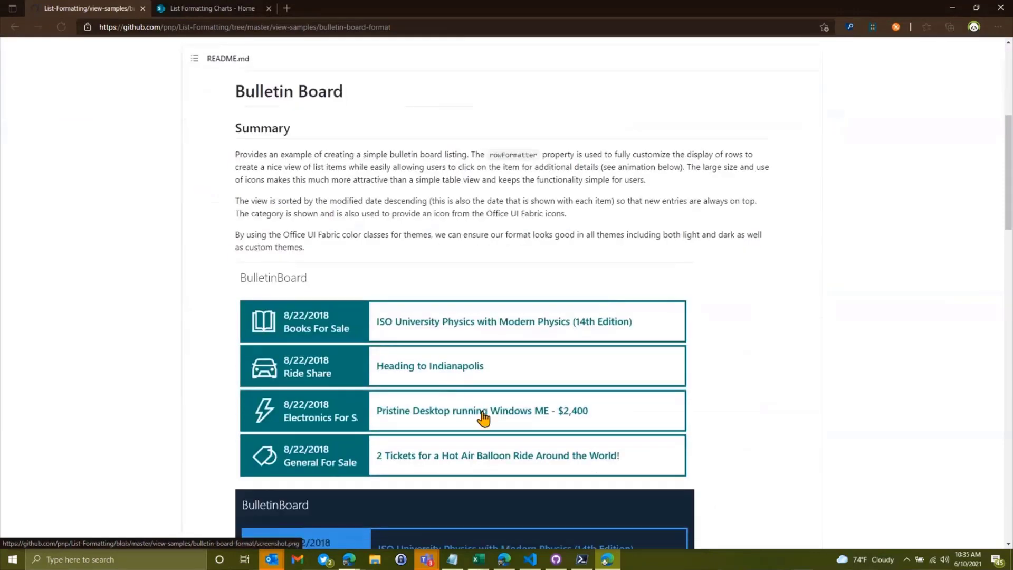
scroll("down", 3)
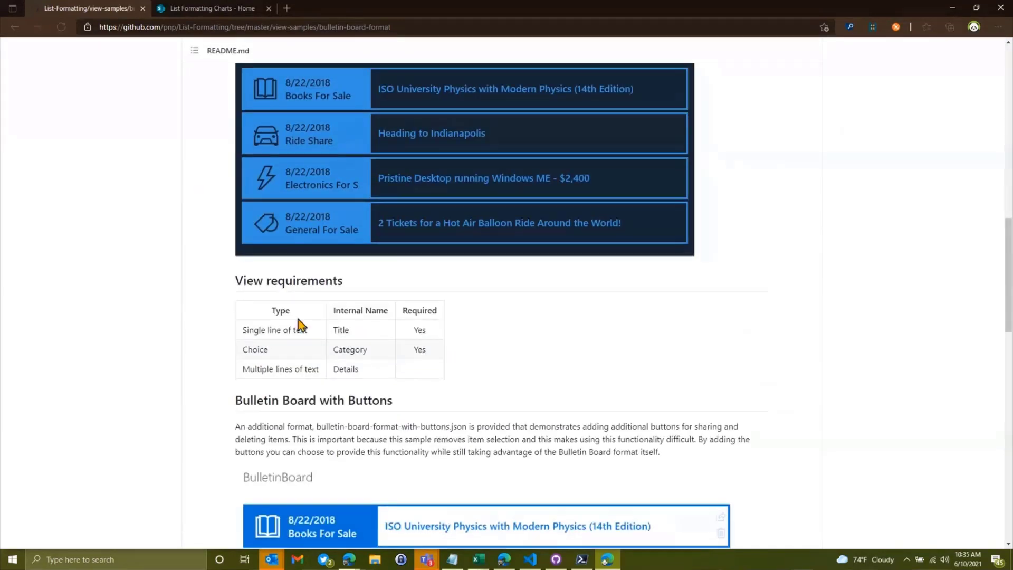
mouse_move(240, 342)
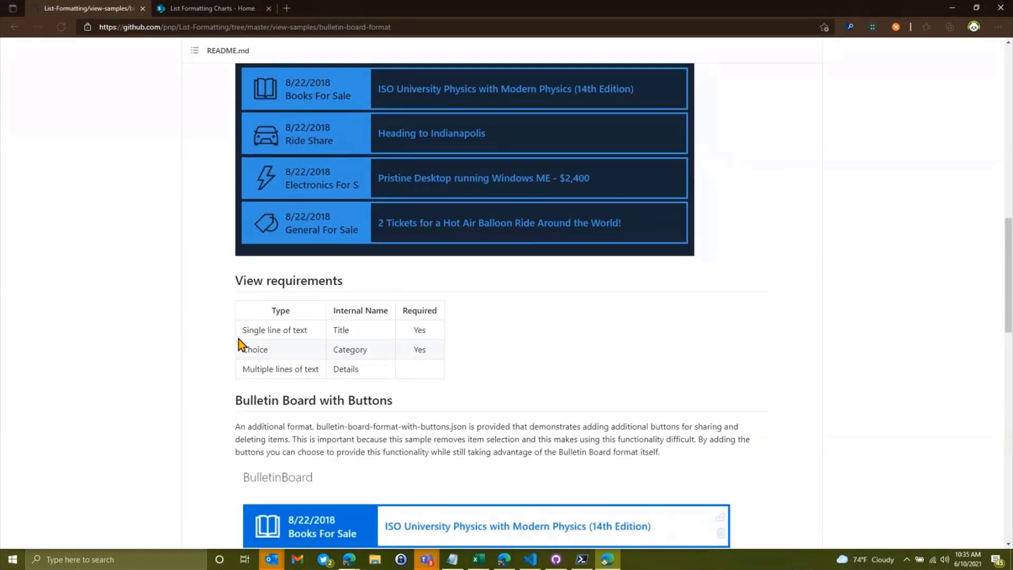
mouse_move(434, 306)
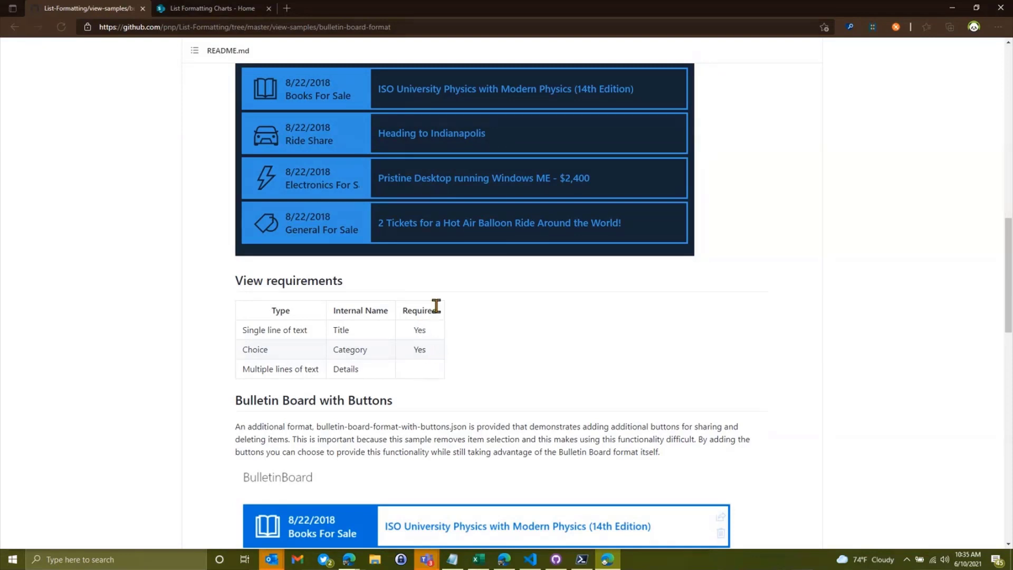
mouse_move(516, 335)
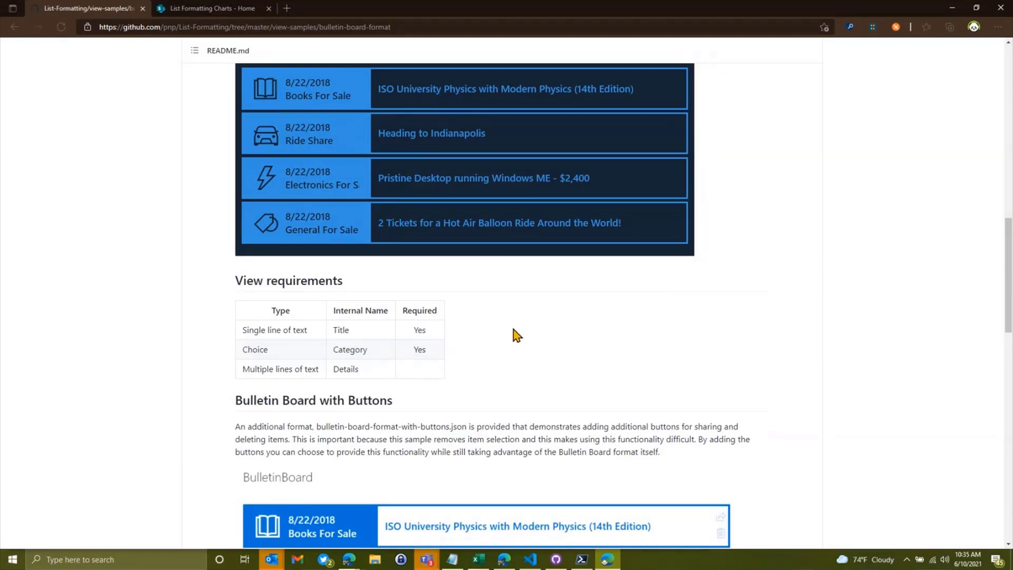
mouse_move(218, 369)
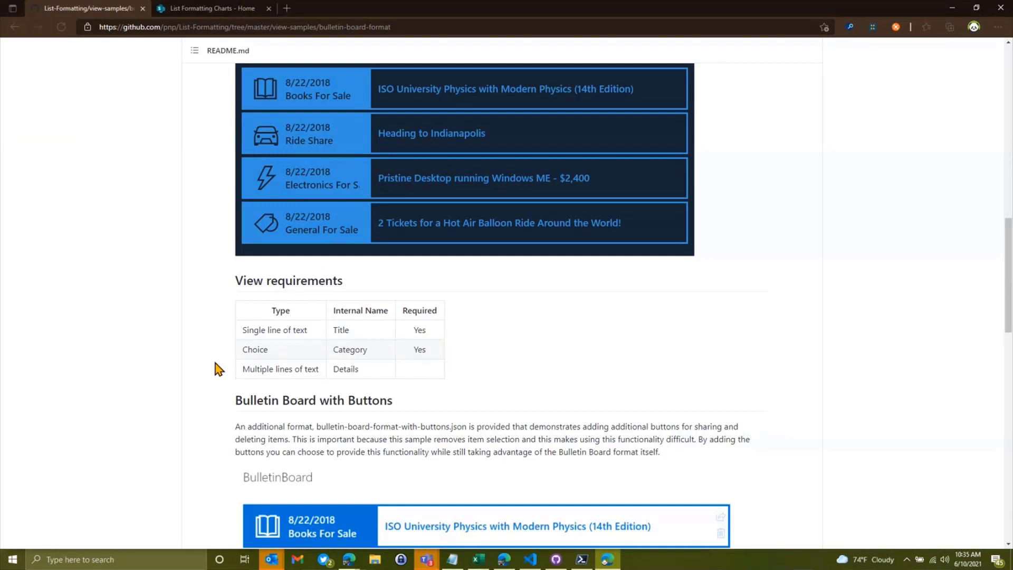
mouse_move(235, 316)
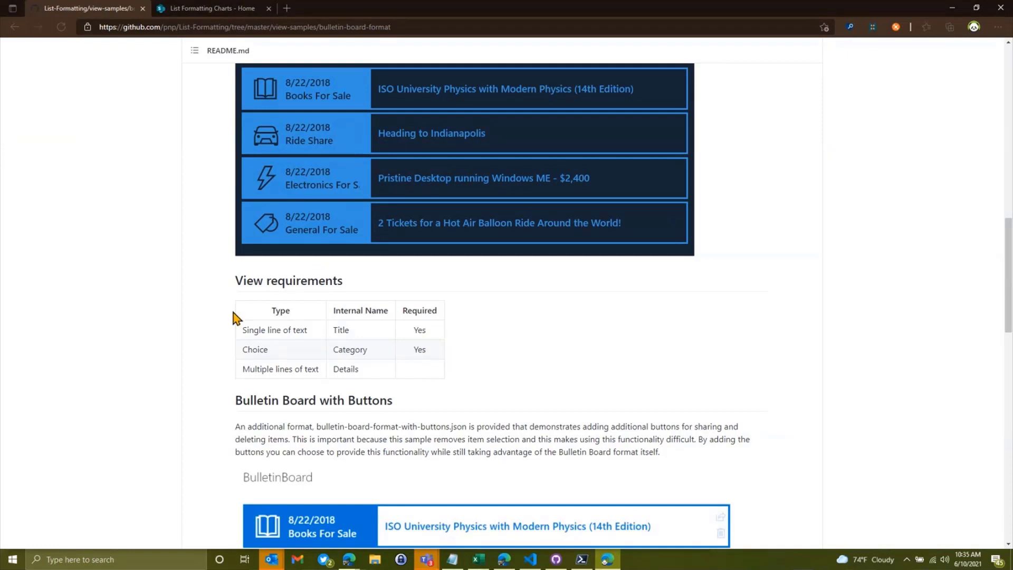
mouse_move(150, 271)
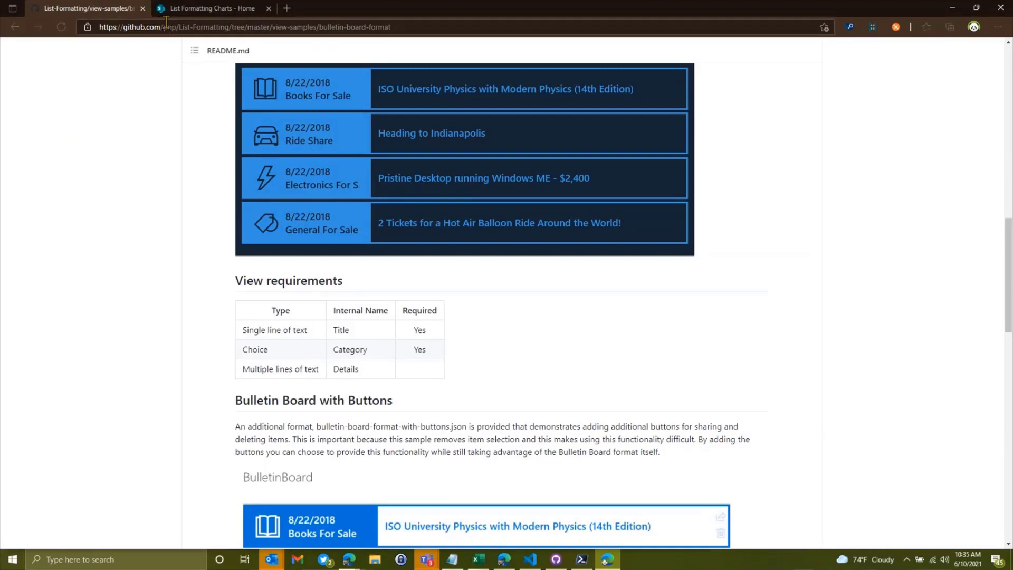
Switch to the List Formatting Charts - Home SharePoint site
left_click(209, 7)
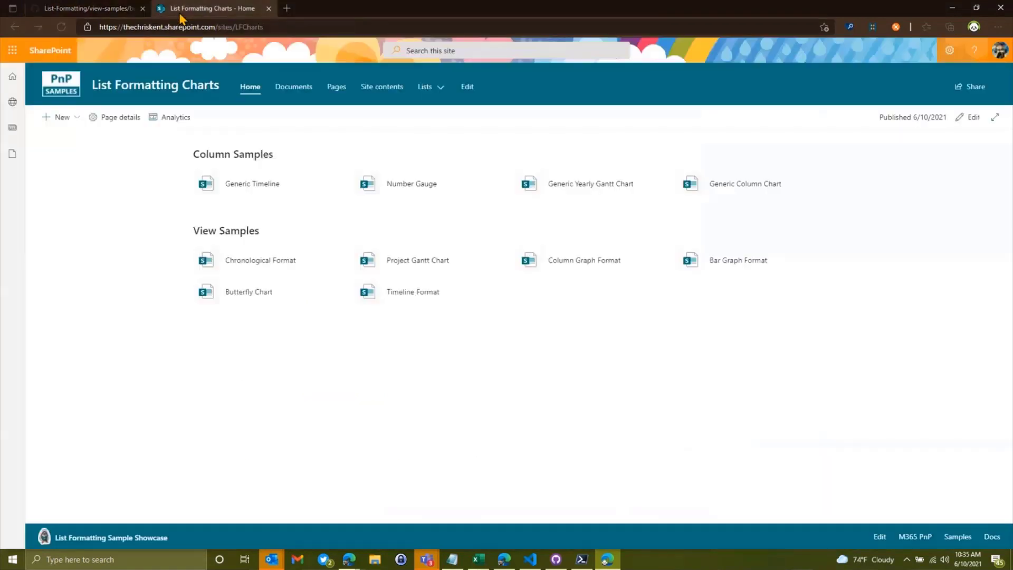
mouse_move(140, 467)
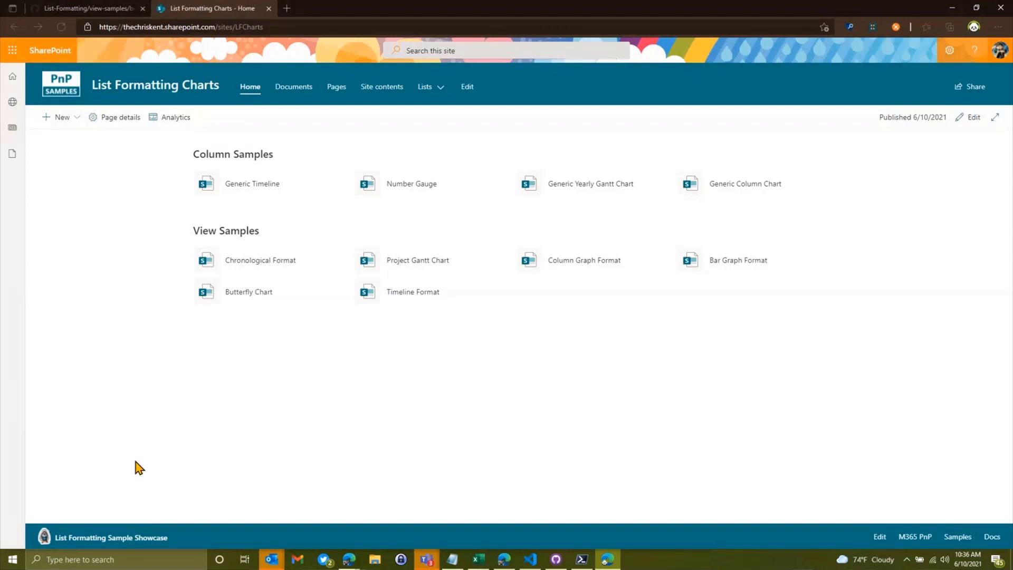
mouse_move(448, 166)
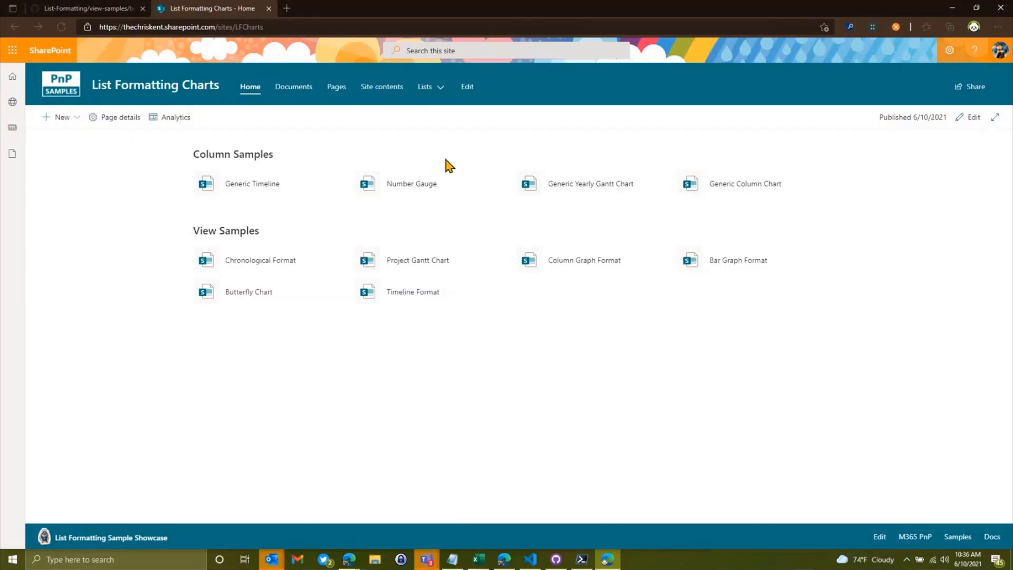
Browse the Generic Timeline sample page and view its source on GitHub
left_click(252, 184)
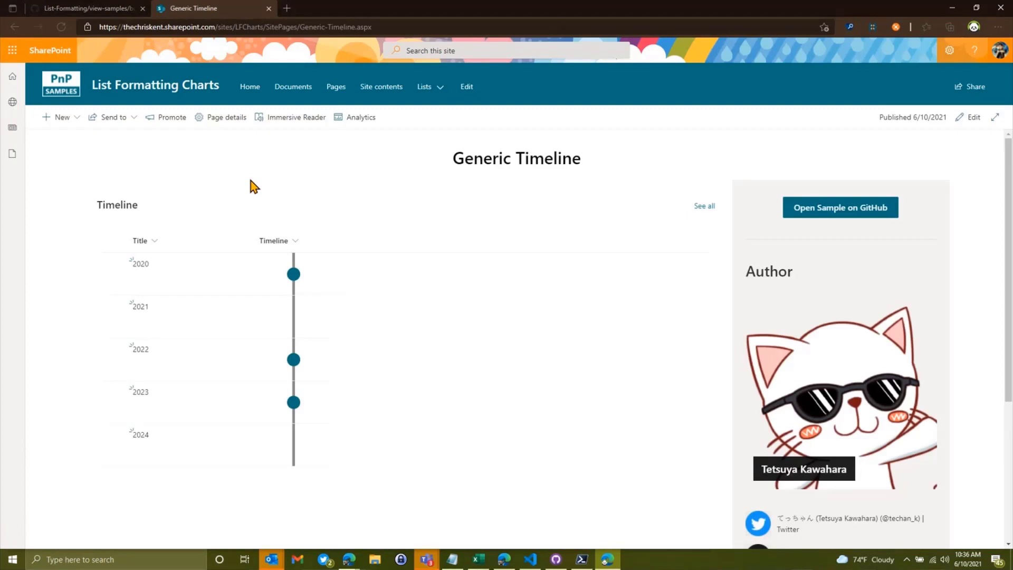
mouse_move(437, 187)
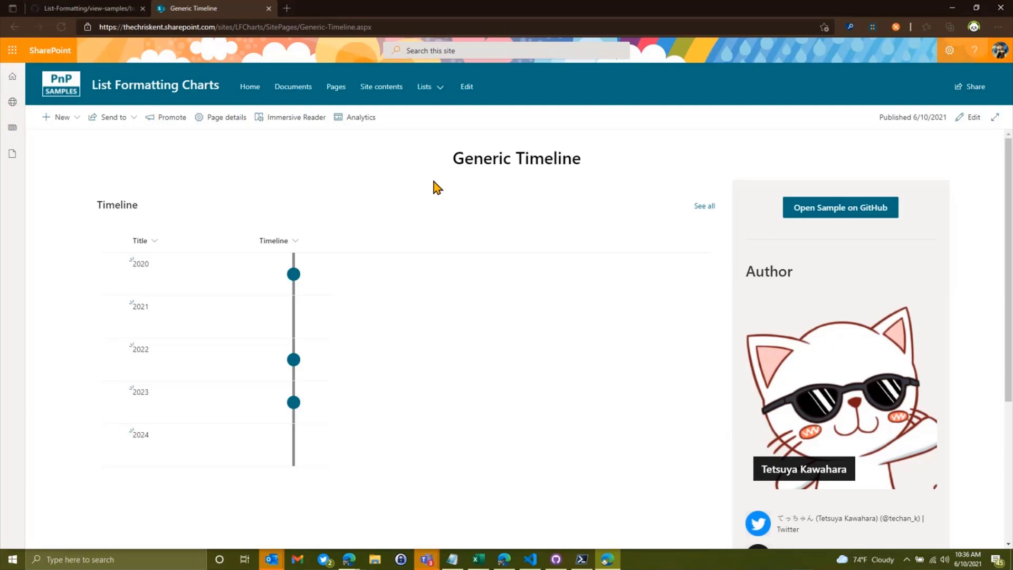
mouse_move(281, 283)
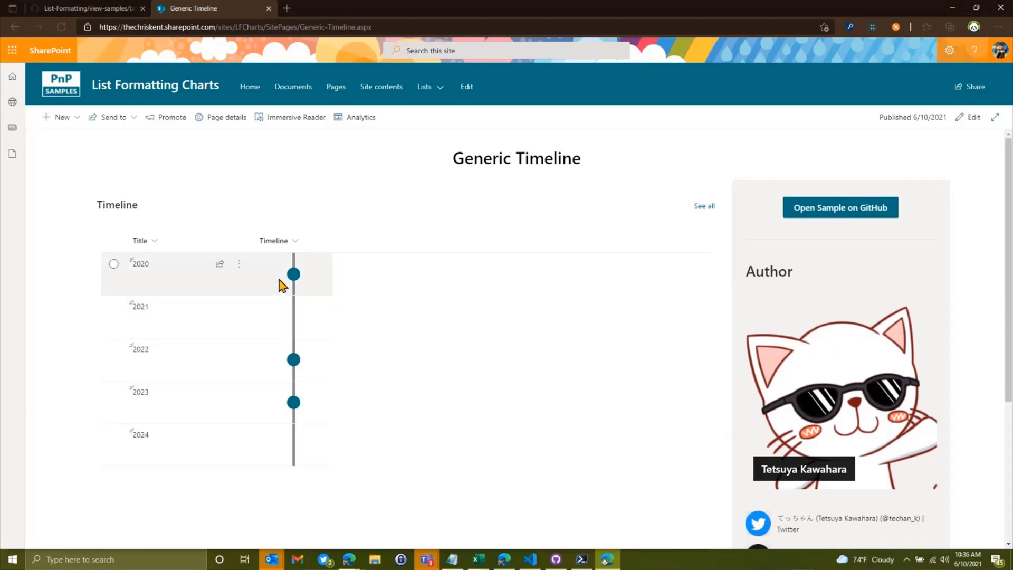
mouse_move(339, 226)
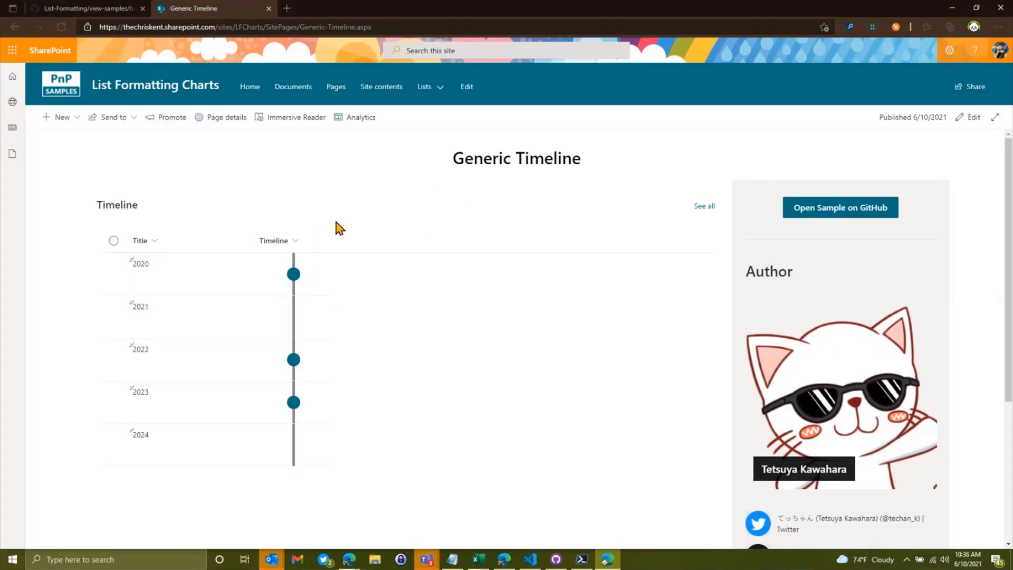
mouse_move(960, 235)
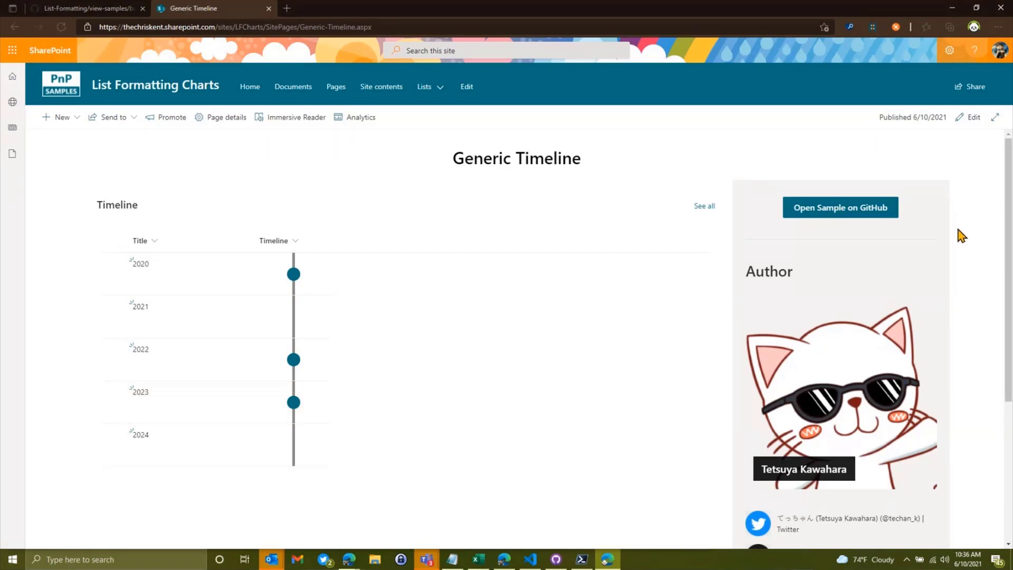
scroll("down", 3)
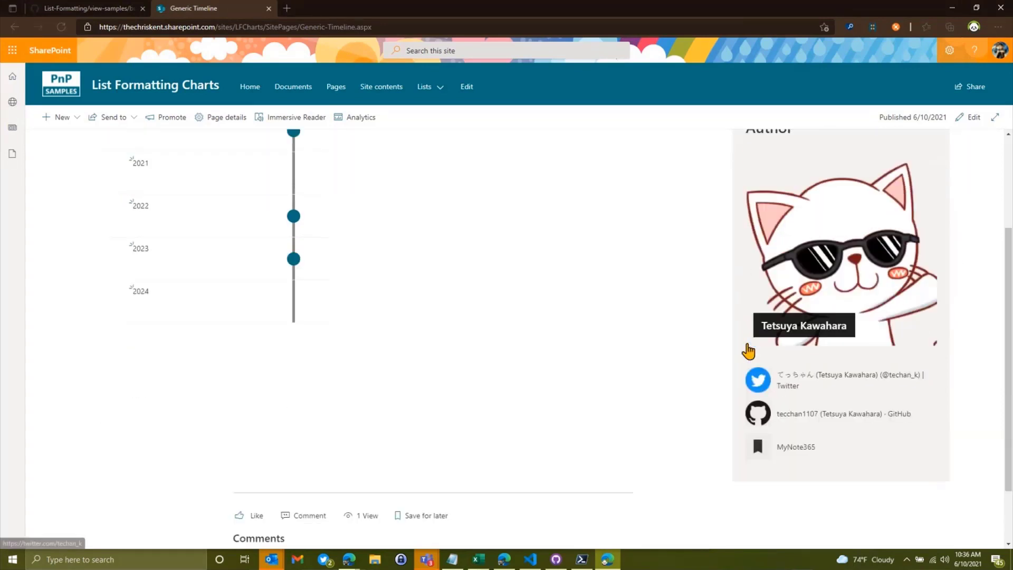
scroll("up", 3)
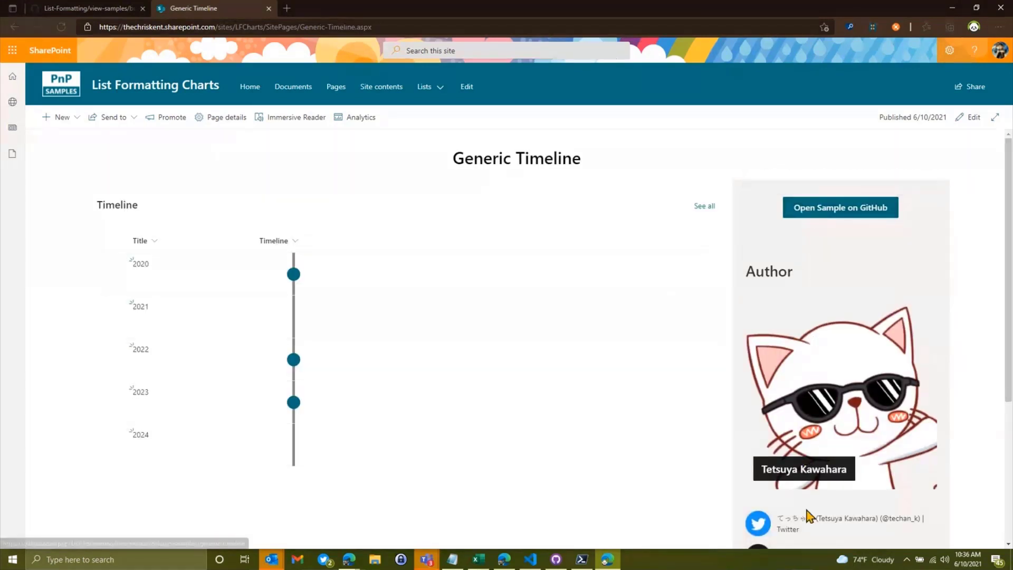
scroll("down", 3)
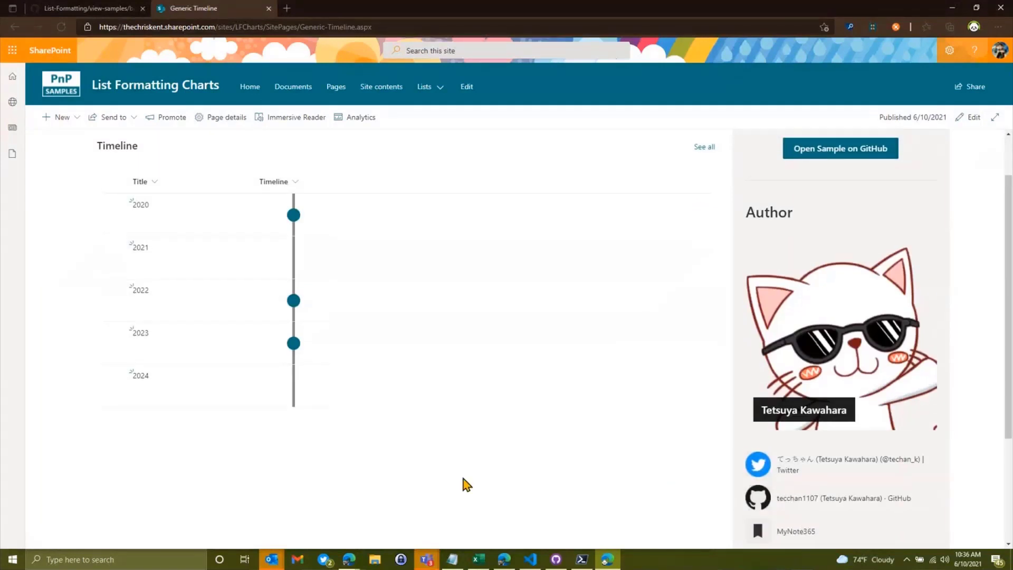
left_click(840, 148)
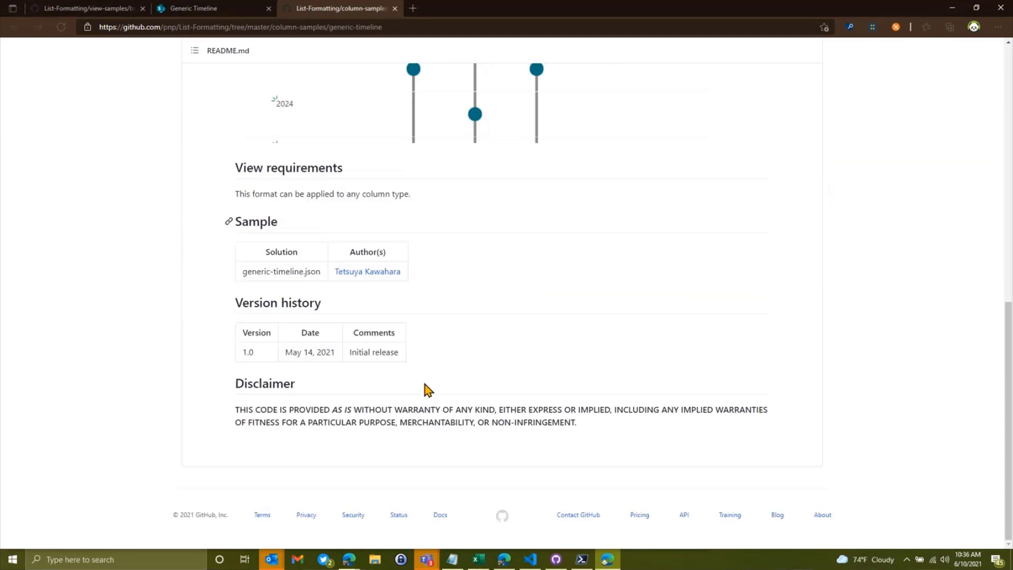
Back on the timeline, reveal the event details for the 2020 and 2023 dots
scroll("up", 3)
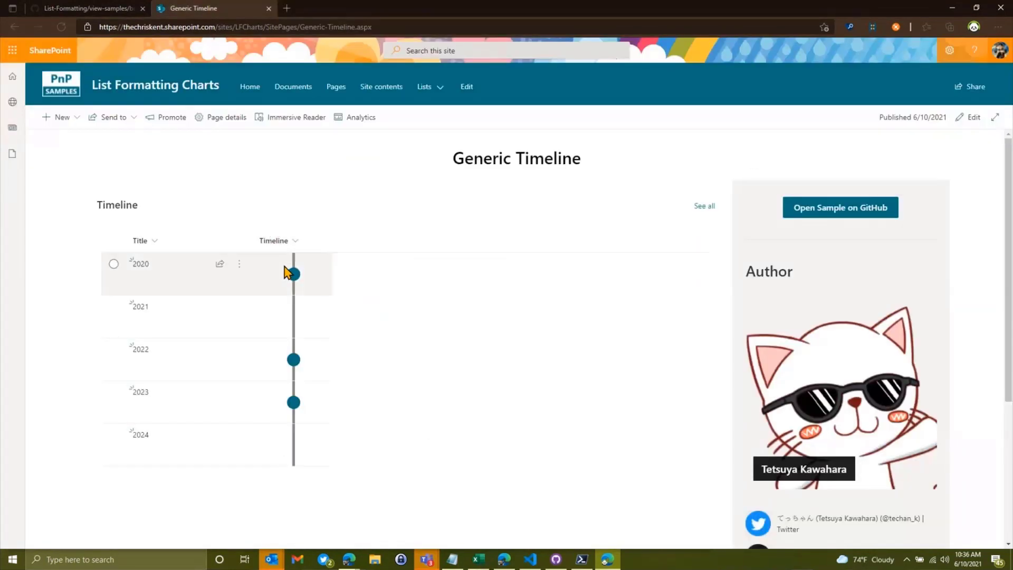
left_click(293, 274)
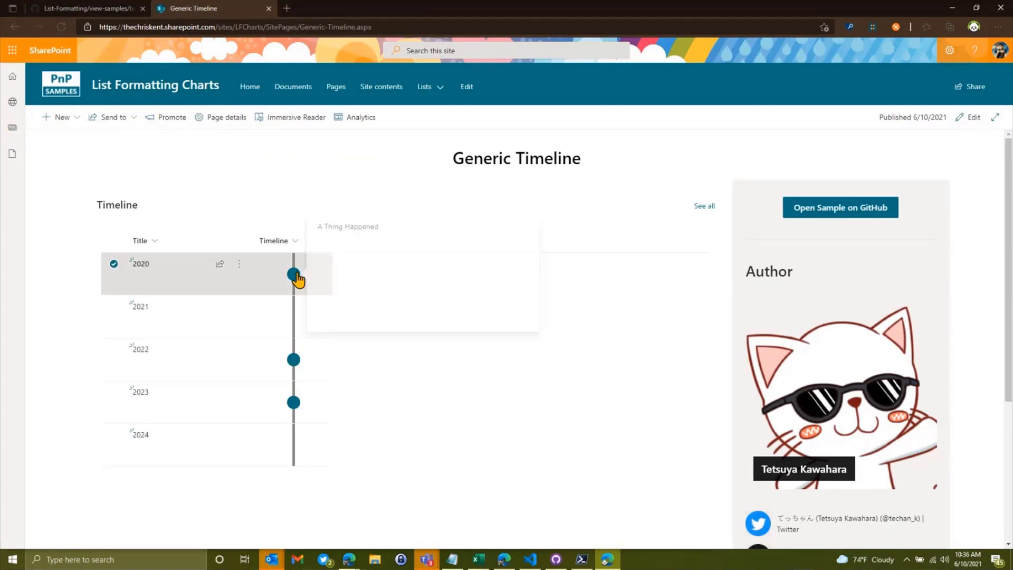
left_click(293, 359)
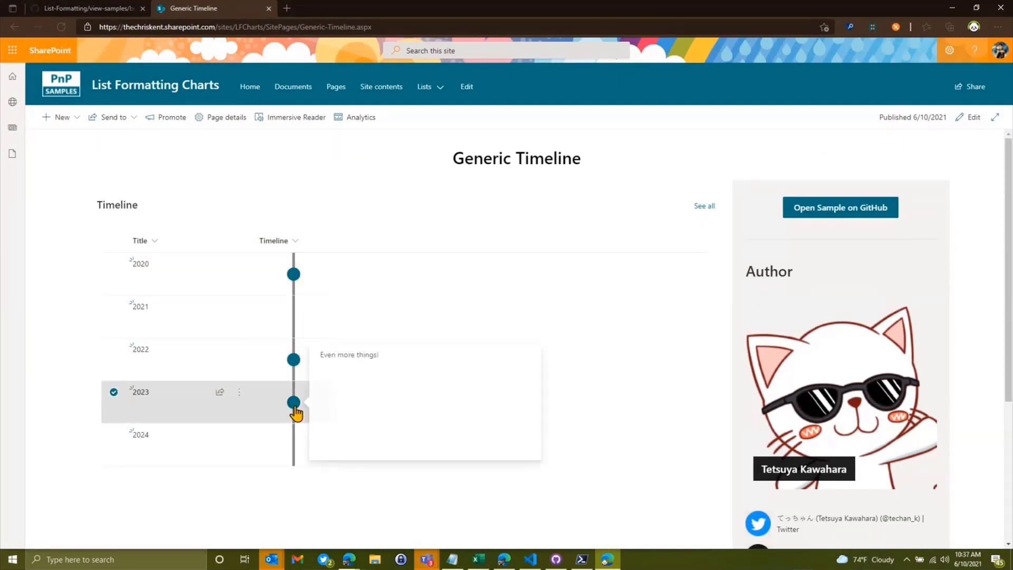
mouse_move(703, 206)
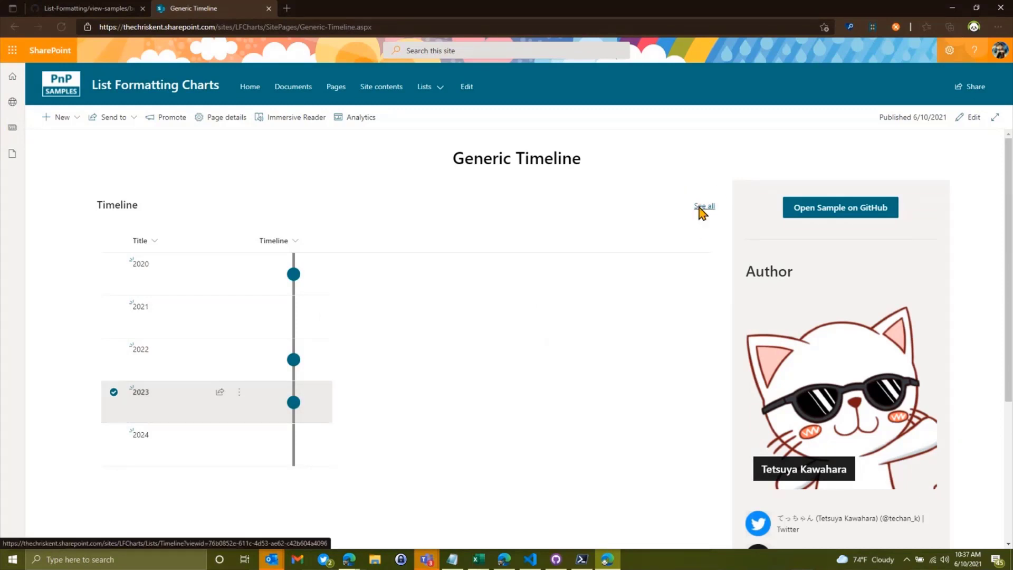
In the Timeline list, give the 2021 entry the text 'reerer' via grid editing and view its new dot
left_click(704, 206)
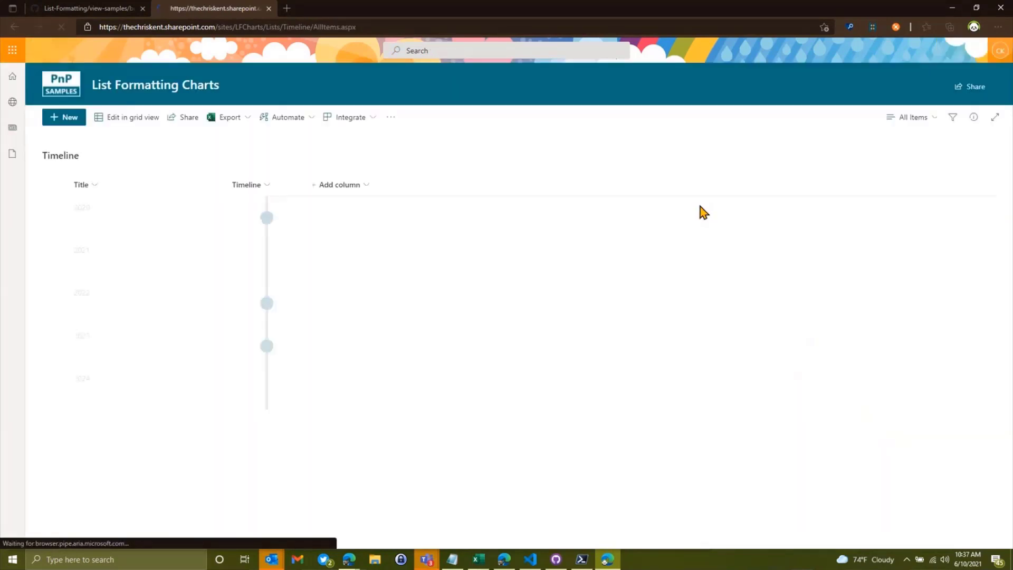
left_click(132, 117)
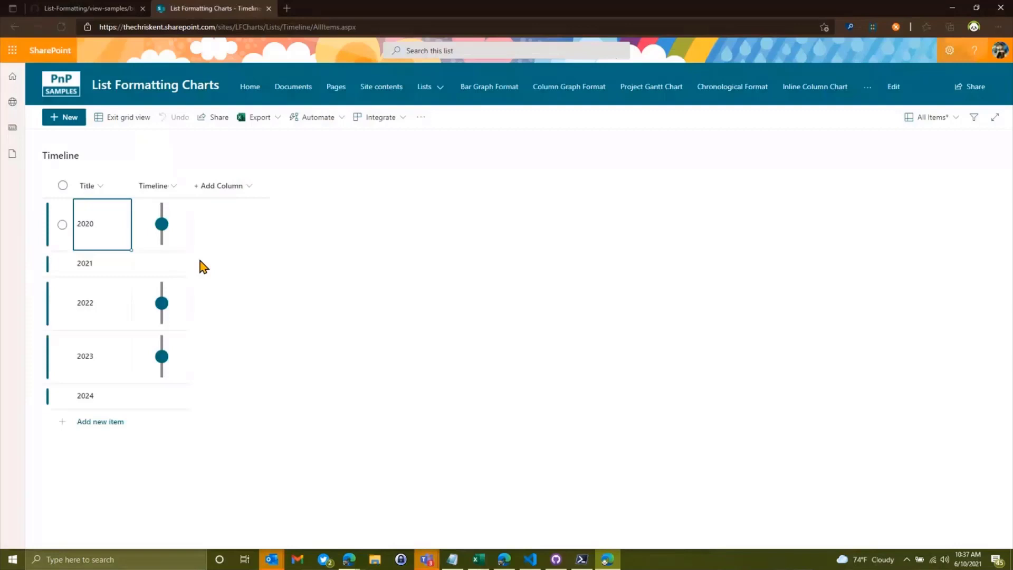
left_click(161, 264)
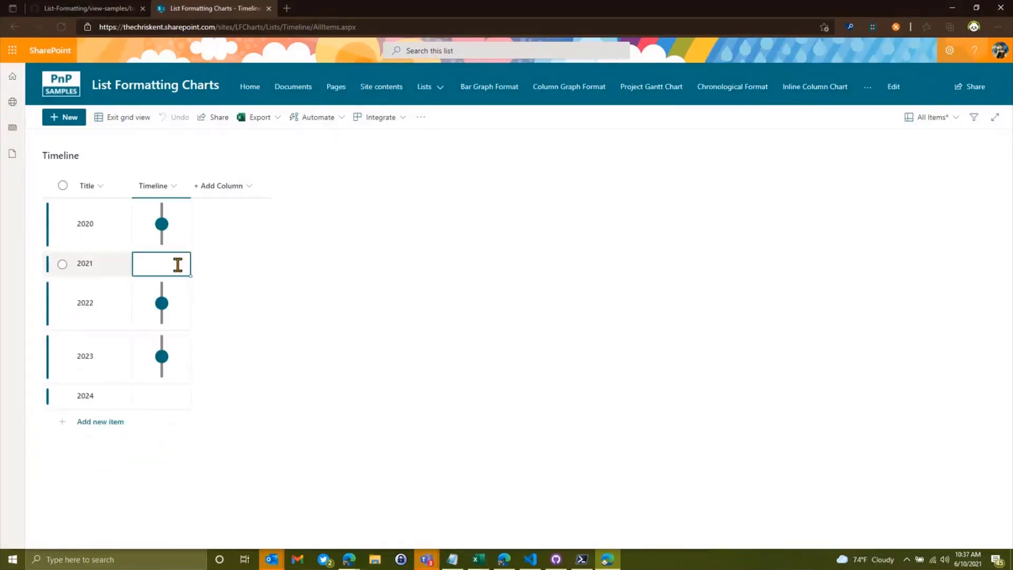
type("r")
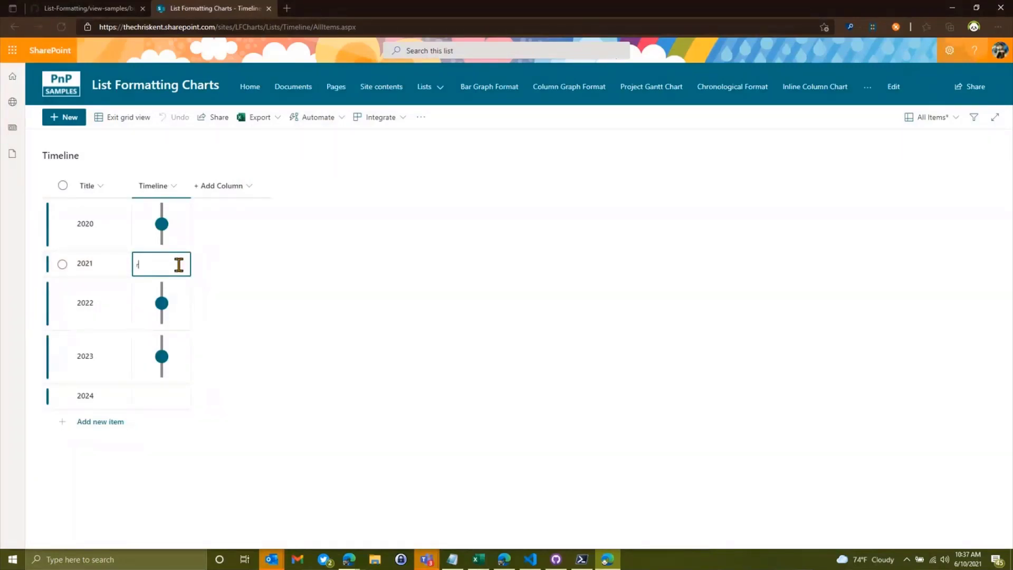
type("reerer")
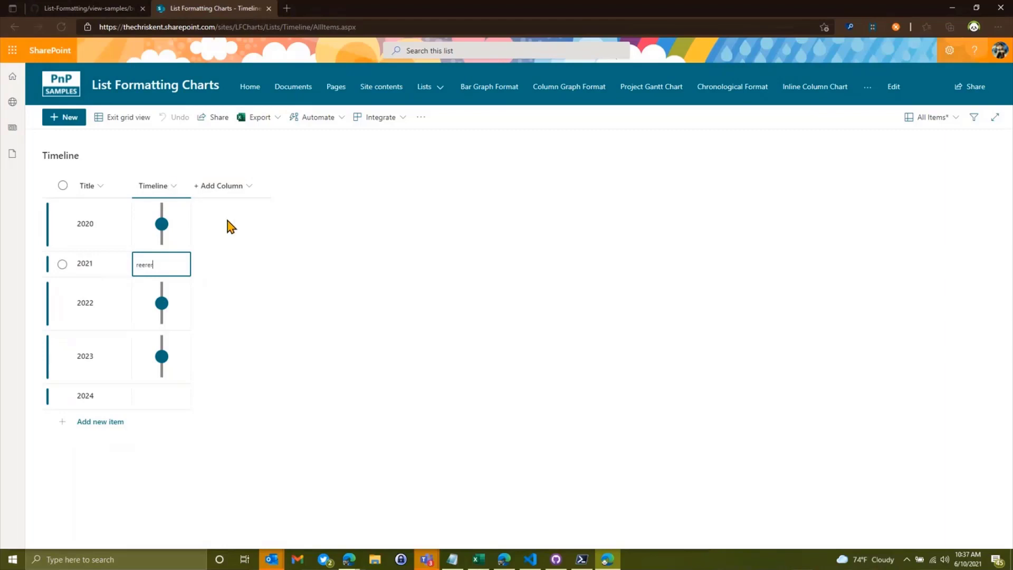
left_click(128, 118)
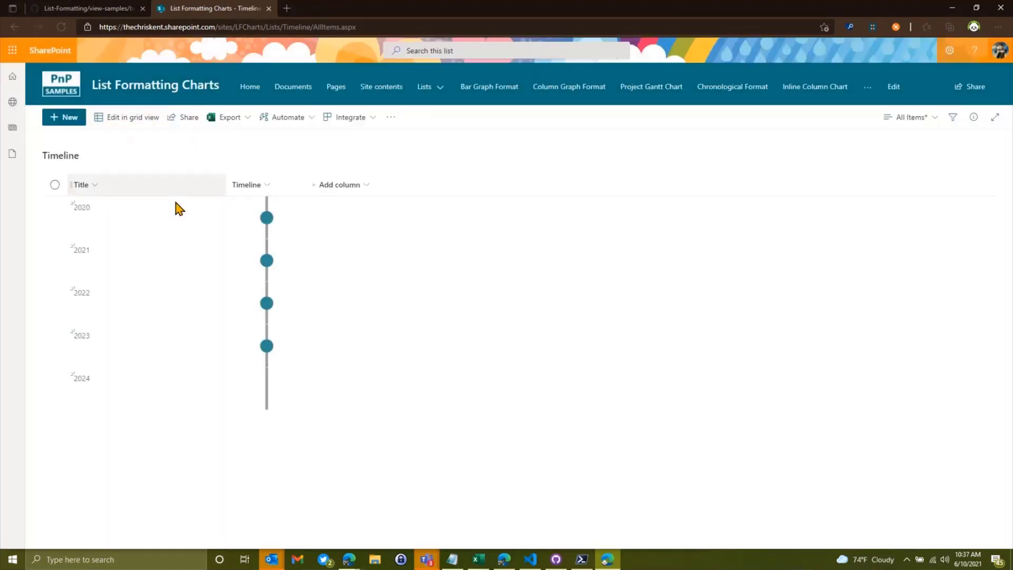
left_click(266, 260)
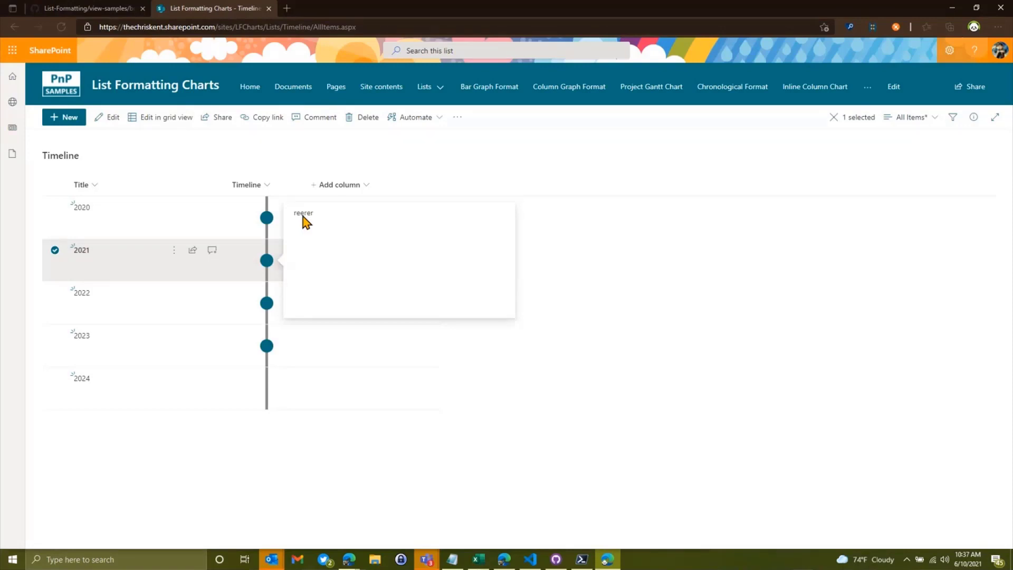
mouse_move(266, 261)
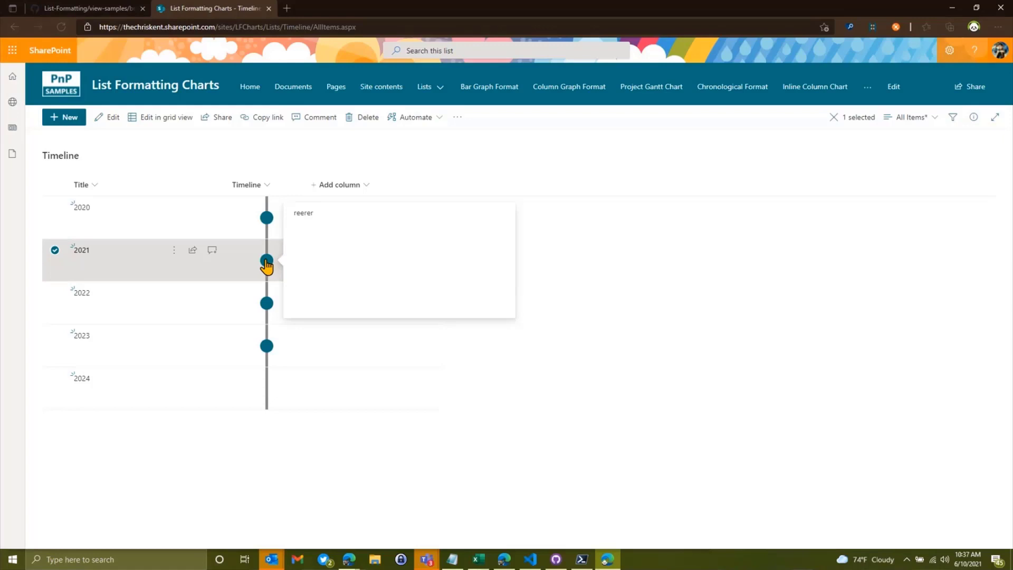
mouse_move(253, 234)
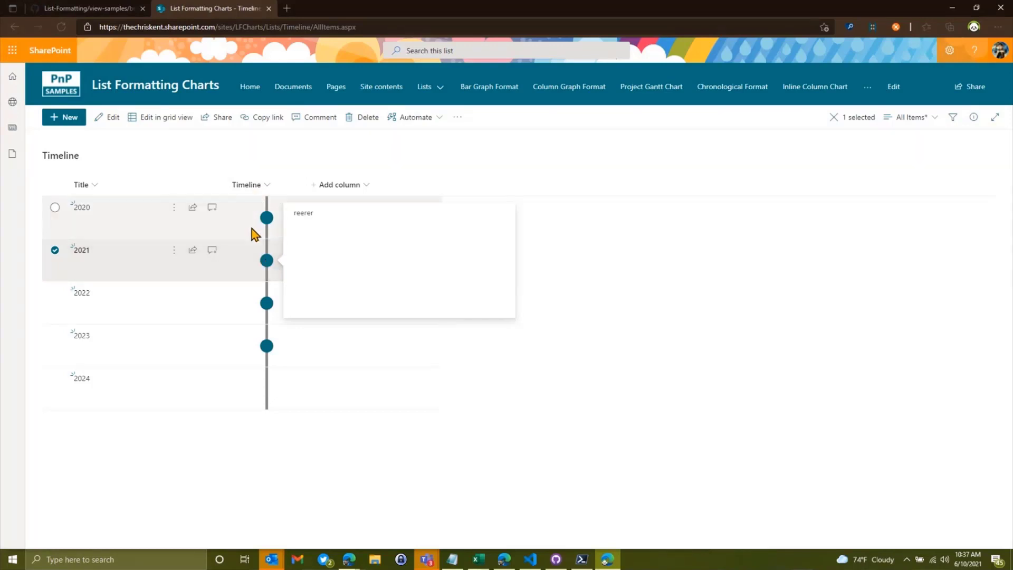
mouse_move(261, 442)
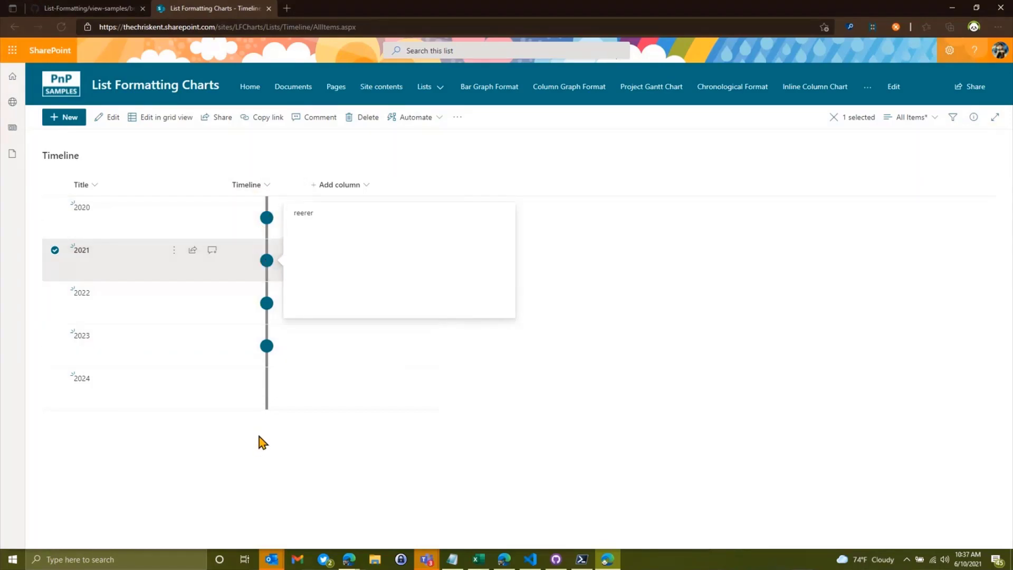
mouse_move(258, 142)
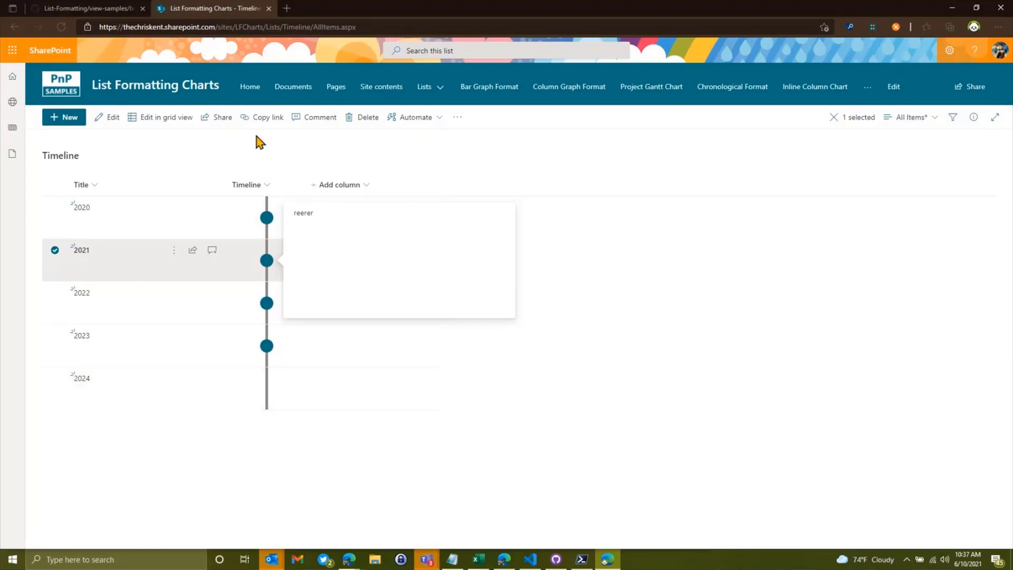
mouse_move(298, 194)
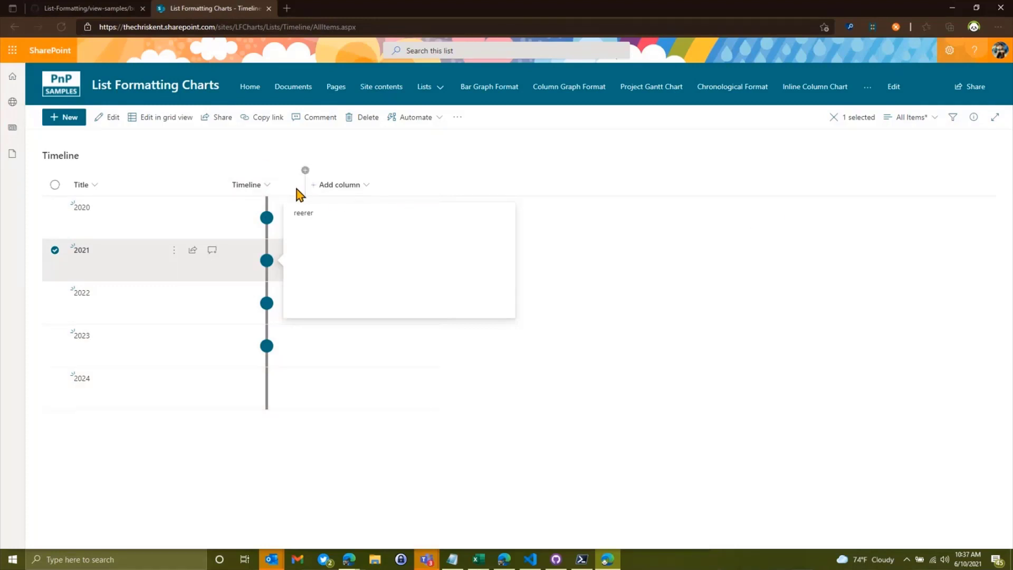
mouse_move(246, 184)
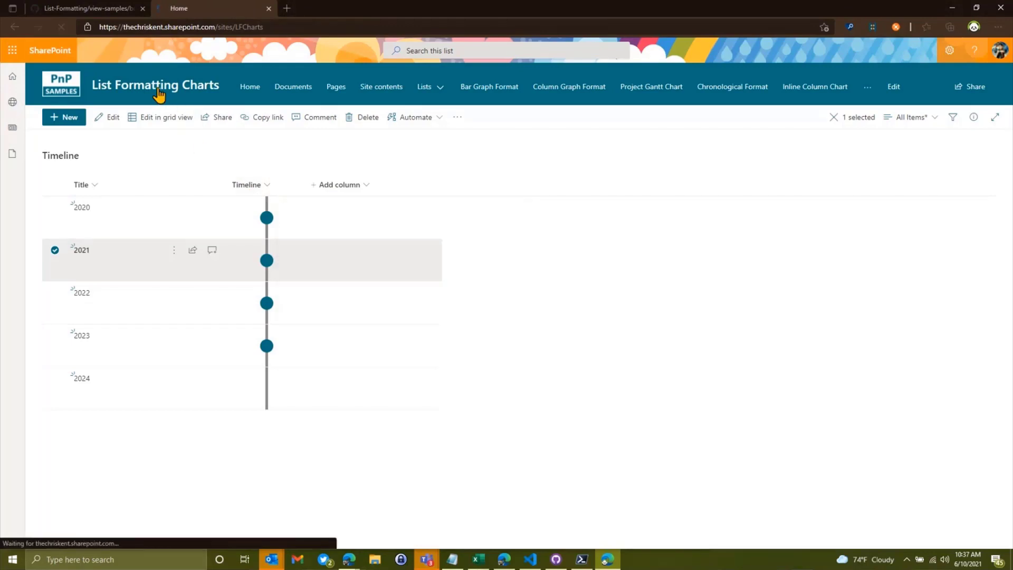
View the Number Gauge sample's progress gauges, then return to the site home page
left_click(249, 86)
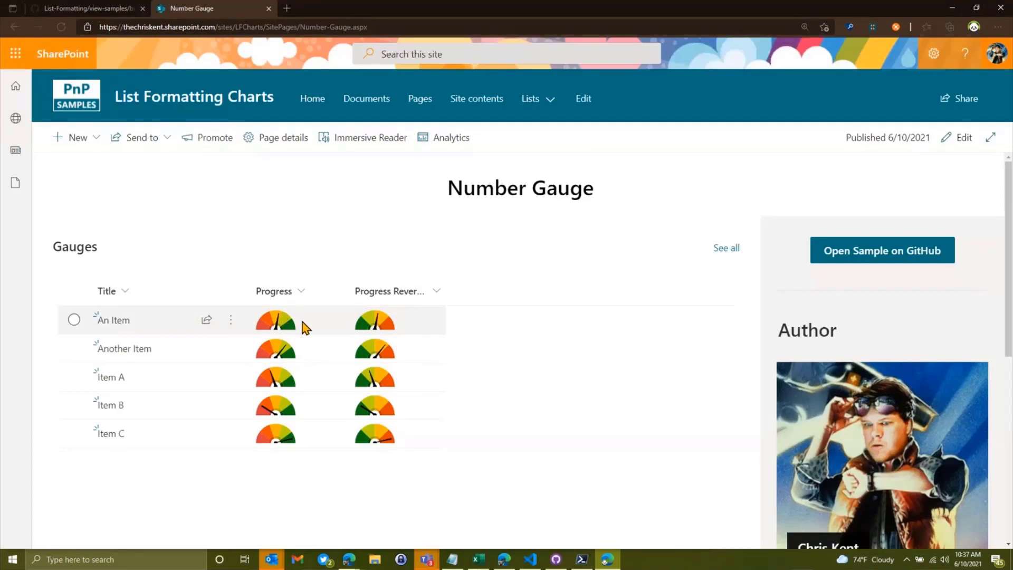
mouse_move(271, 326)
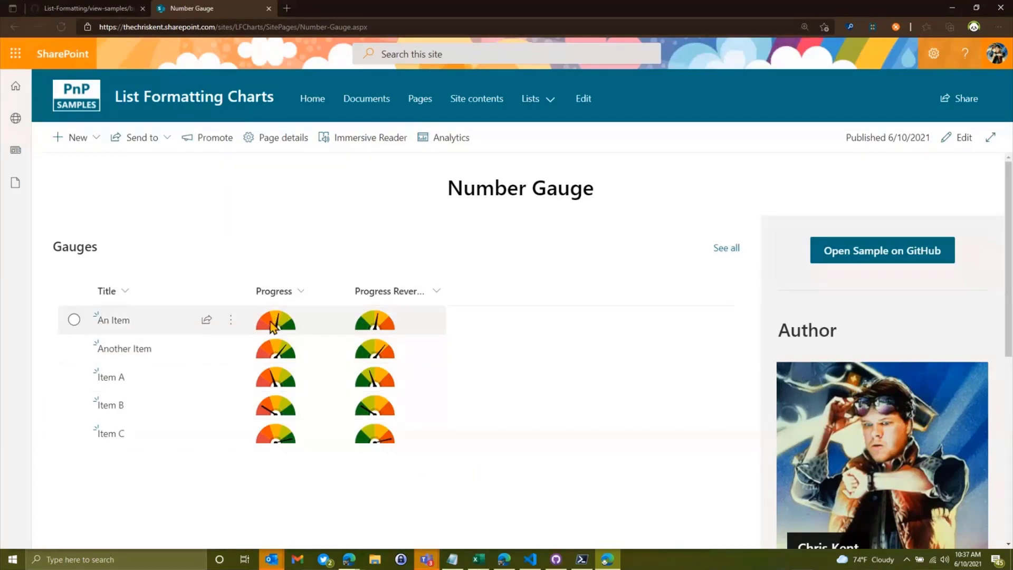
mouse_move(281, 327)
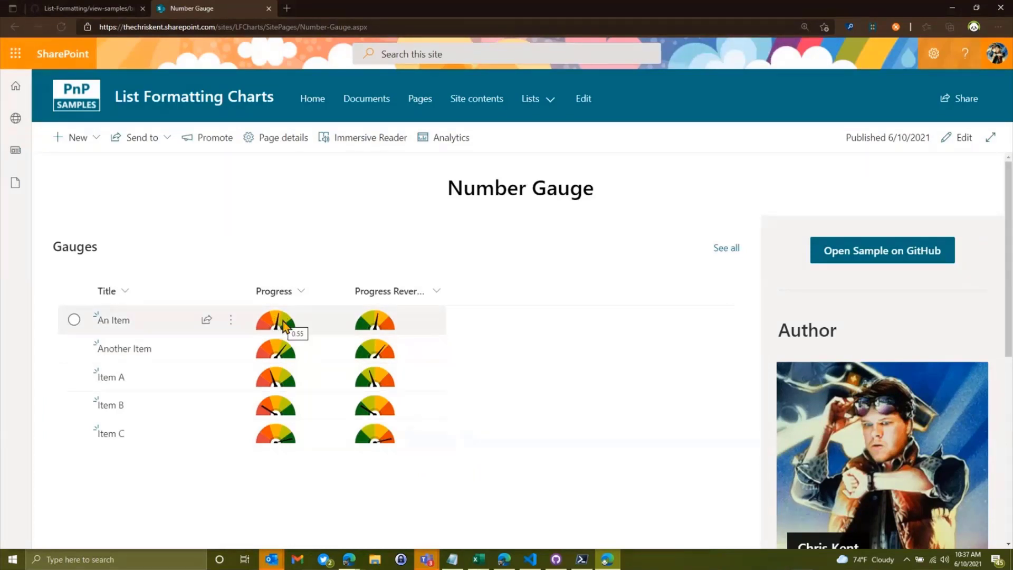
mouse_move(287, 331)
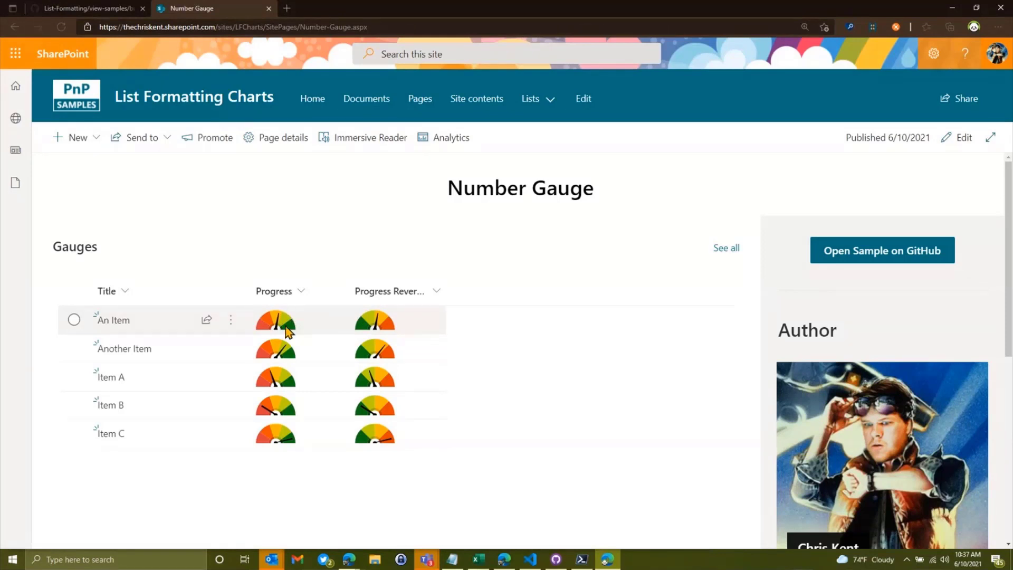
mouse_move(303, 323)
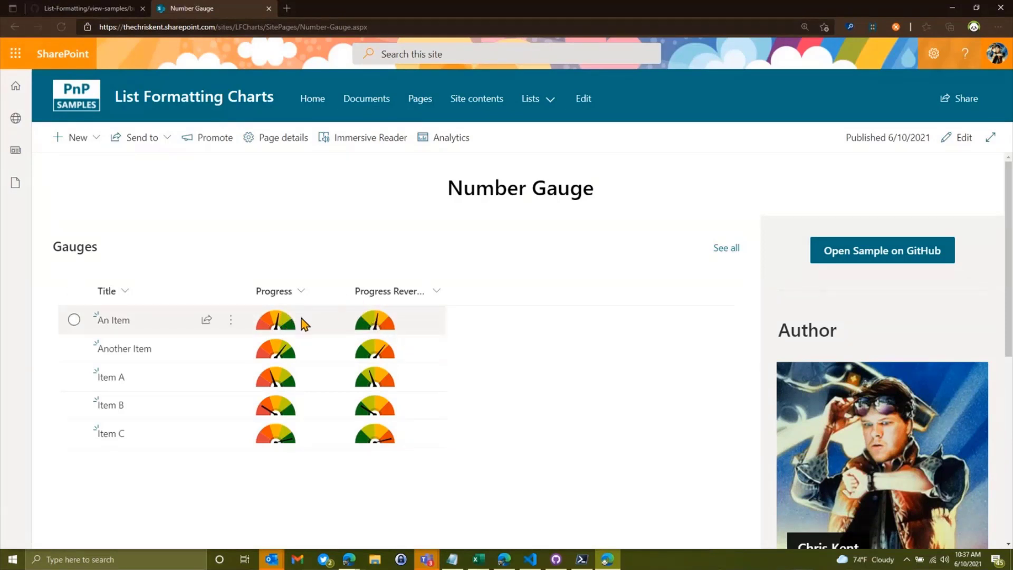
mouse_move(291, 332)
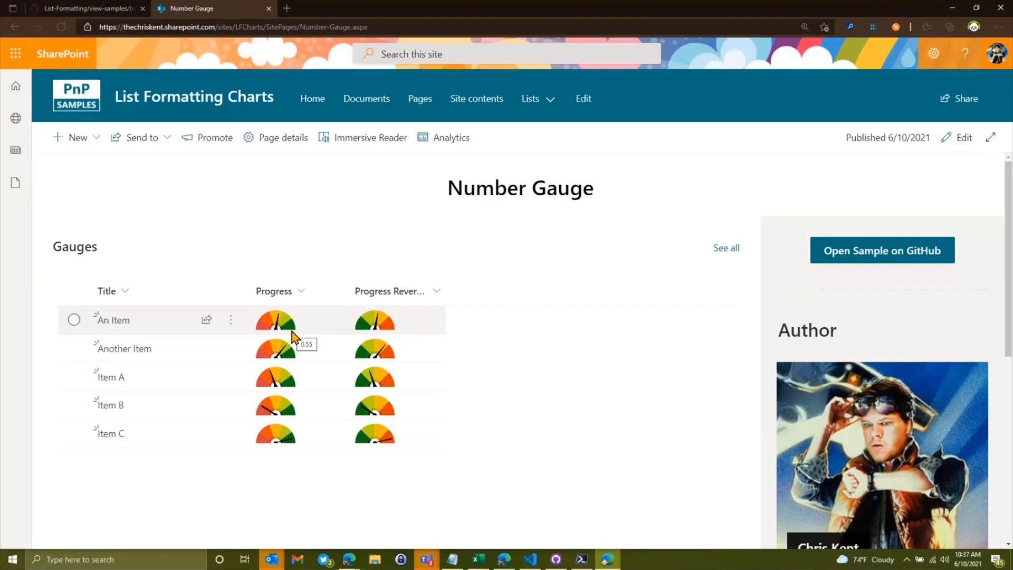
mouse_move(362, 339)
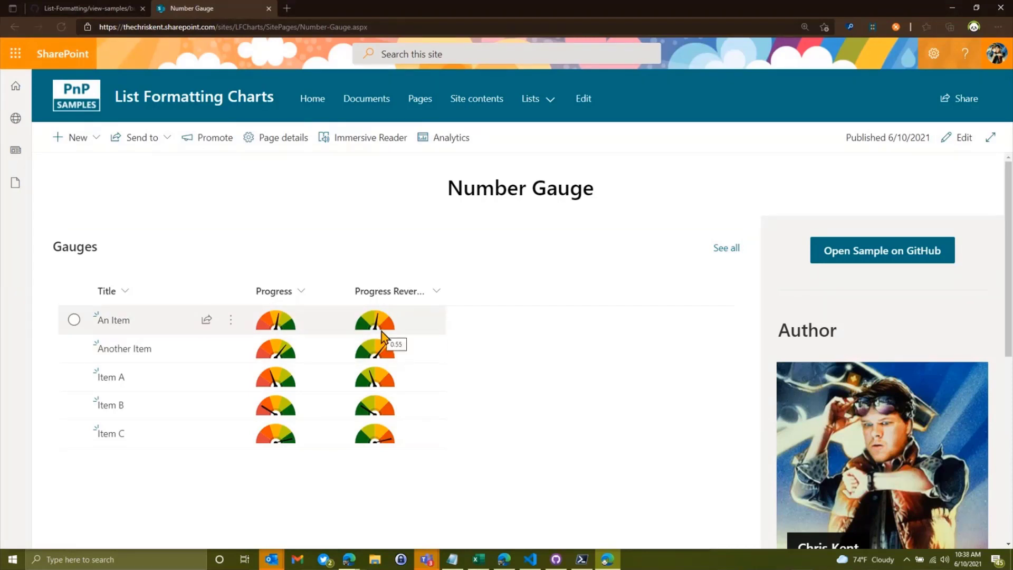
mouse_move(457, 416)
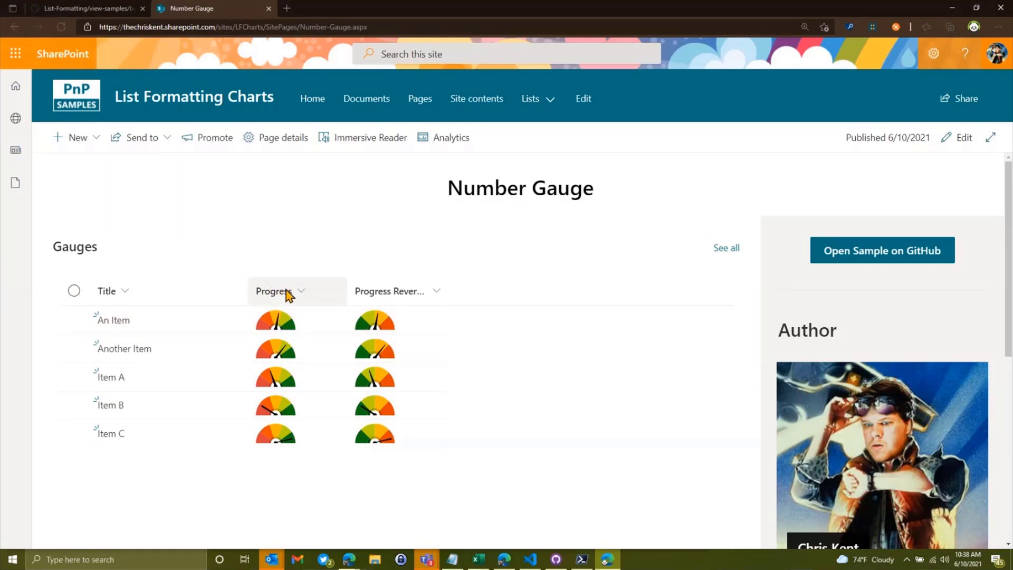
mouse_move(289, 326)
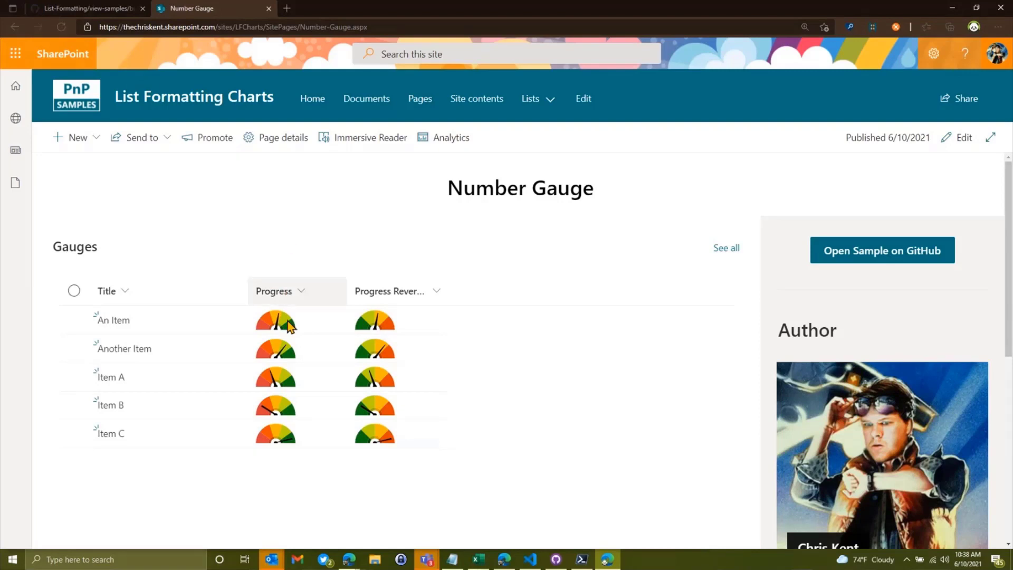
mouse_move(263, 240)
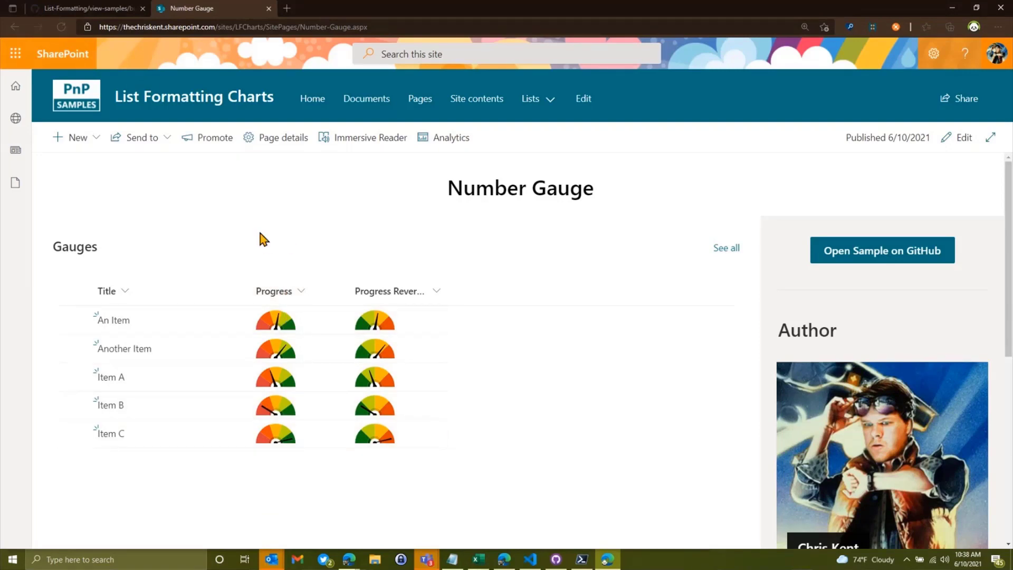
left_click(313, 98)
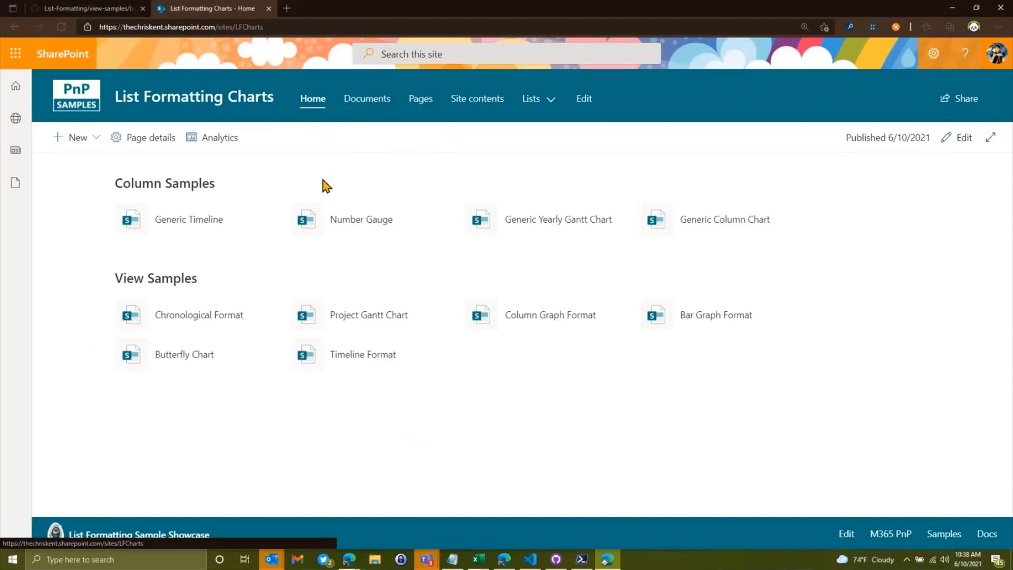
View the Generic Yearly Gantt Chart sample with Schedules A–C as yearly bars
left_click(557, 220)
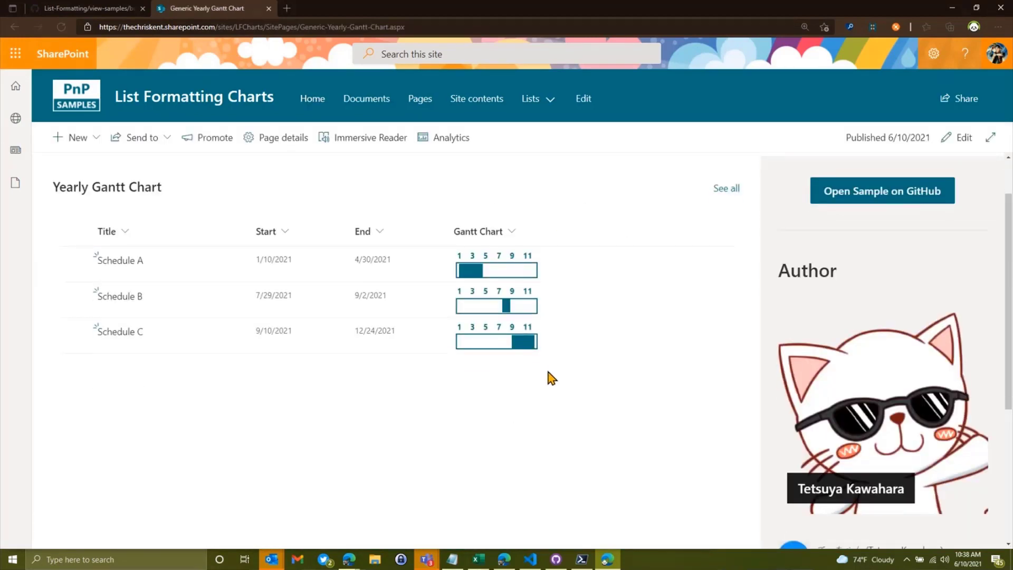
mouse_move(484, 276)
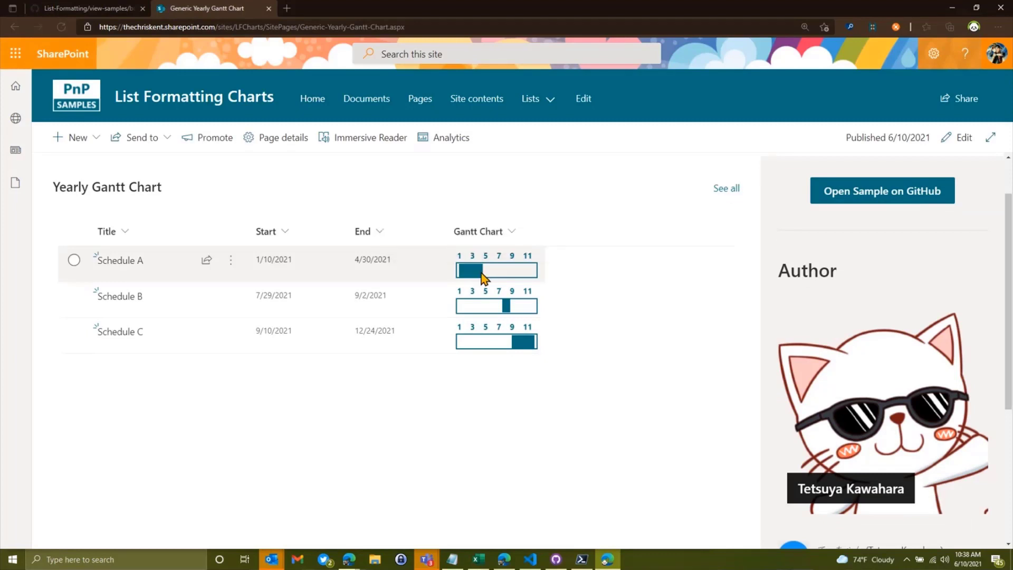
mouse_move(500, 309)
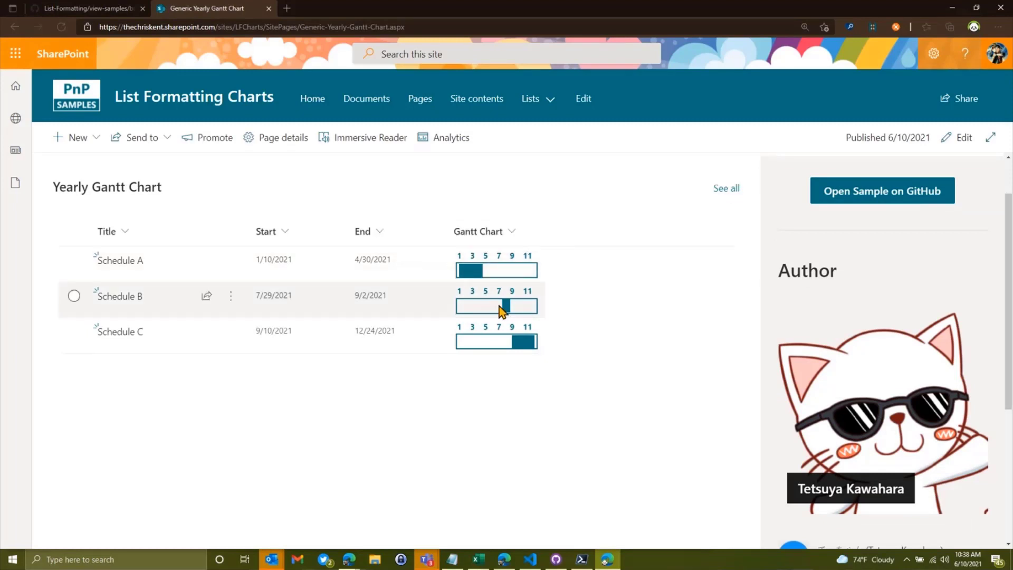
mouse_move(515, 351)
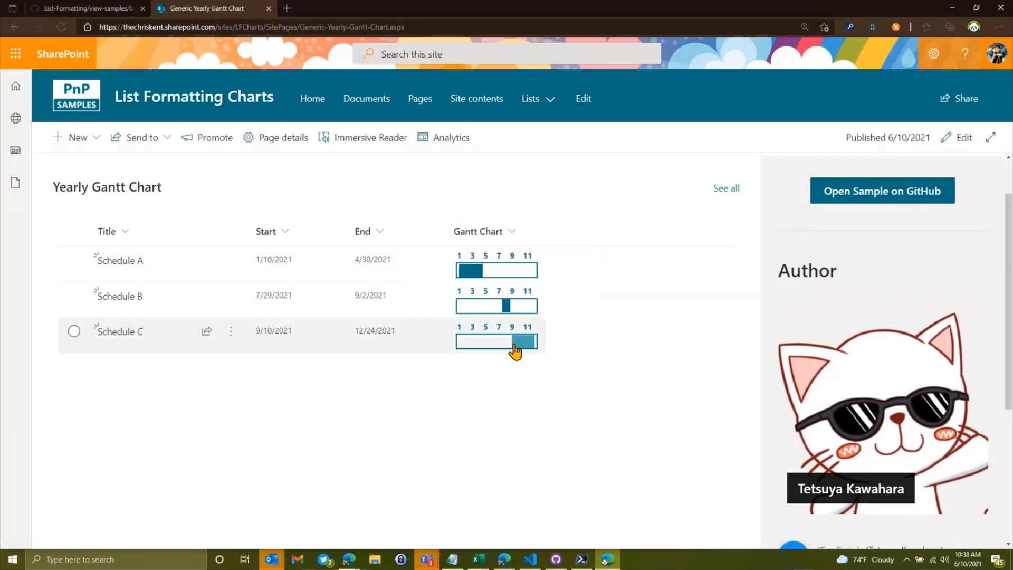
mouse_move(359, 344)
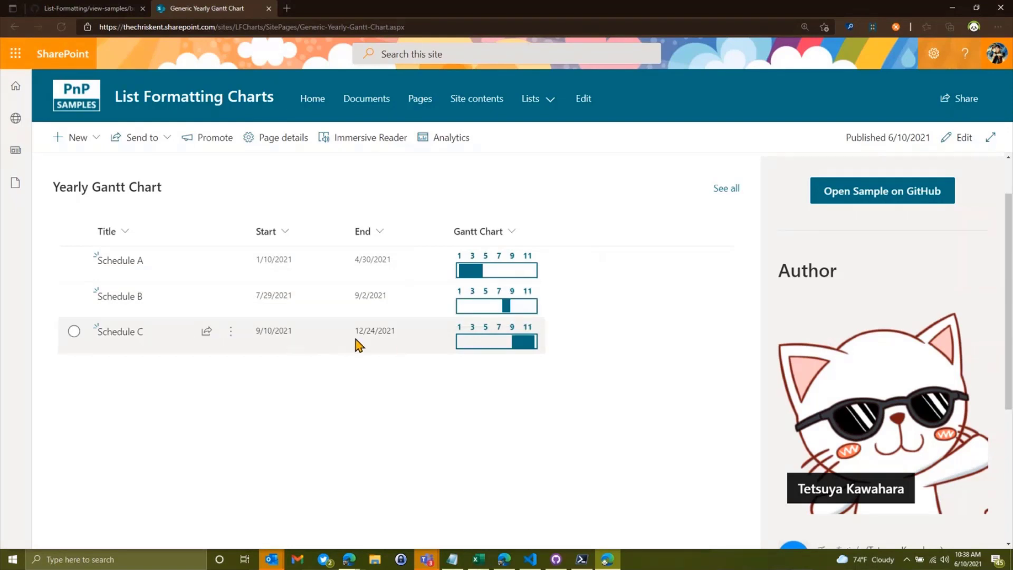
mouse_move(449, 310)
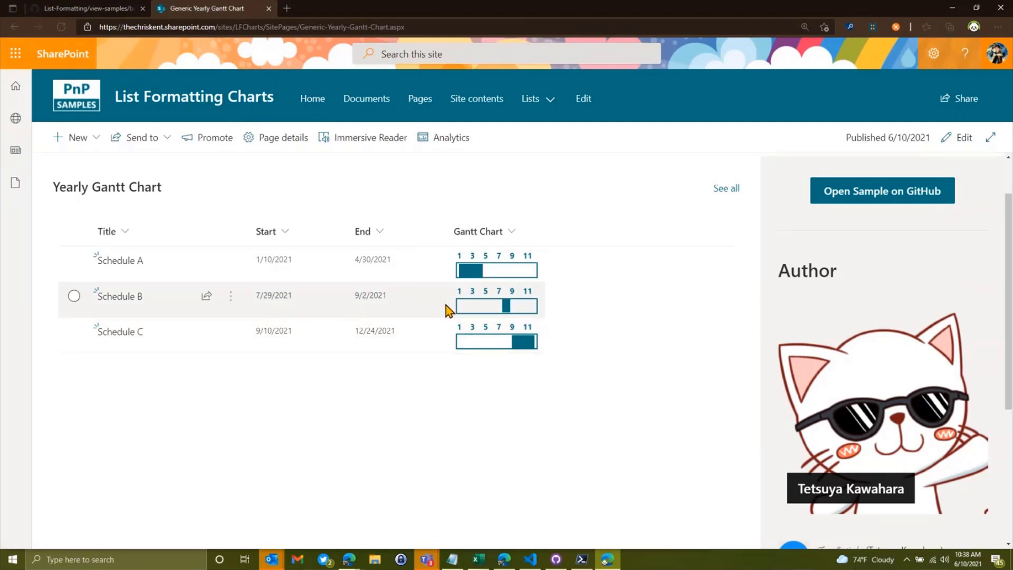
mouse_move(493, 370)
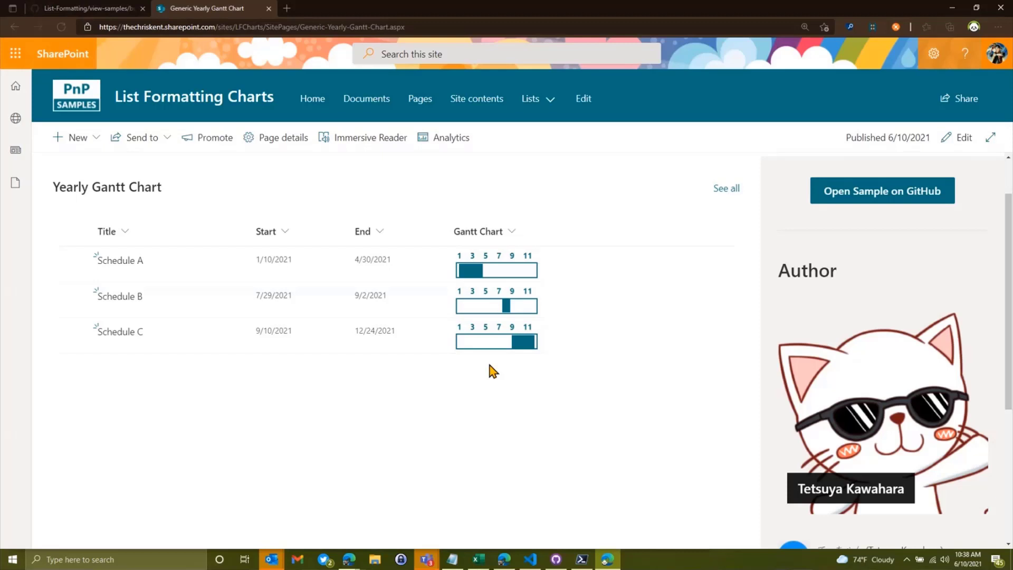
mouse_move(525, 258)
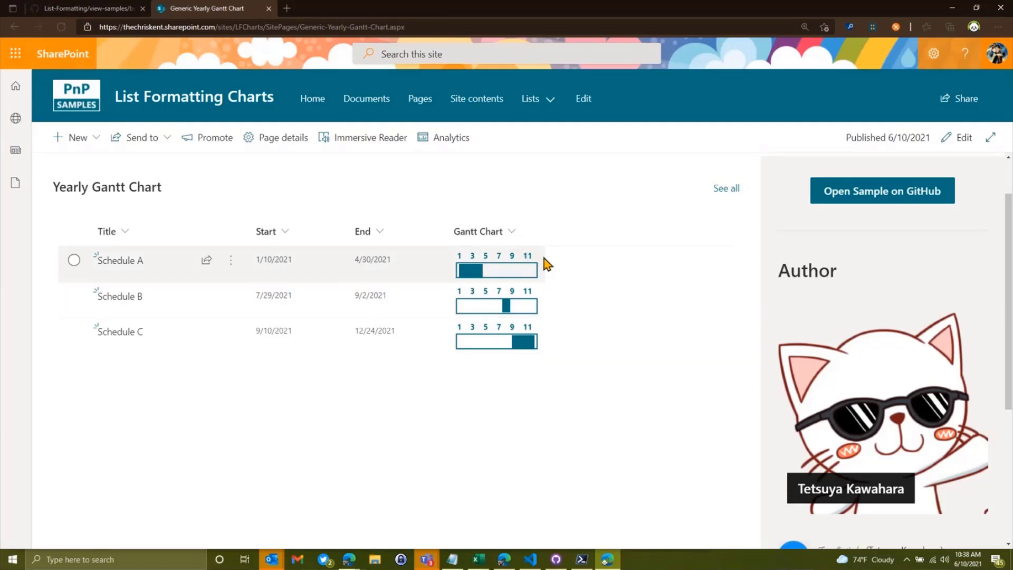
mouse_move(491, 250)
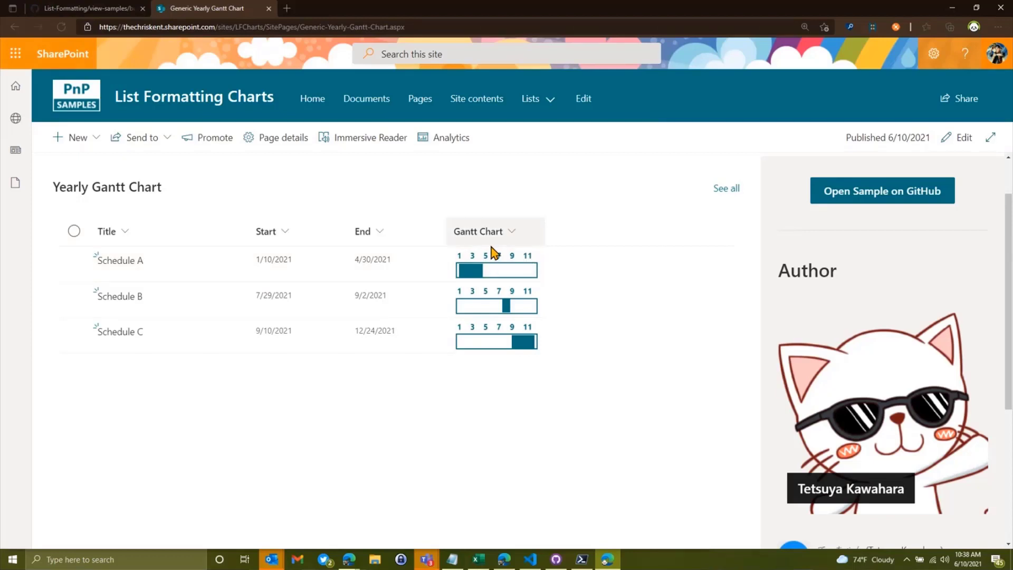
mouse_move(556, 232)
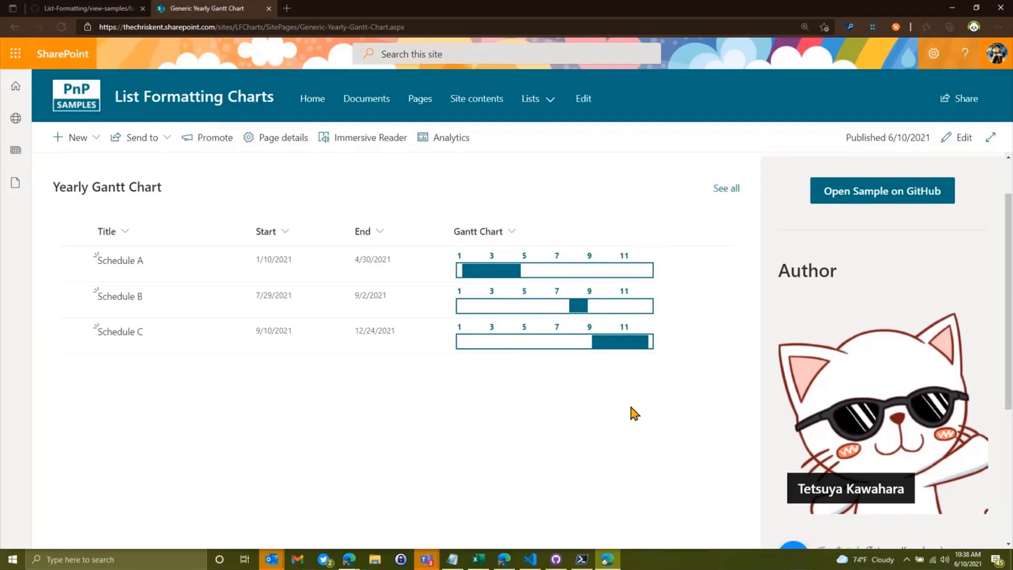
mouse_move(541, 271)
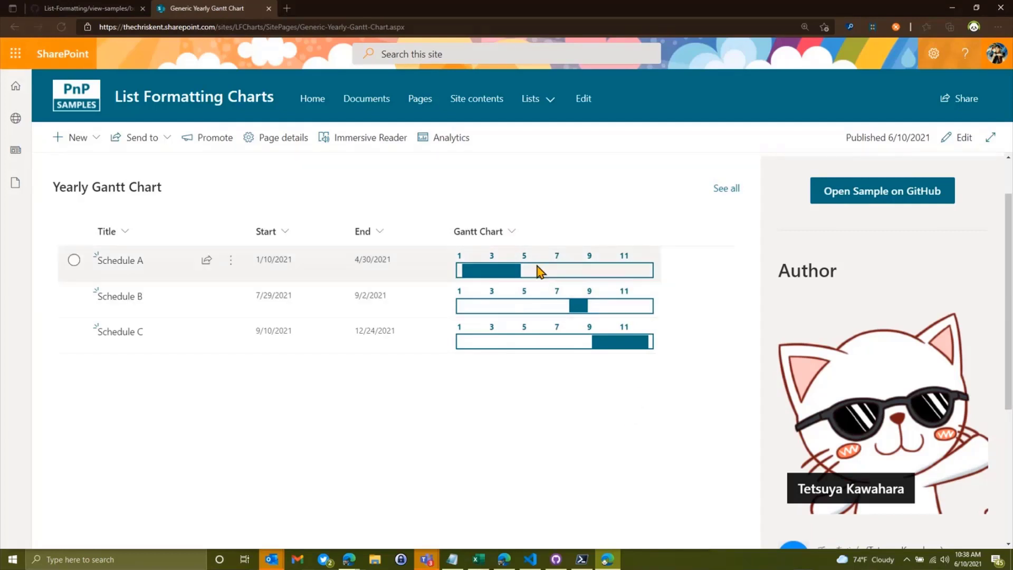
mouse_move(461, 427)
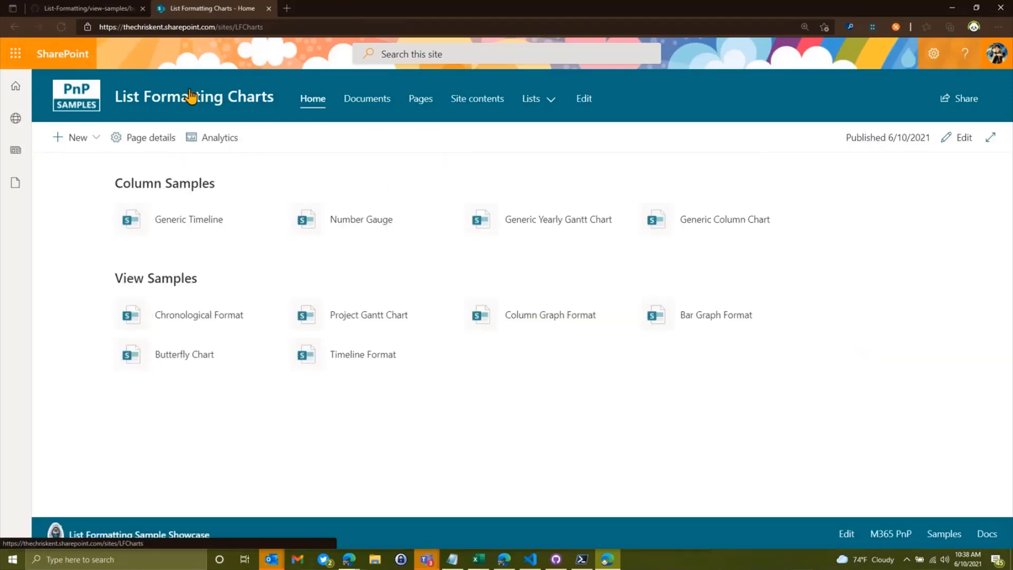
mouse_move(736, 226)
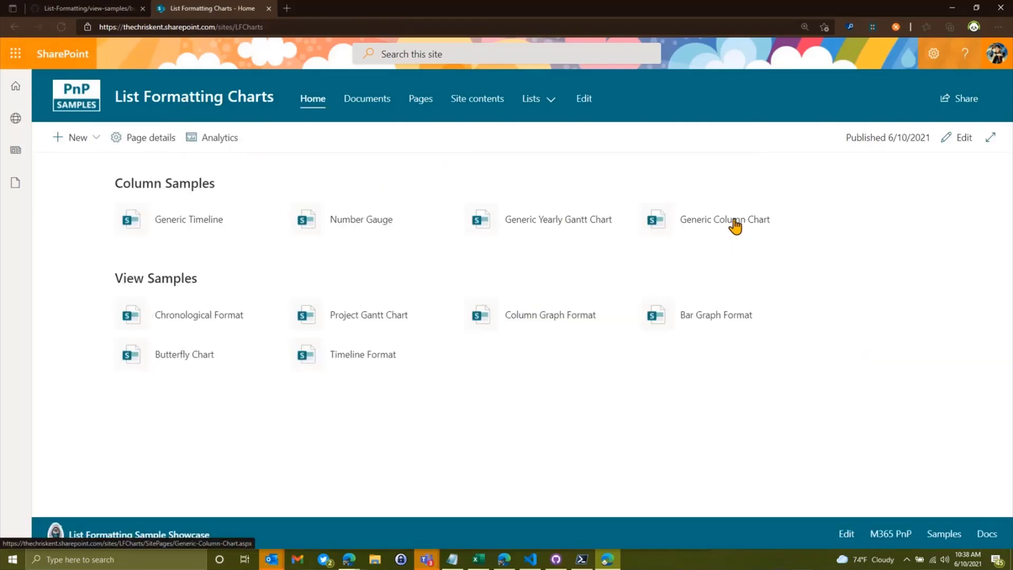
View the Generic Column Chart sample's monthly charts for Administration, Human Resources and Finance
left_click(725, 219)
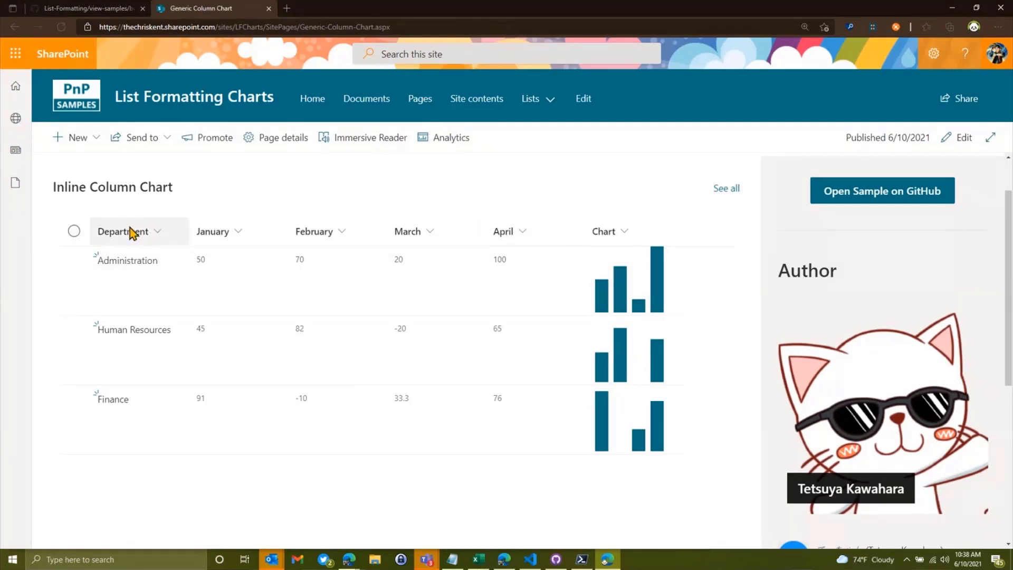
mouse_move(614, 286)
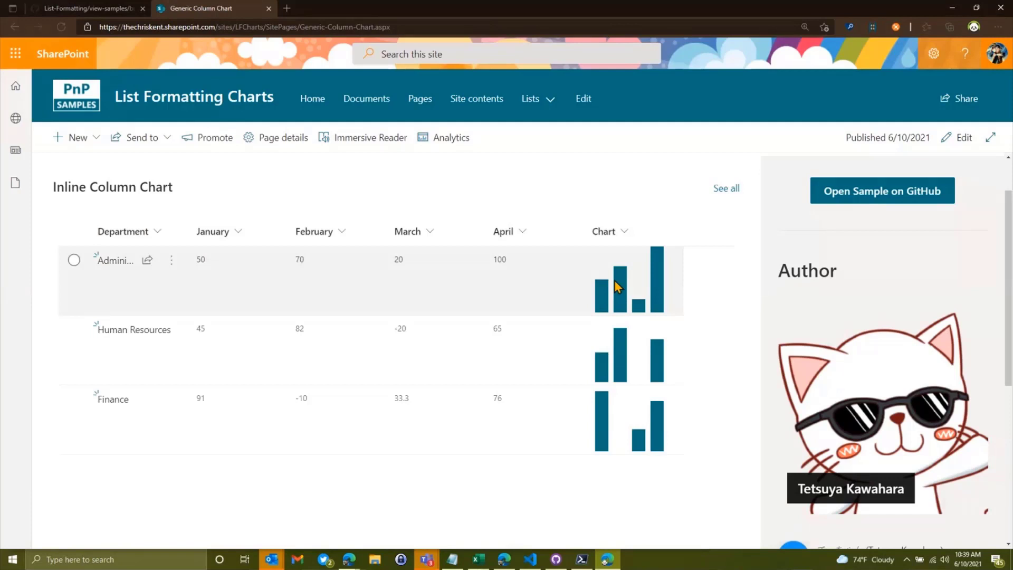
mouse_move(683, 277)
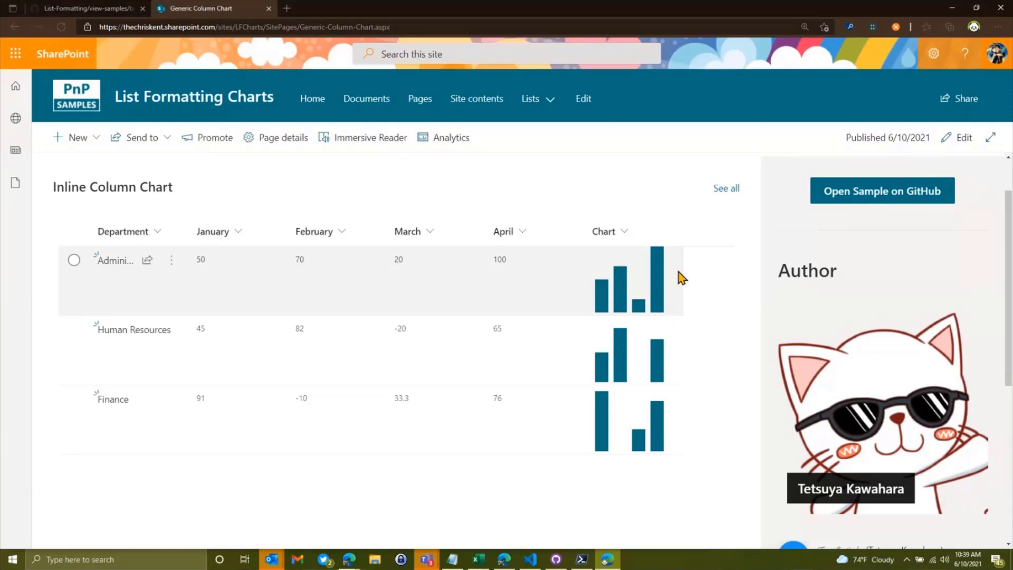
scroll("down", 3)
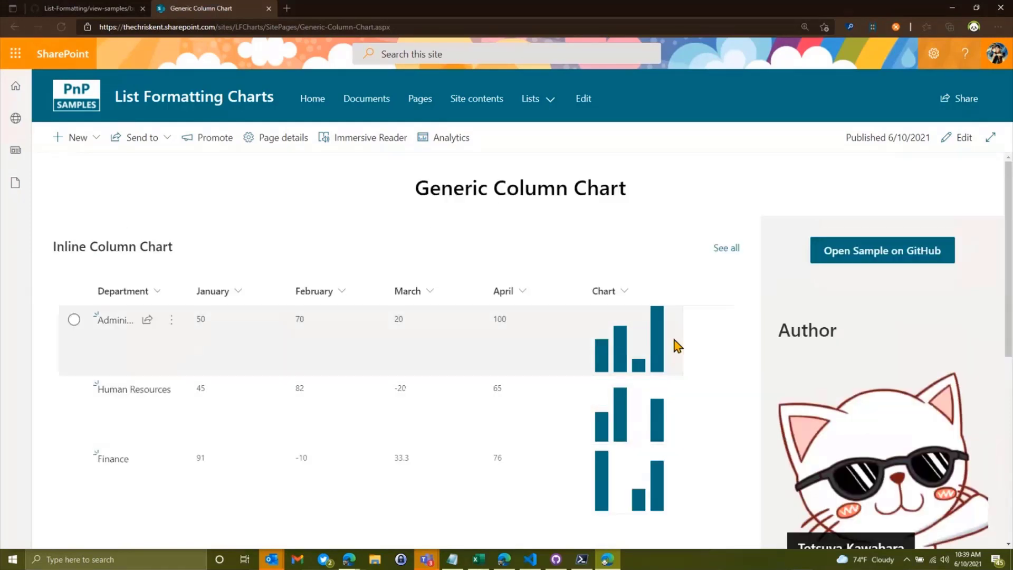
mouse_move(574, 519)
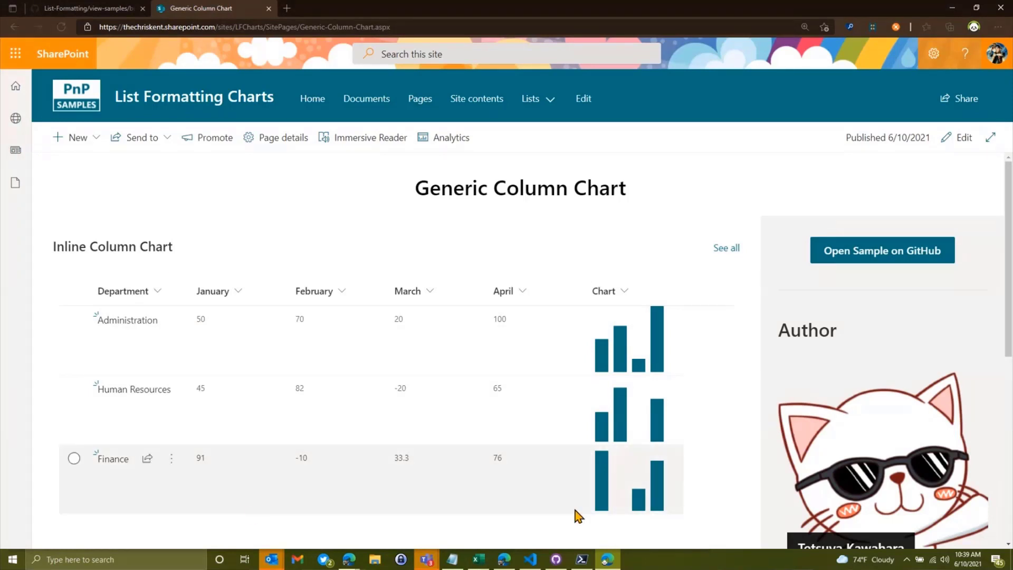
mouse_move(662, 333)
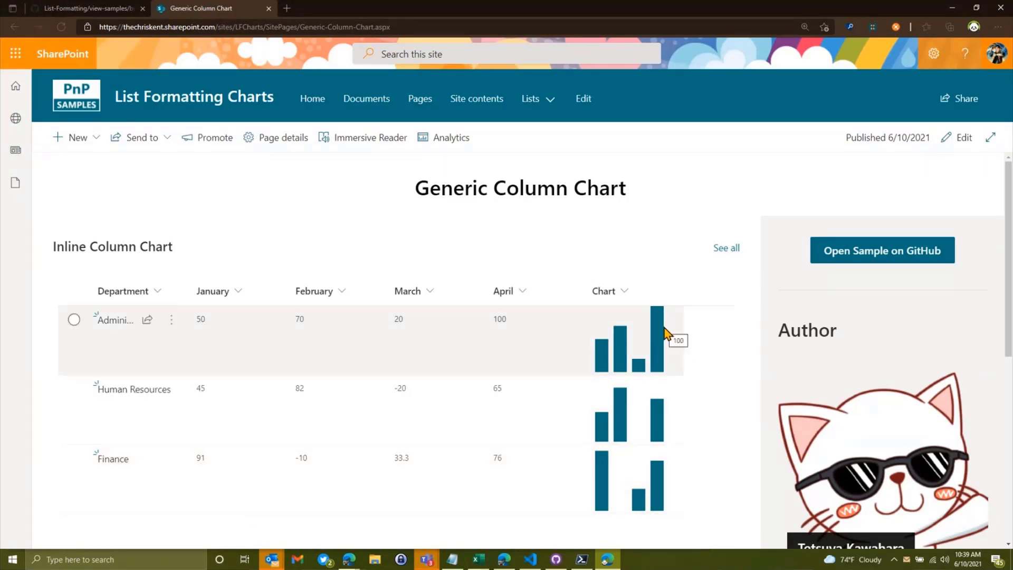
mouse_move(251, 115)
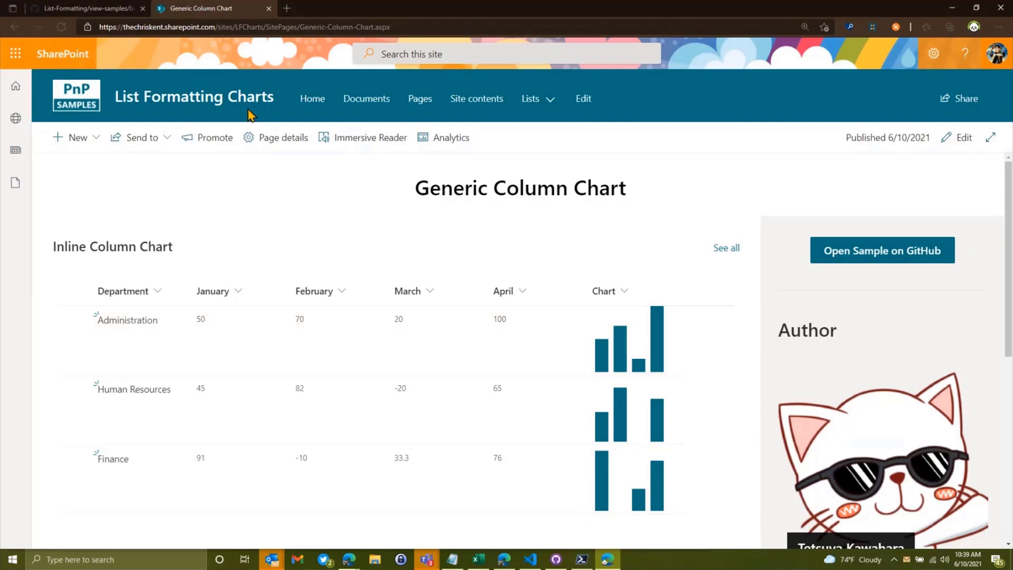
mouse_move(235, 100)
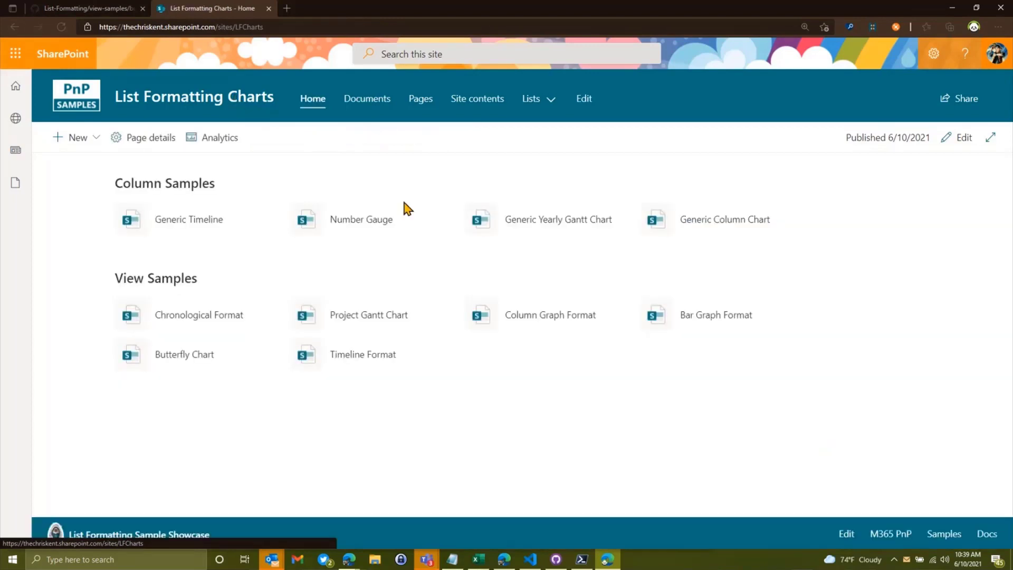
mouse_move(276, 292)
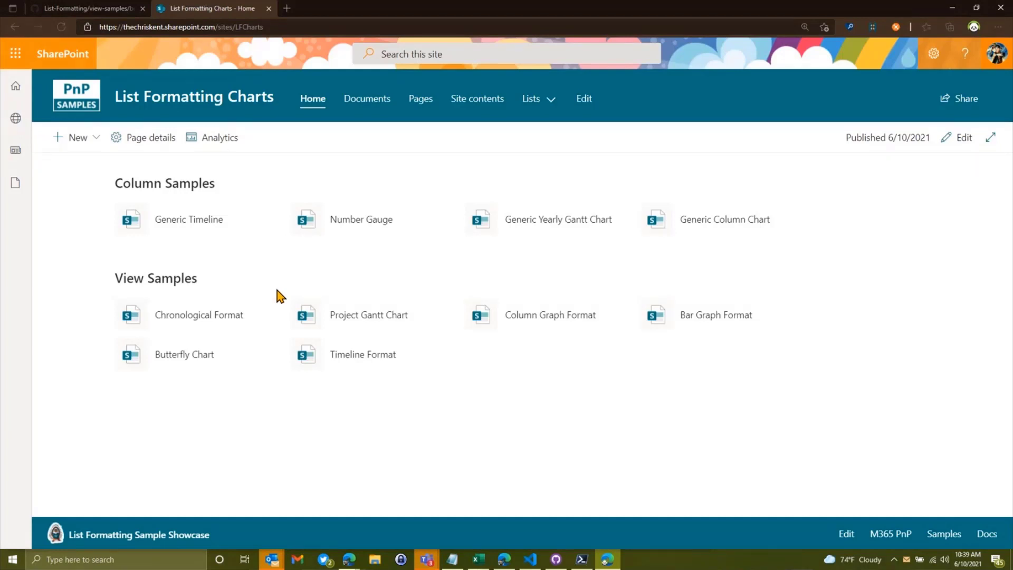
Browse the Chronological Format timeline (Phonograph, Microphone, Headphones) and go to its full list
left_click(198, 314)
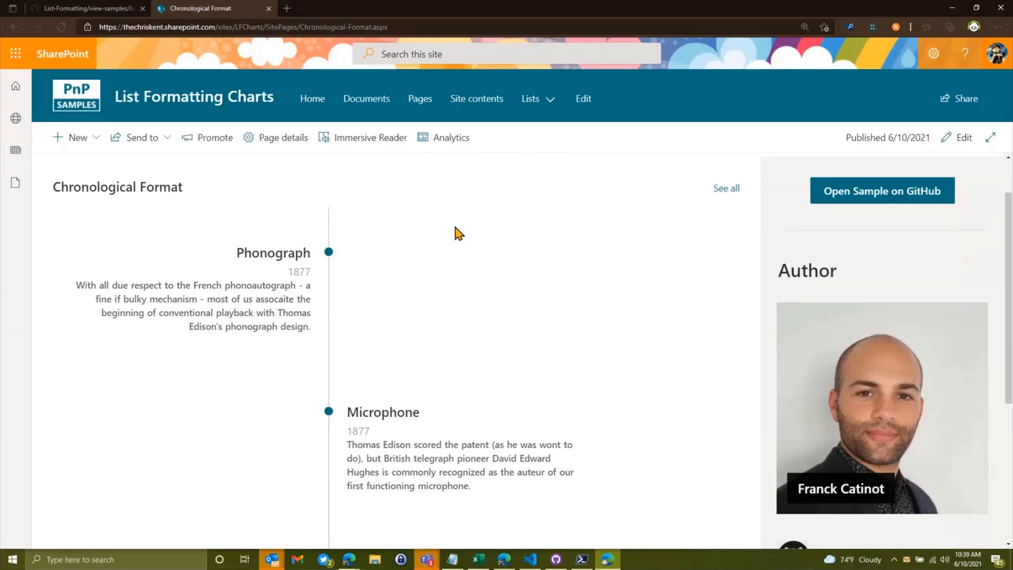
mouse_move(523, 349)
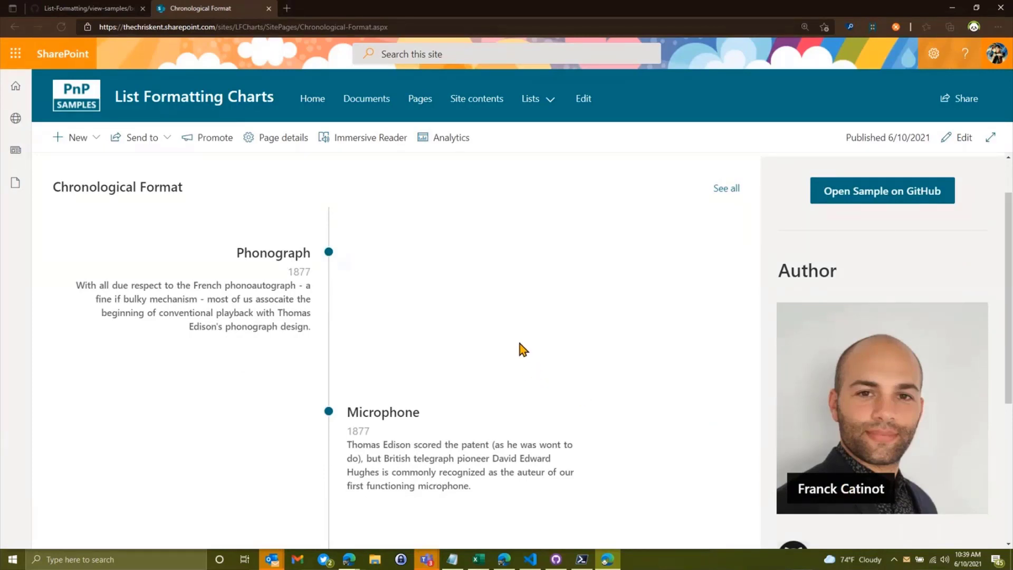
mouse_move(258, 258)
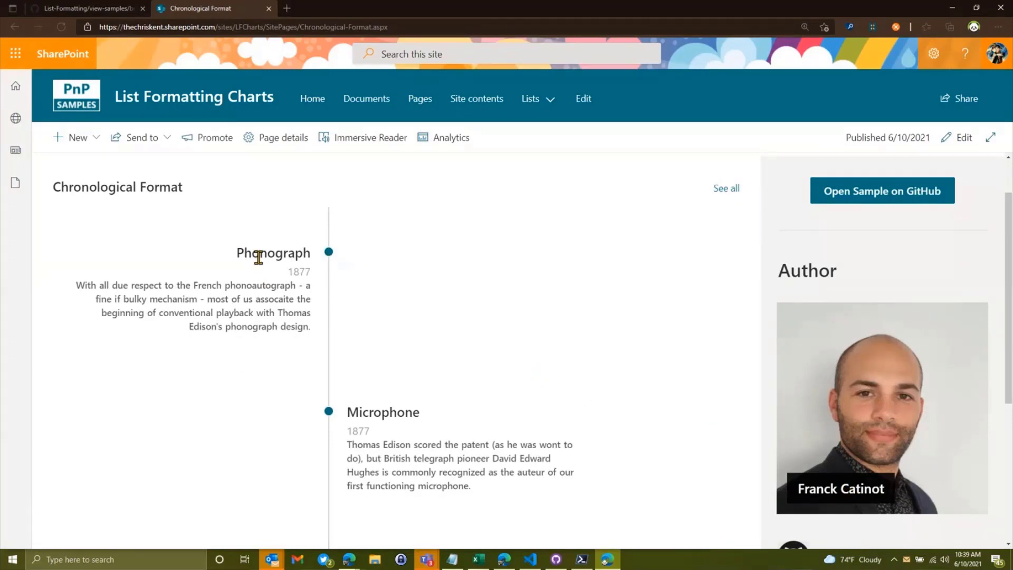
mouse_move(335, 247)
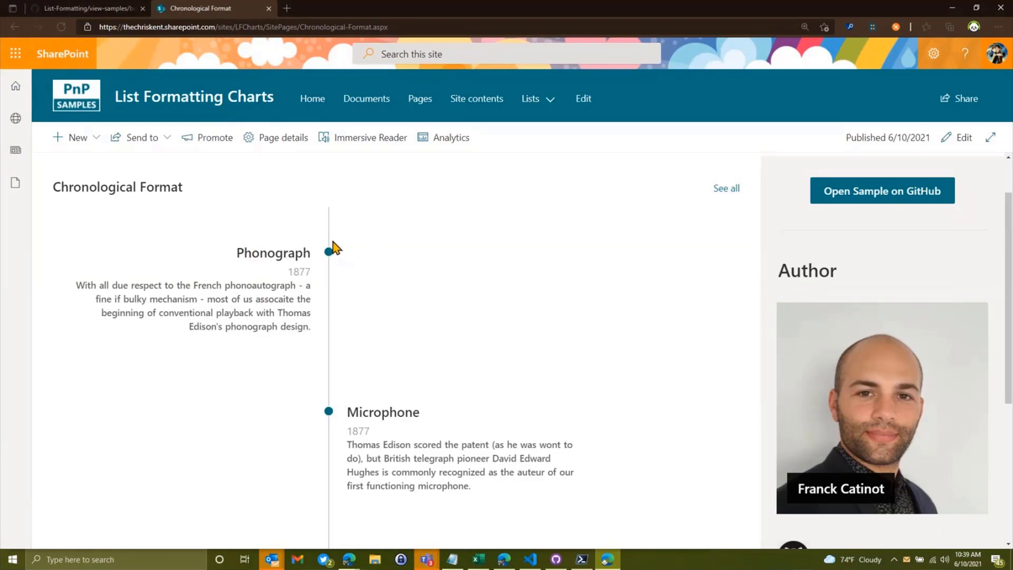
mouse_move(521, 447)
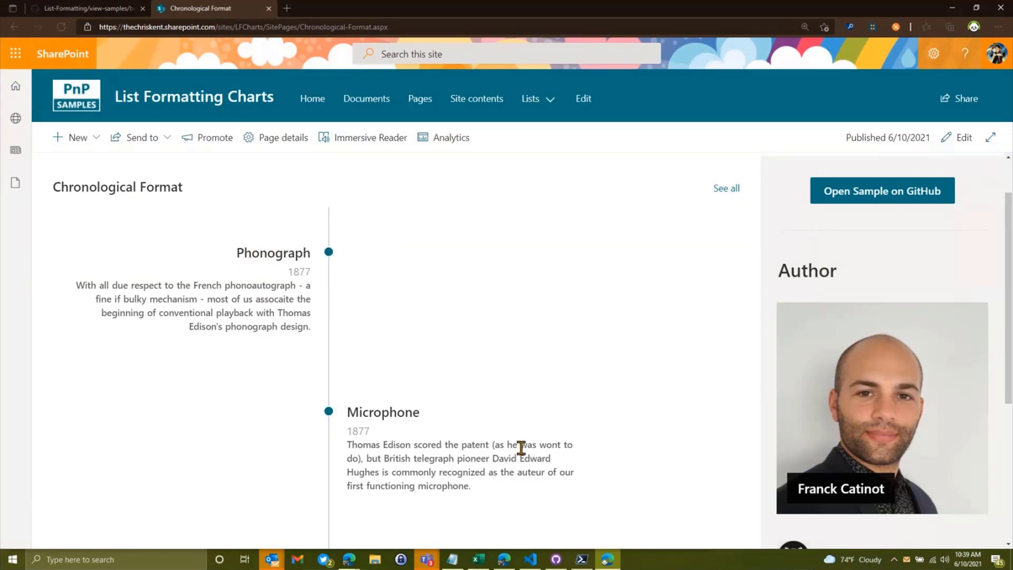
scroll("down", 3)
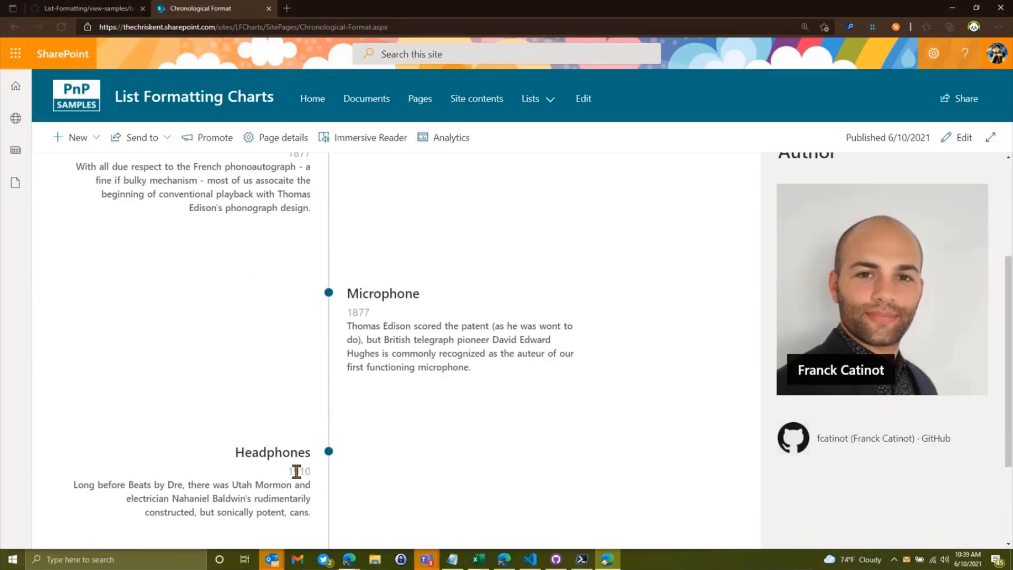
scroll("up", 3)
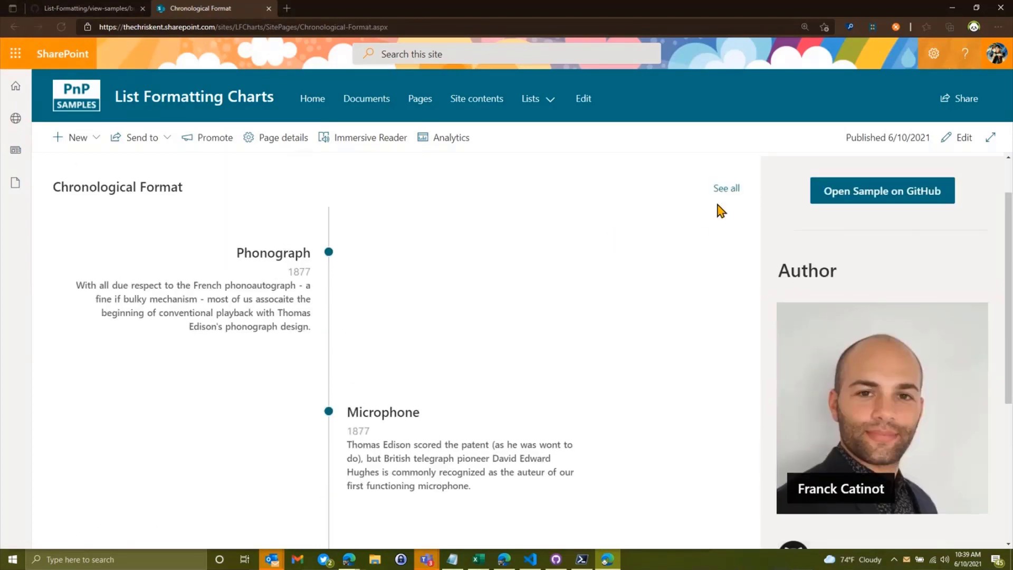
left_click(726, 187)
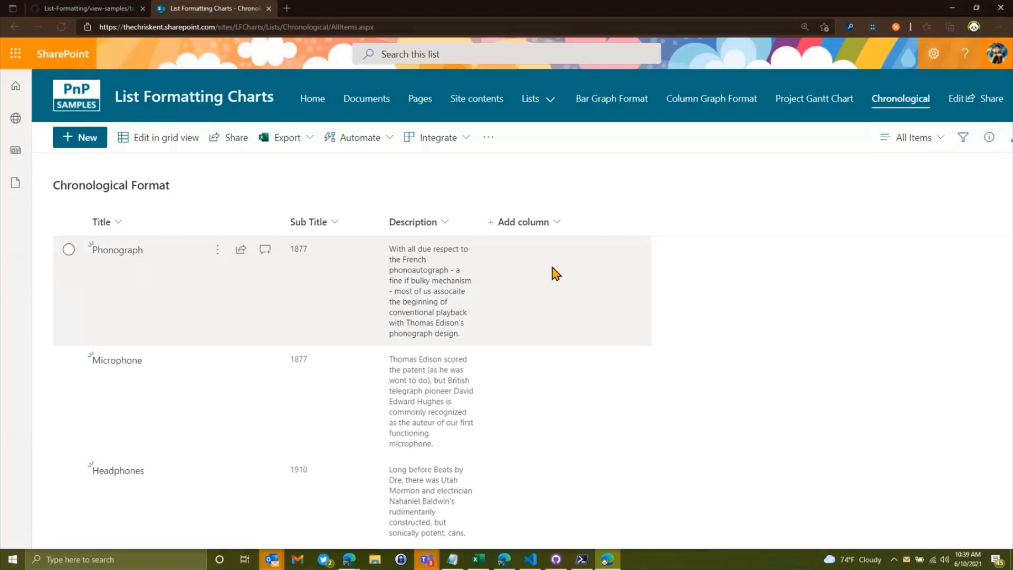
mouse_move(398, 290)
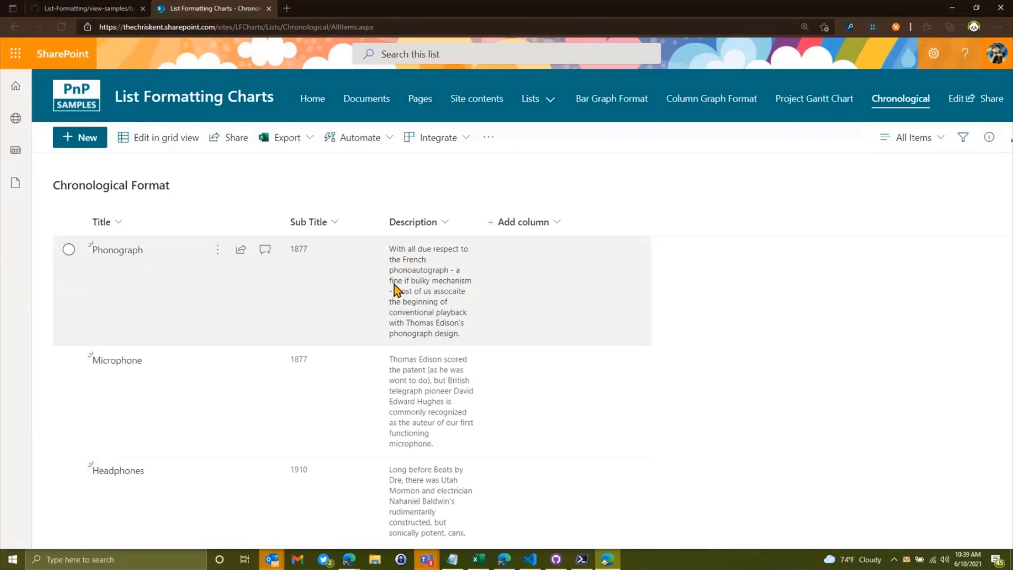
Switch the Chronological list to its Chart view and show the view's formatting JSON
left_click(914, 138)
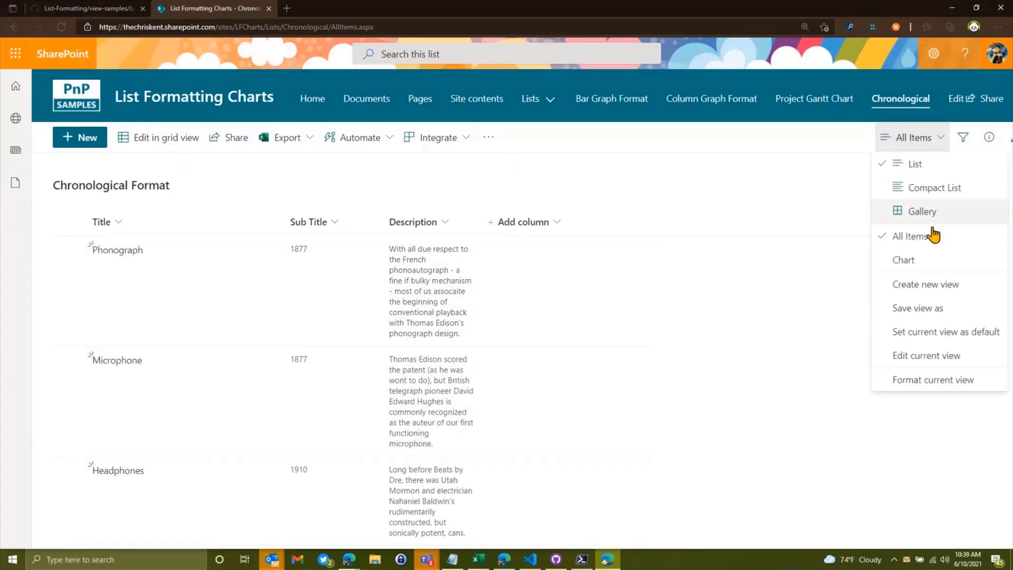
left_click(903, 260)
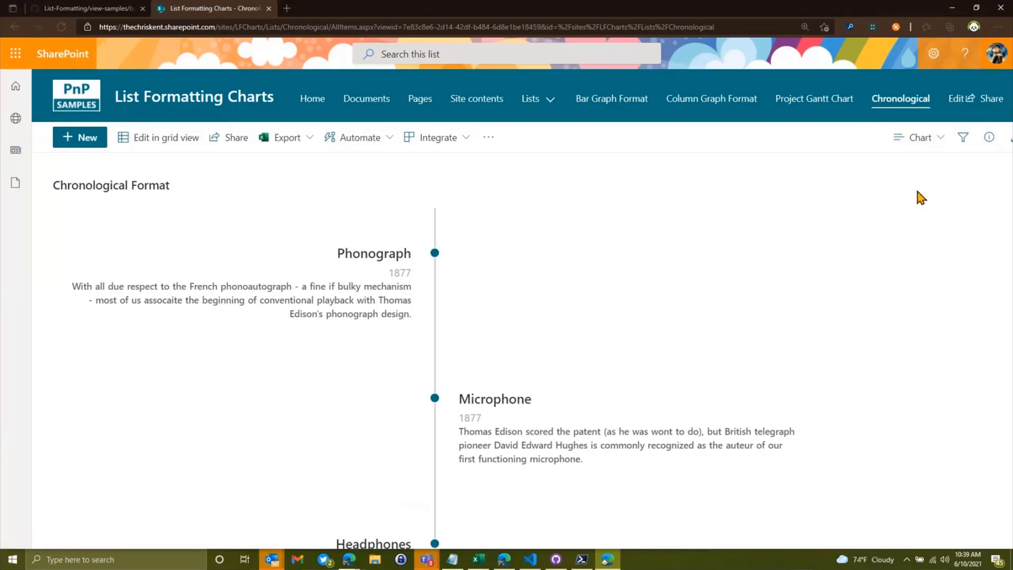
left_click(917, 138)
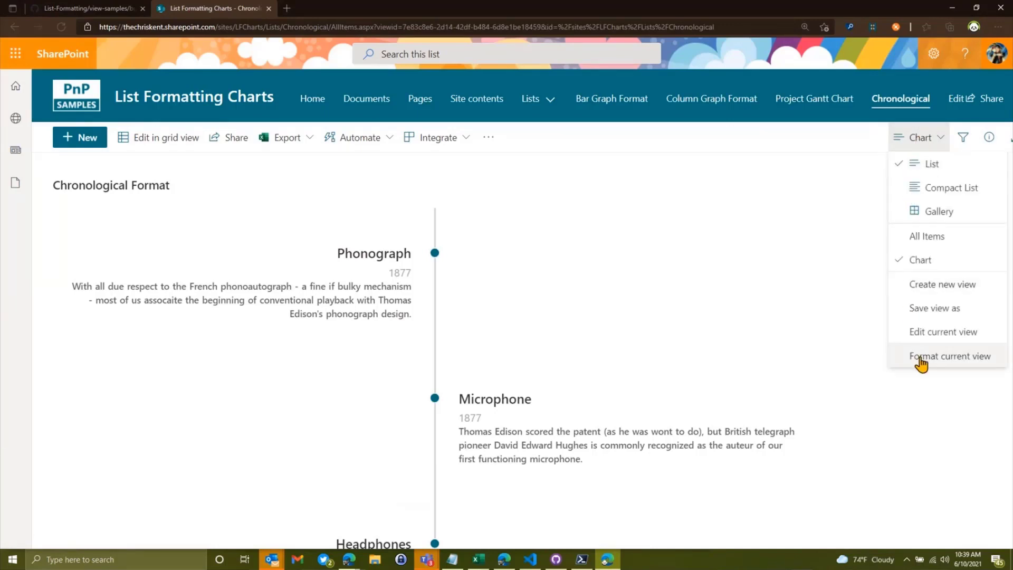
left_click(942, 332)
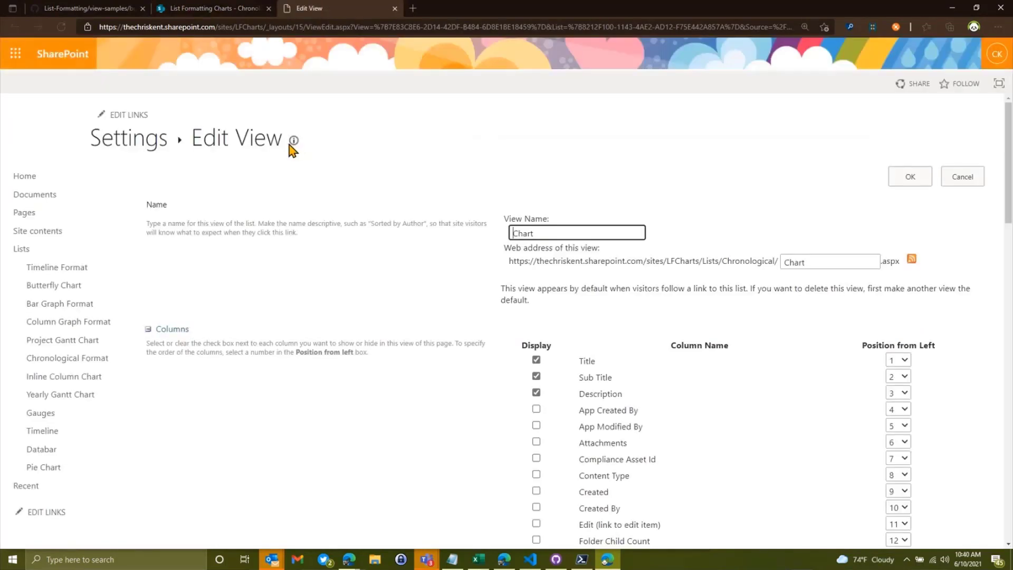
mouse_move(390, 12)
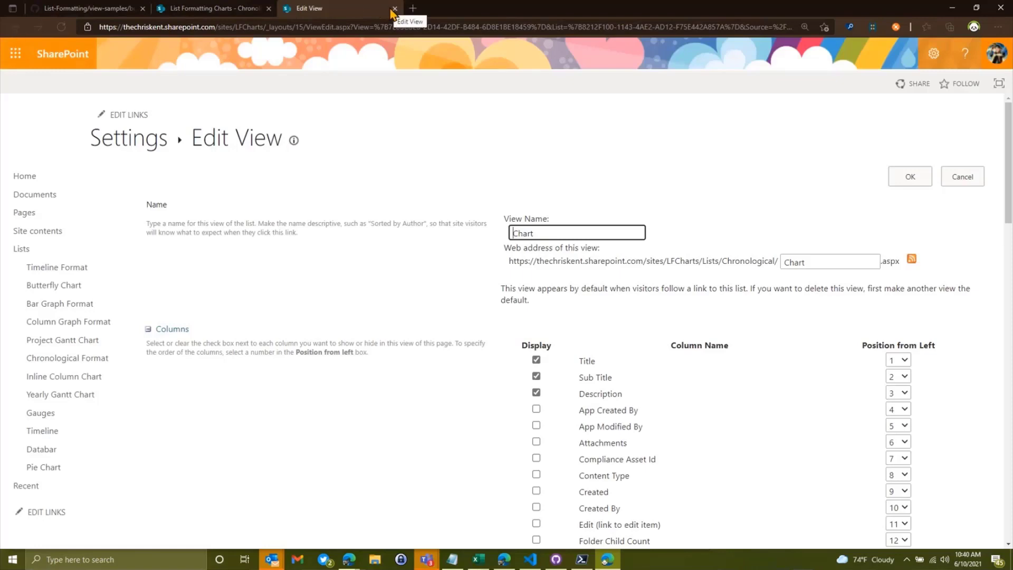
left_click(394, 8)
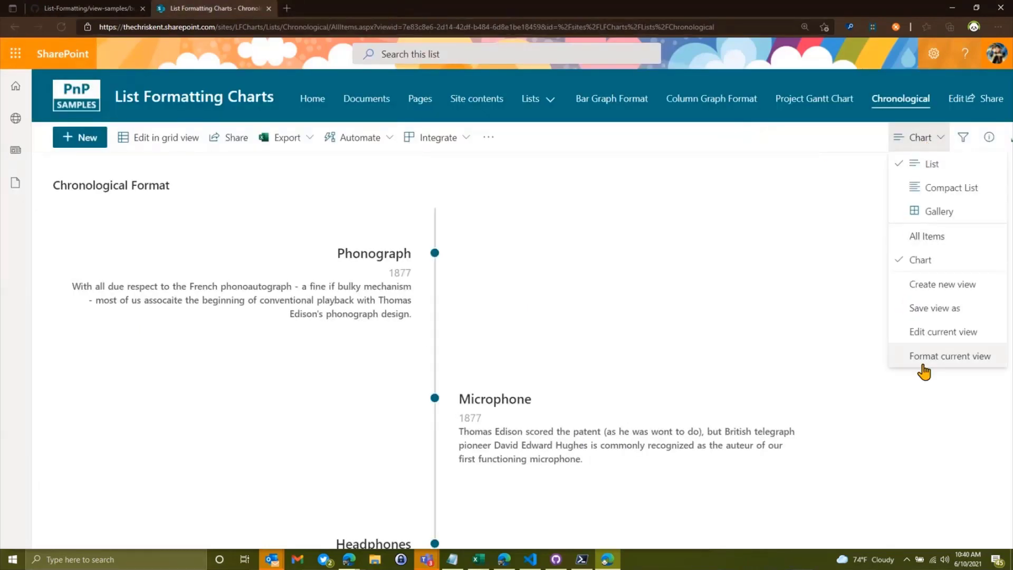
left_click(951, 355)
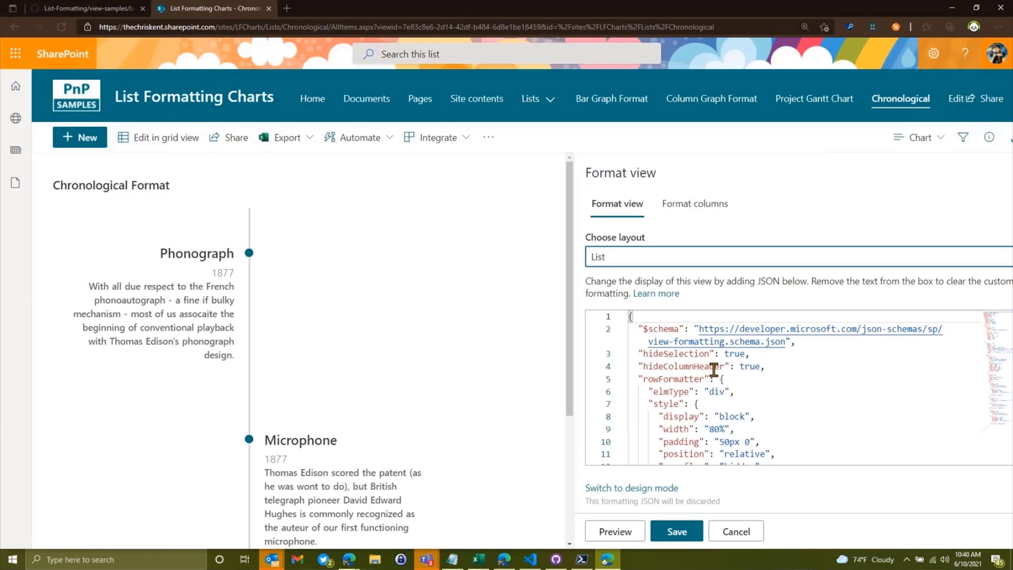
Cancel the Format view pane without saving and close the SharePoint list tab
scroll("down", 3)
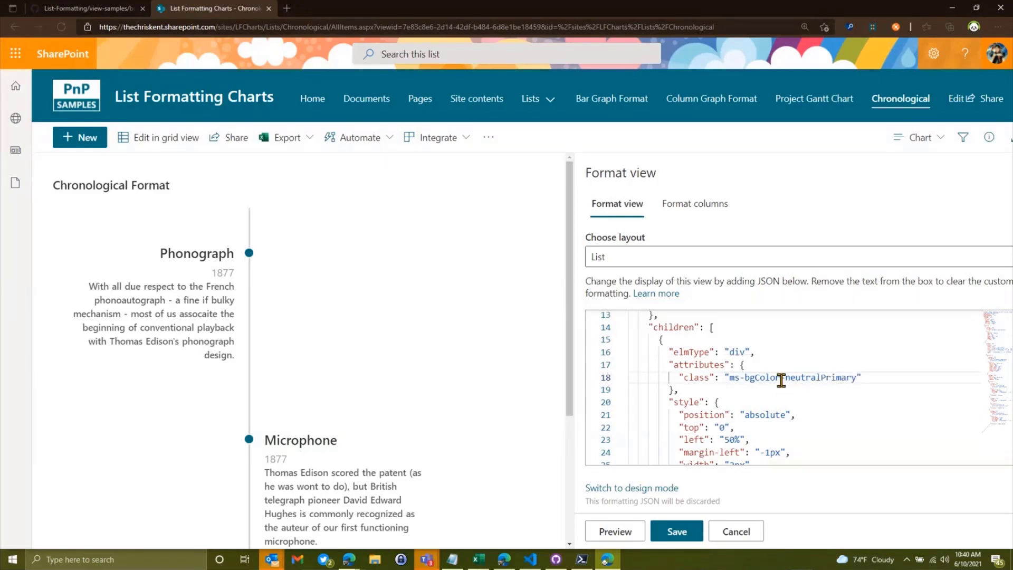
mouse_move(249, 319)
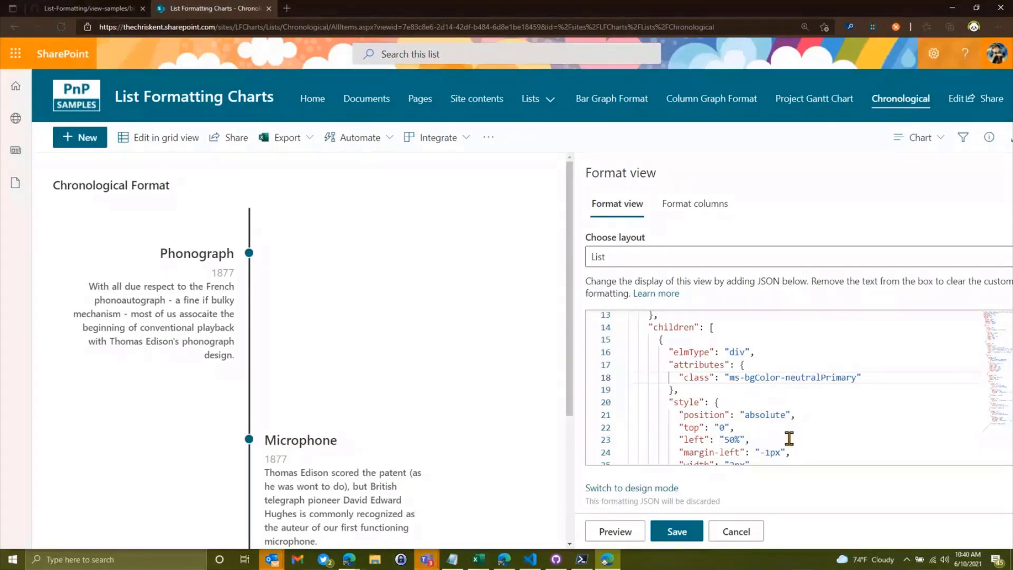
mouse_move(148, 365)
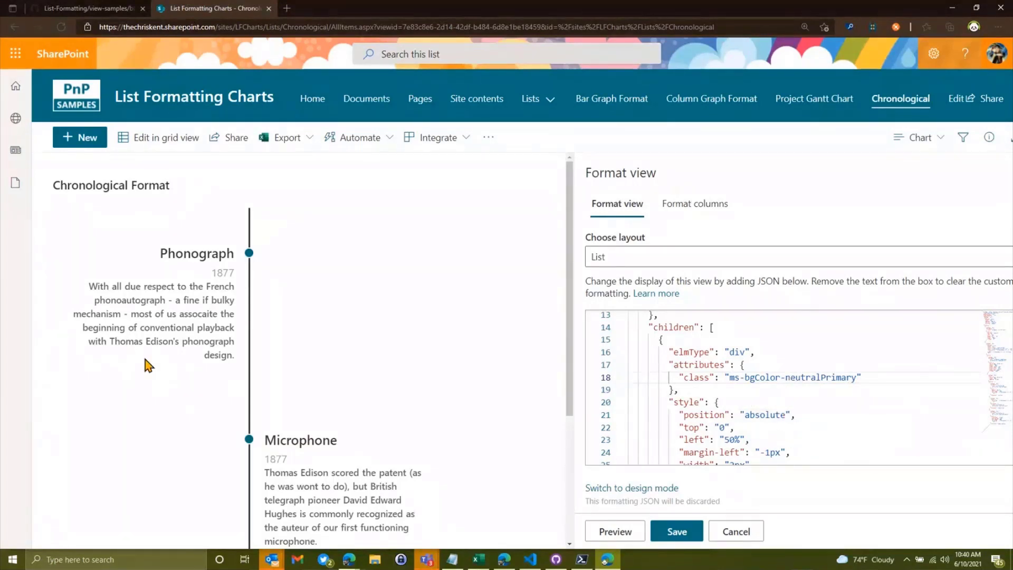
mouse_move(859, 252)
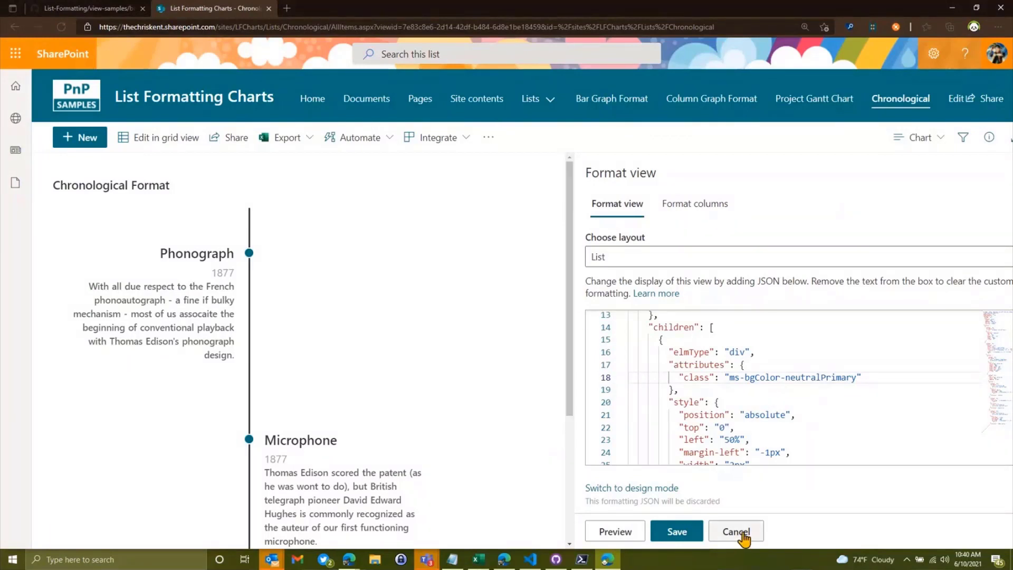
left_click(735, 530)
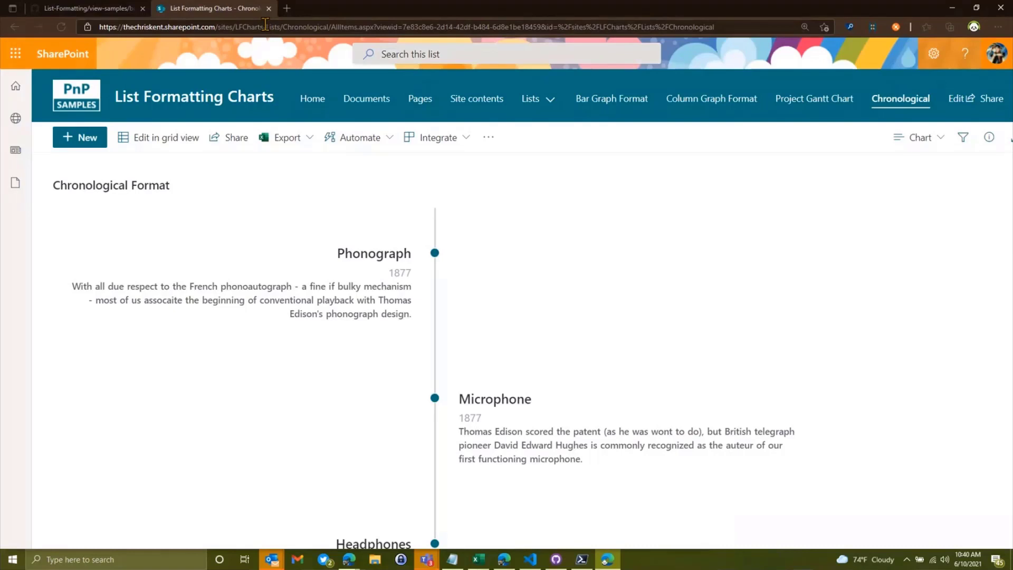
left_click(268, 9)
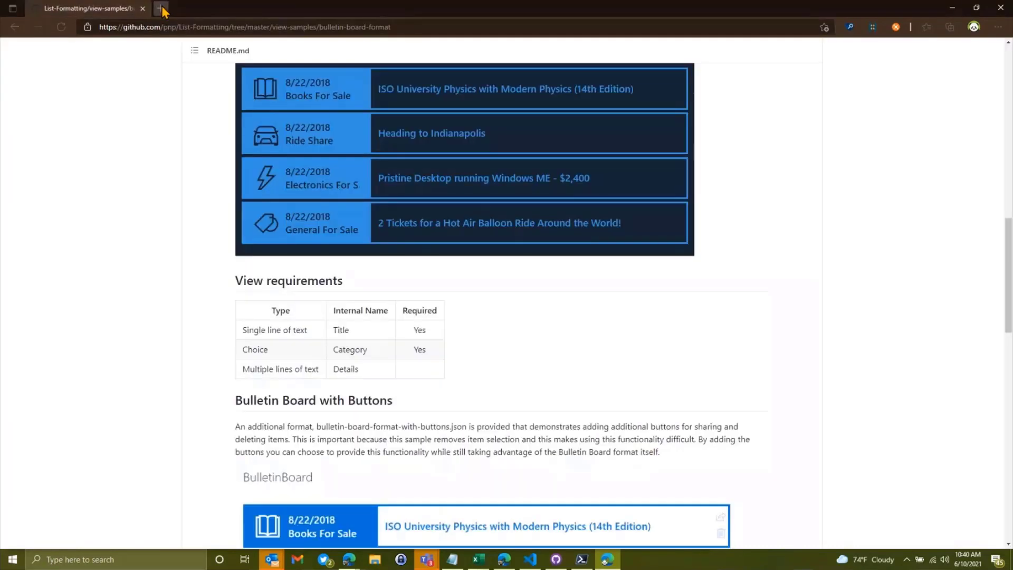
Open the List Formatting Charts site in a new tab and go to the Project Gantt Chart sample
left_click(159, 8)
type("the")
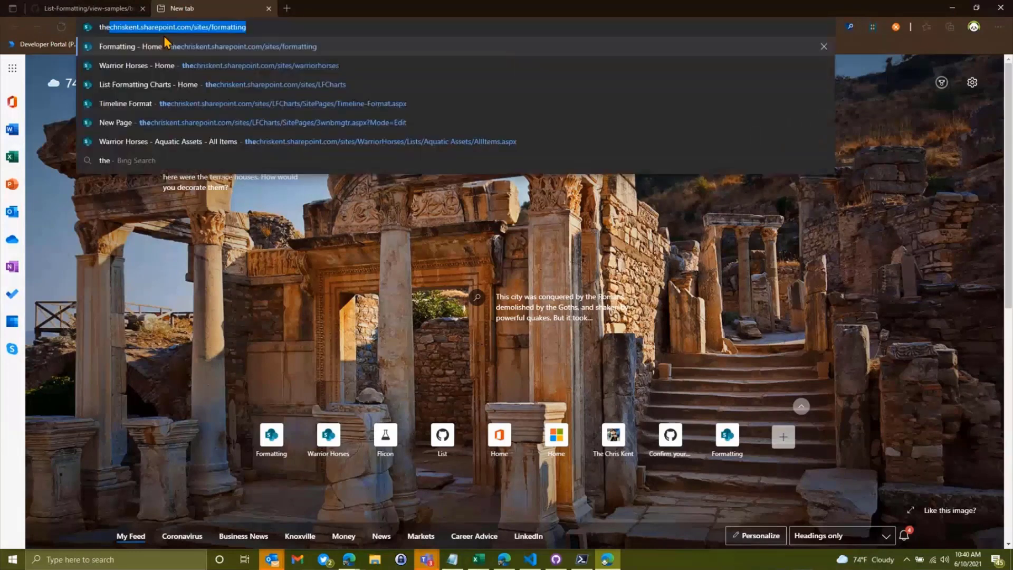
left_click(147, 85)
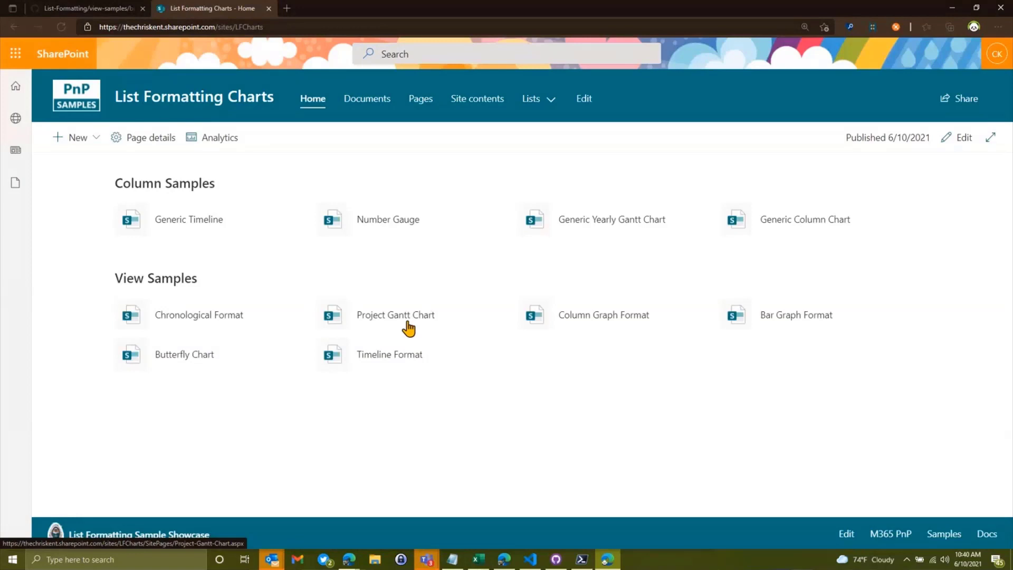
left_click(395, 314)
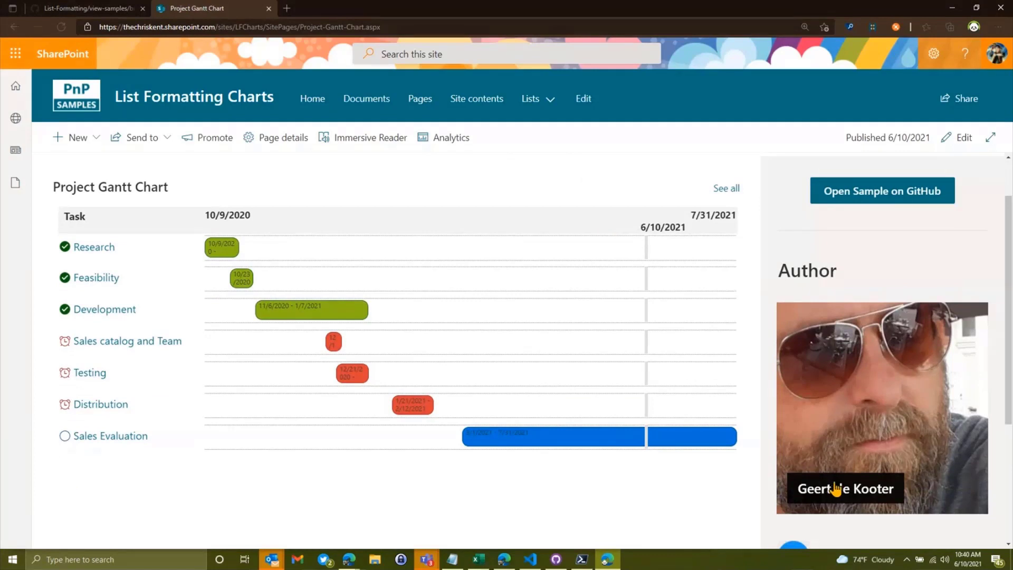
scroll("down", 3)
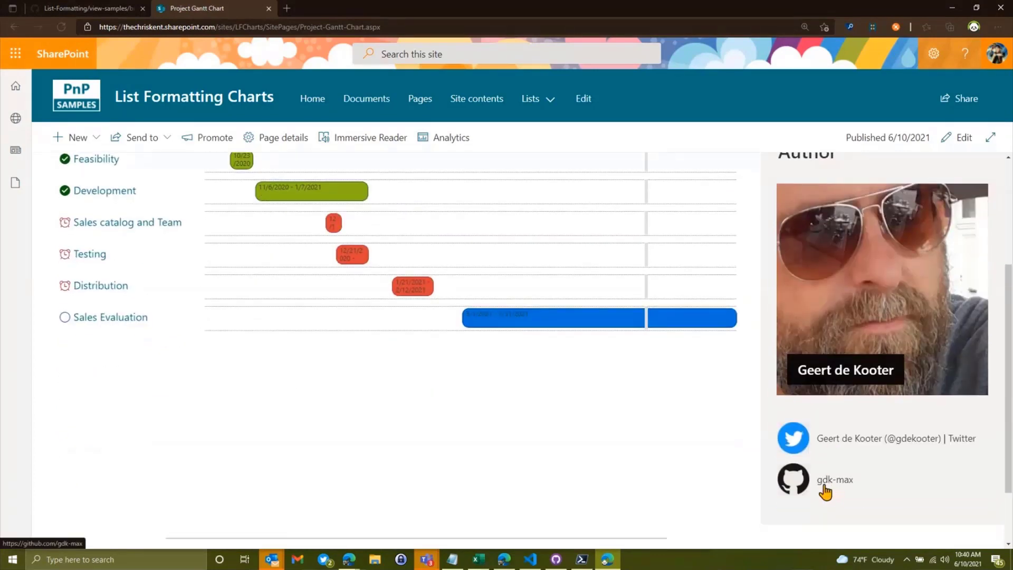
mouse_move(846, 383)
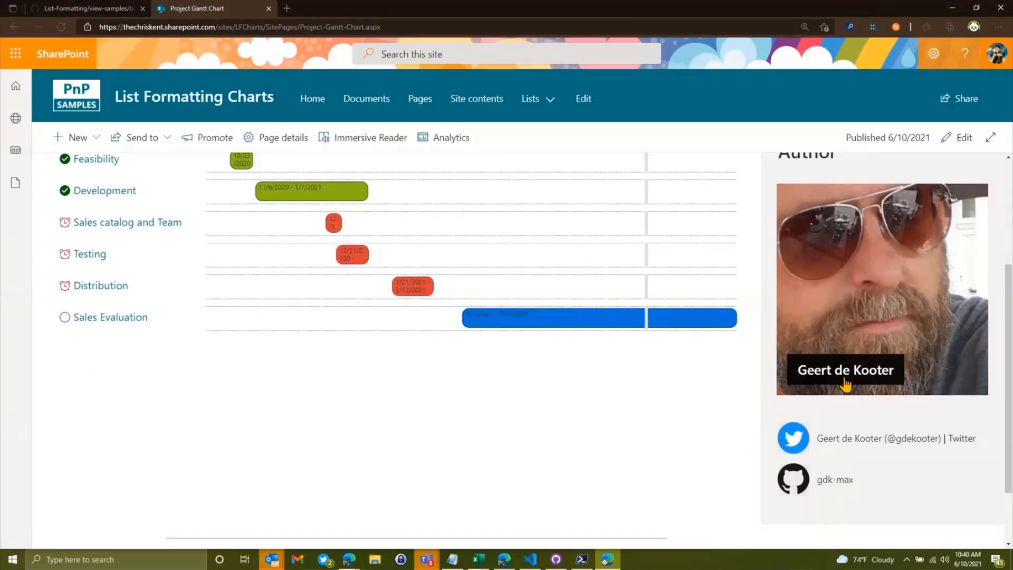
mouse_move(870, 399)
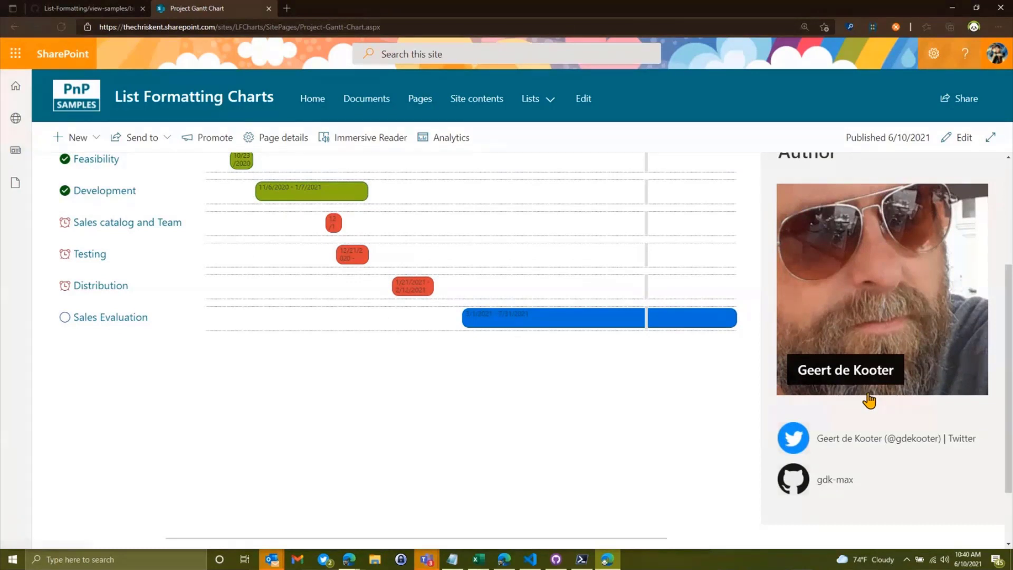
scroll("up", 3)
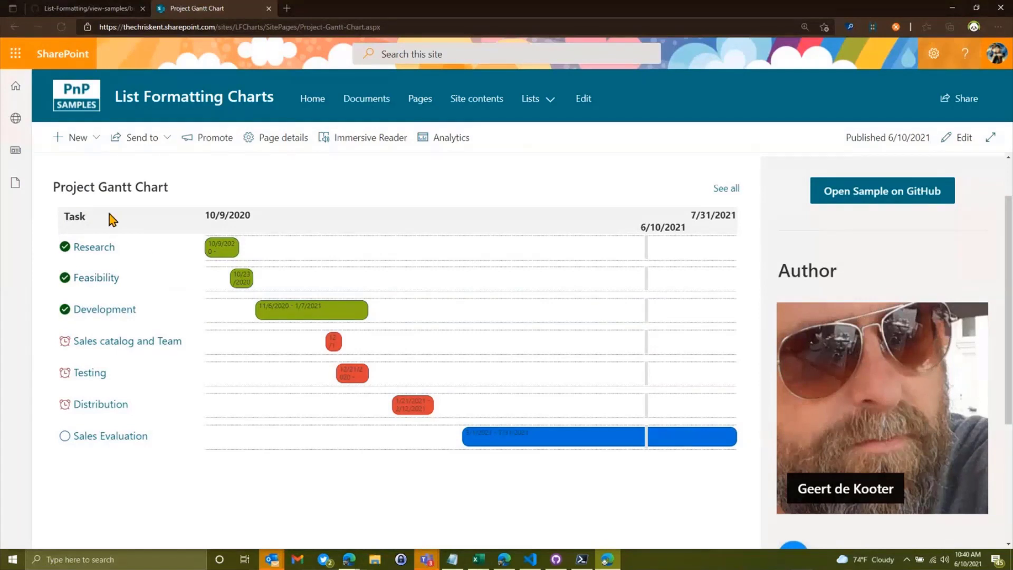
mouse_move(530, 426)
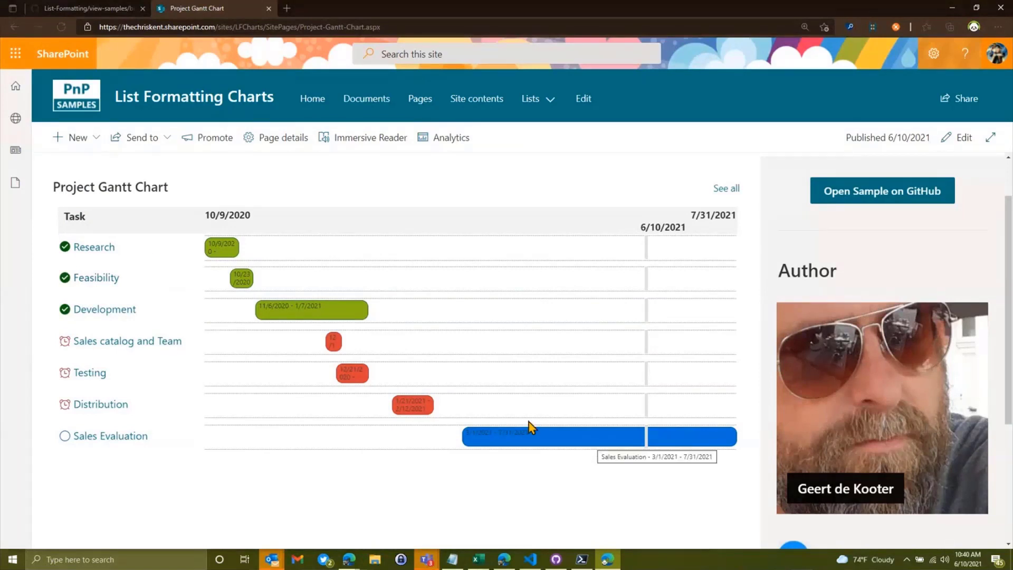
mouse_move(115, 335)
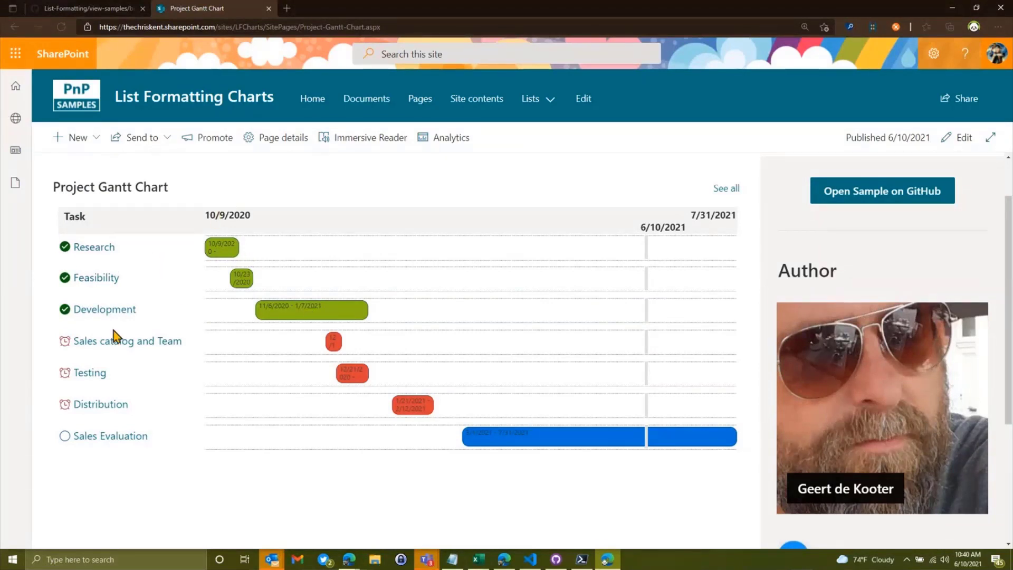
mouse_move(790, 306)
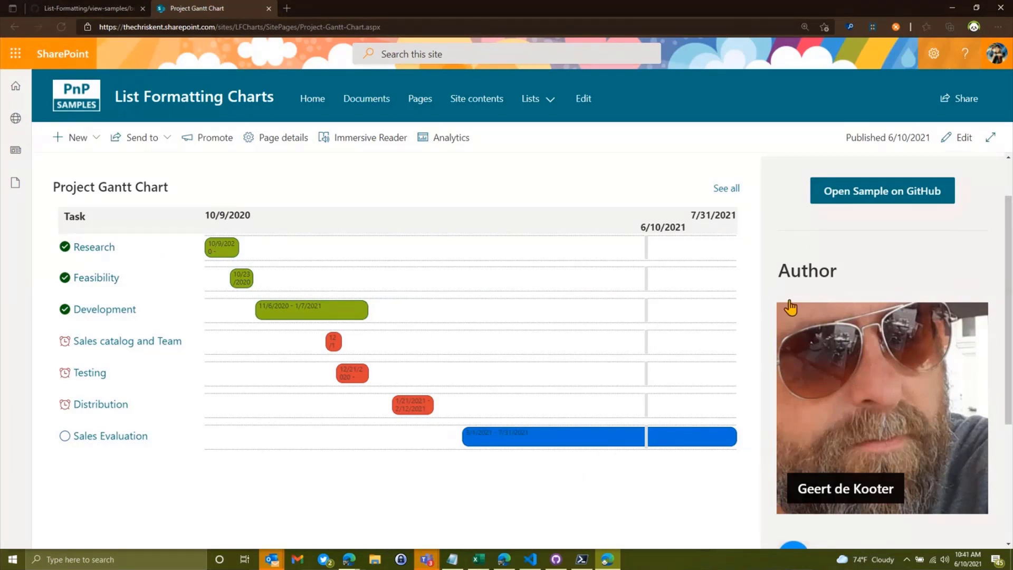
mouse_move(227, 204)
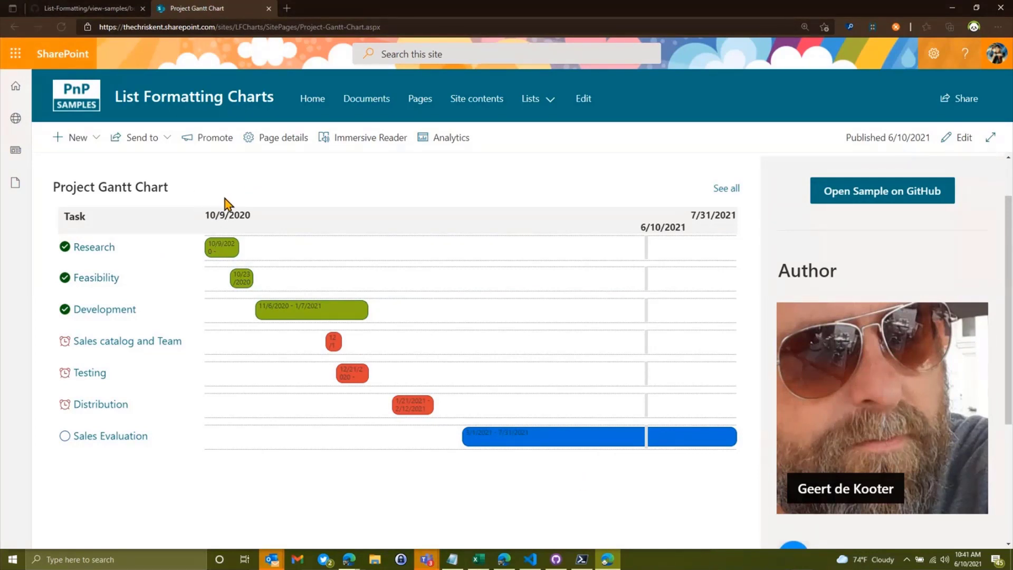
left_click(312, 99)
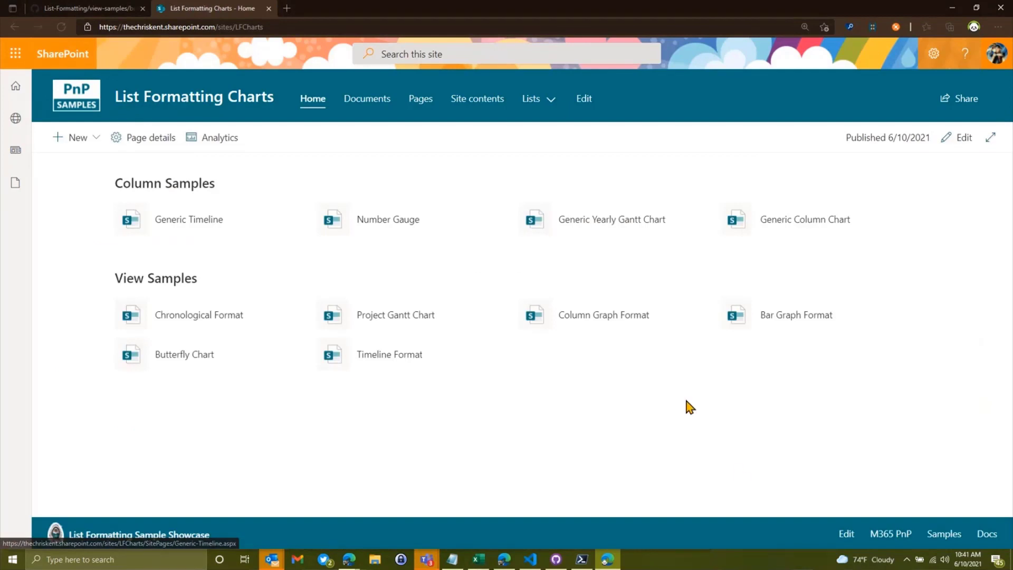
left_click(604, 315)
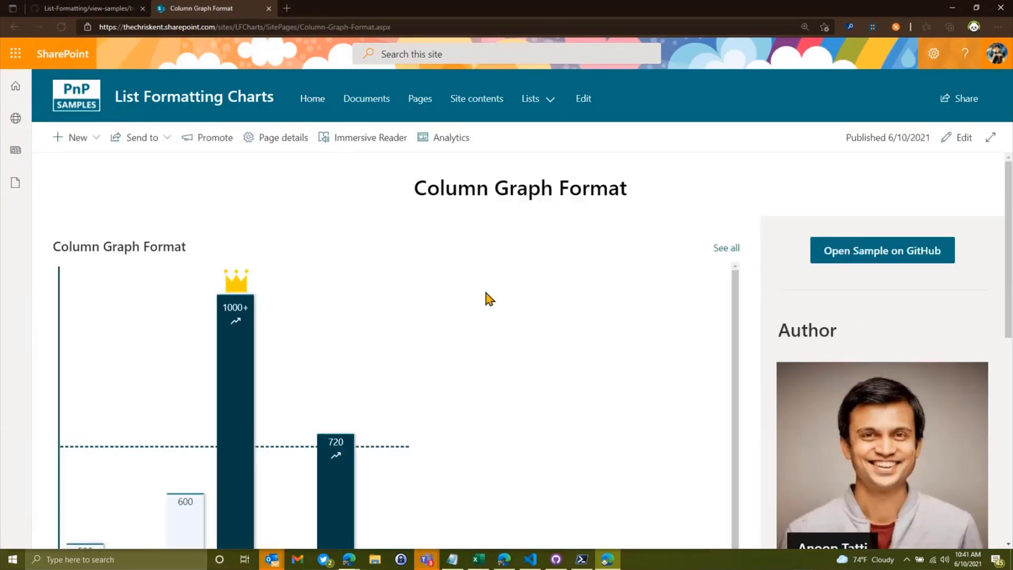
scroll("down", 3)
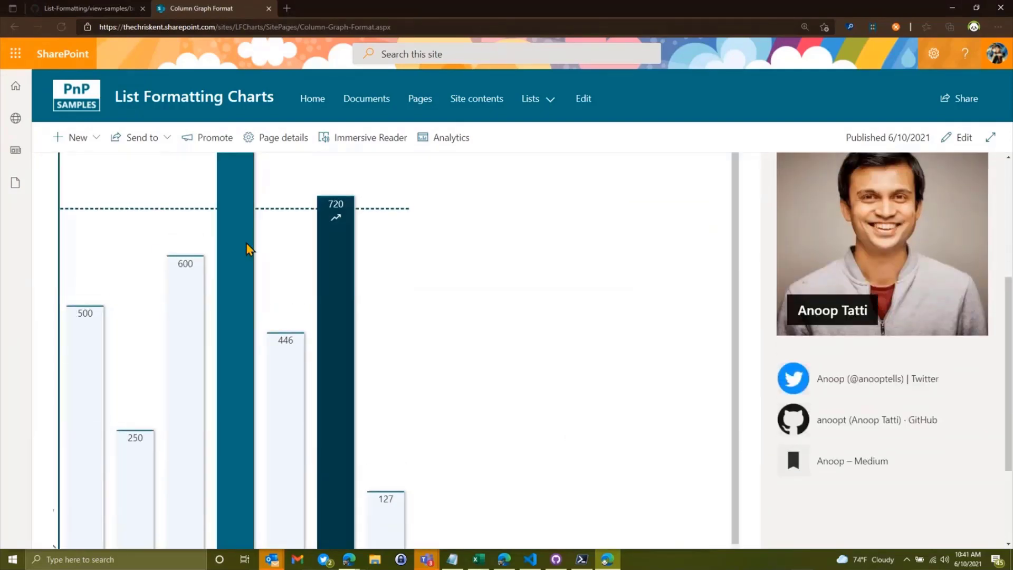
scroll("up", 3)
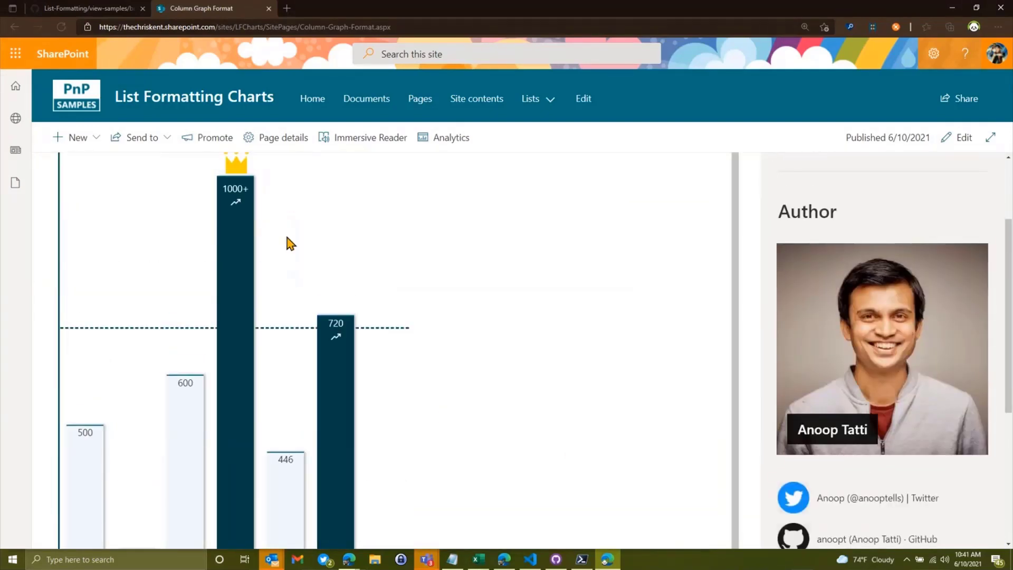
mouse_move(310, 336)
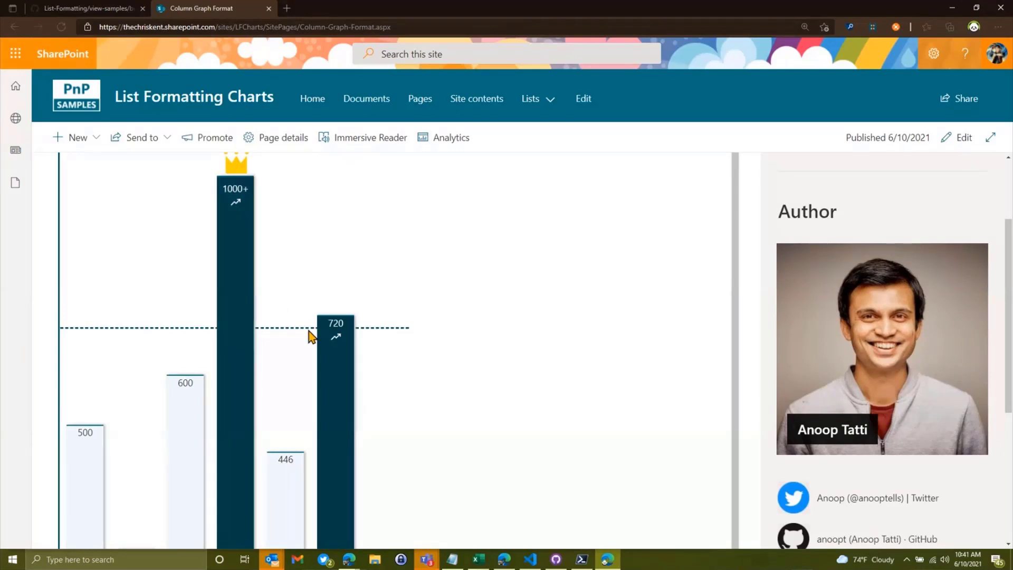
scroll("down", 3)
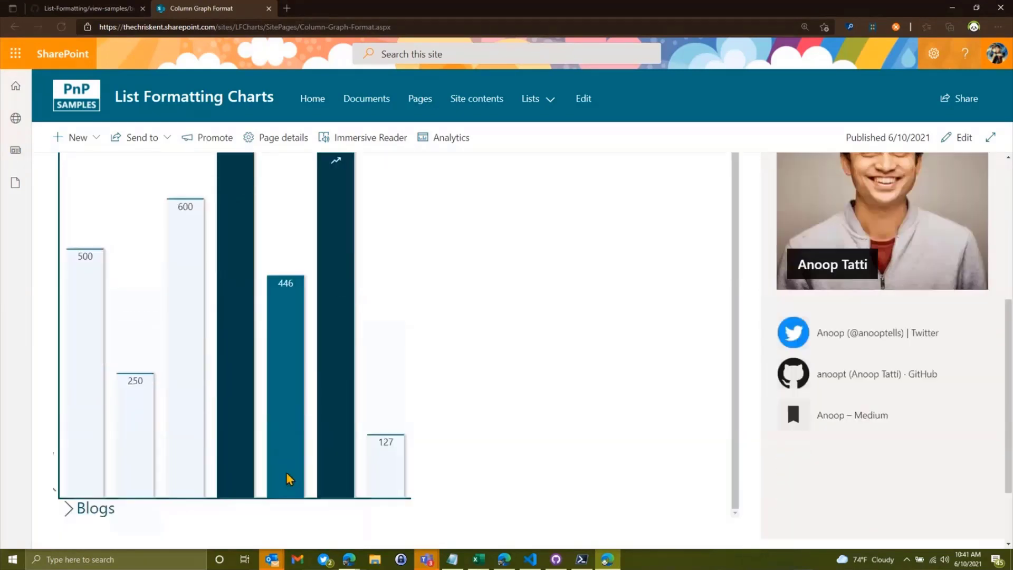
scroll("down", 3)
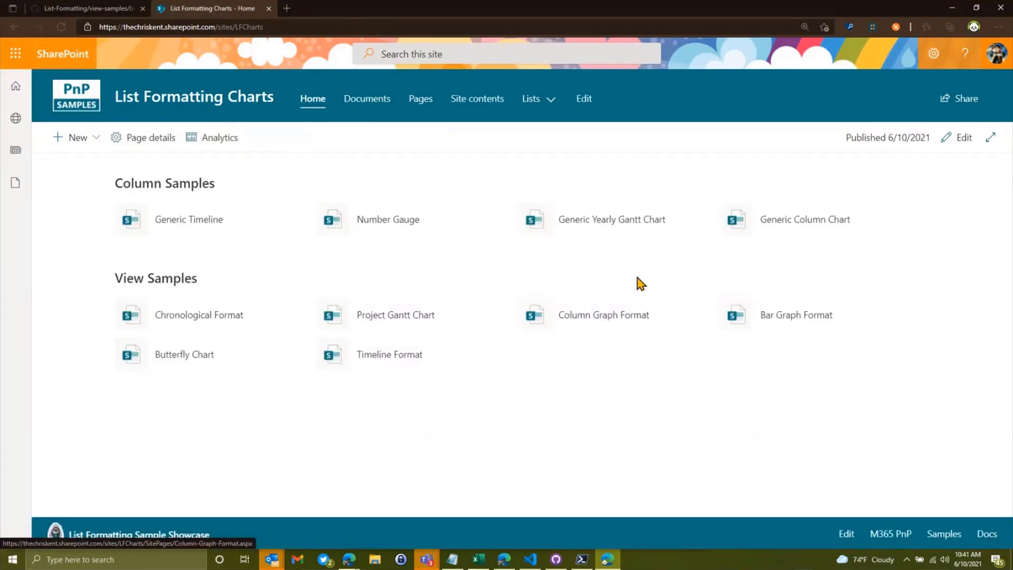
left_click(796, 315)
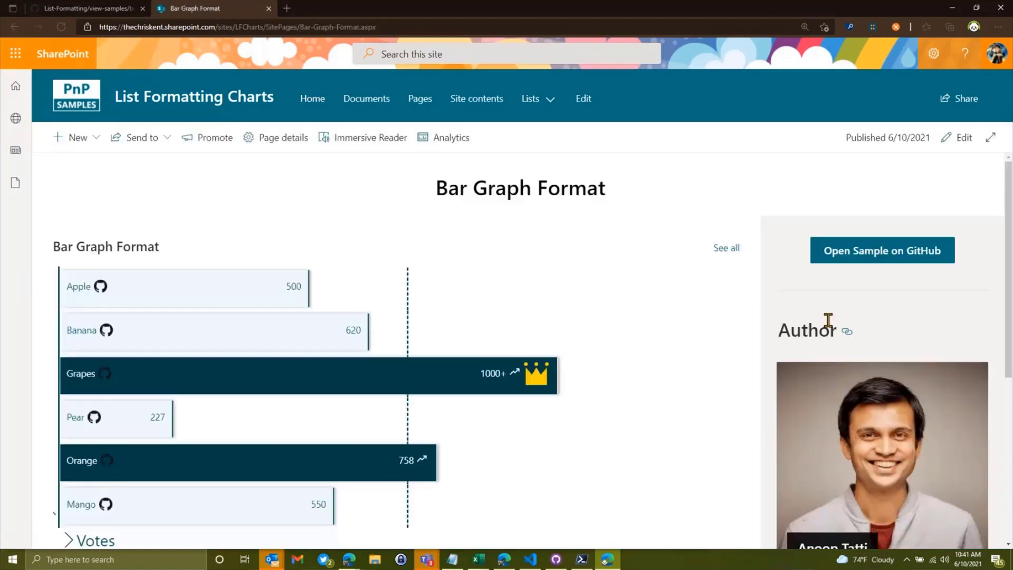
scroll("down", 3)
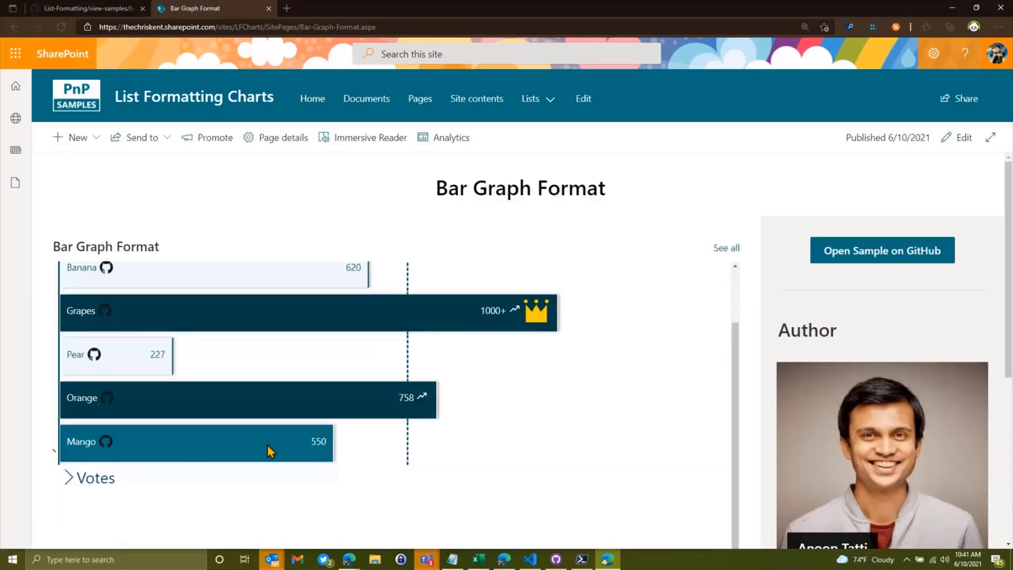
scroll("up", 3)
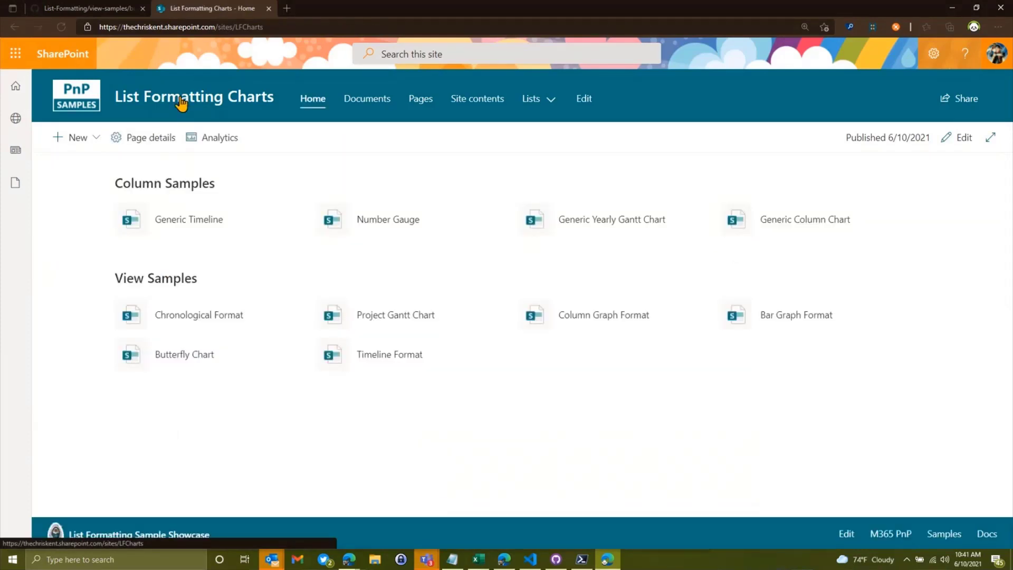
Open the Butterfly Chart sample page and its full list via See all
left_click(184, 355)
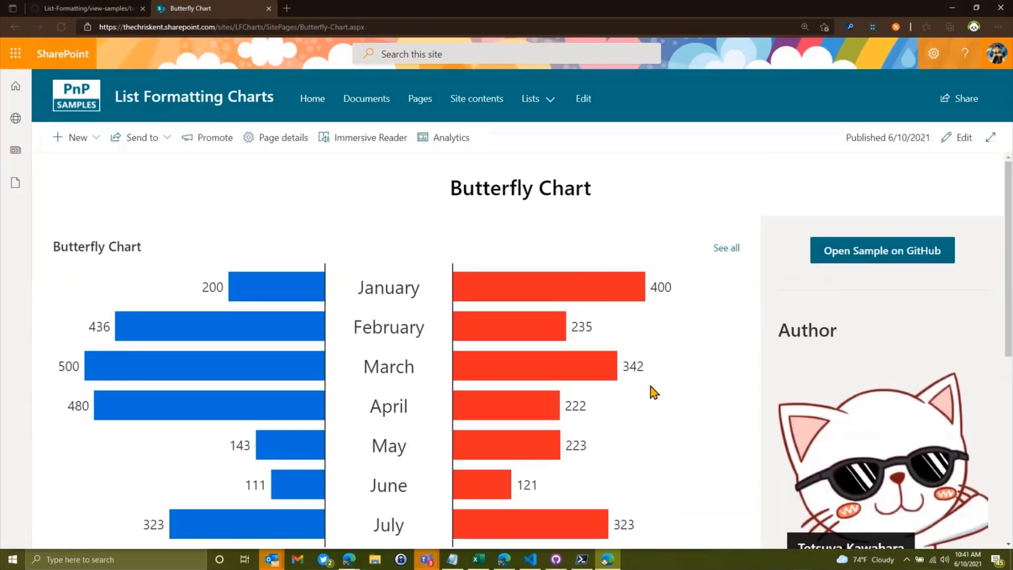
mouse_move(326, 279)
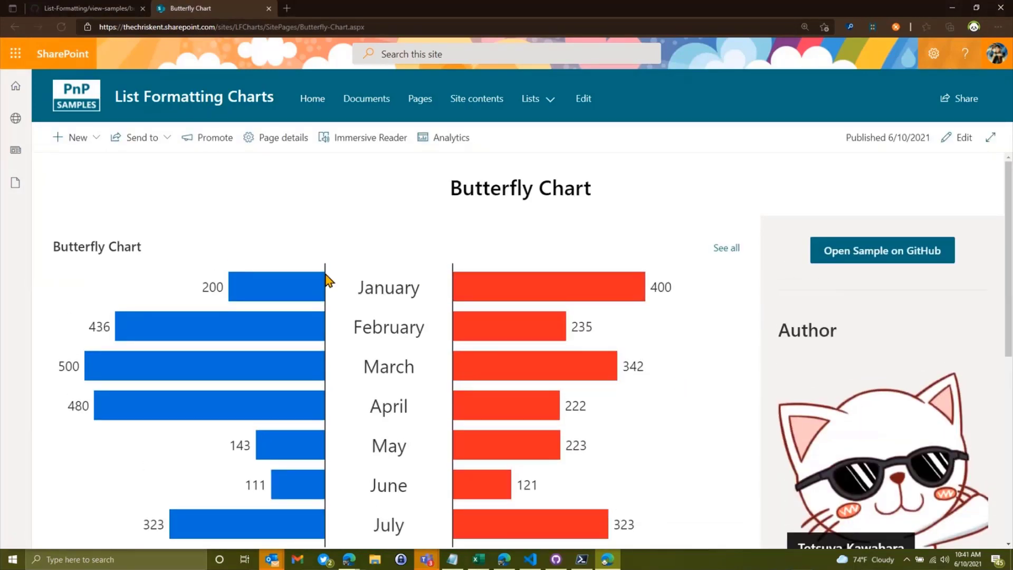
mouse_move(323, 284)
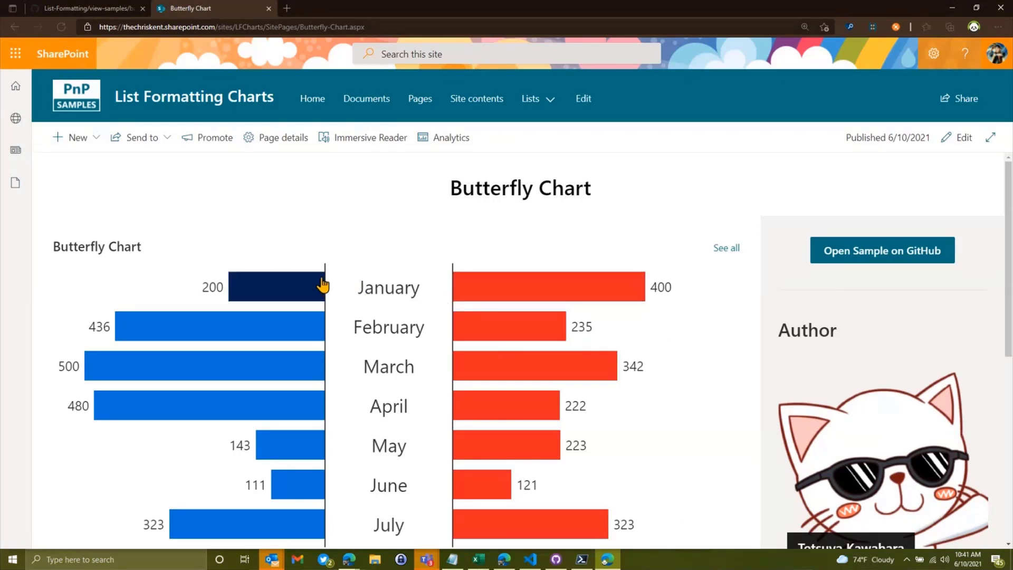
mouse_move(470, 287)
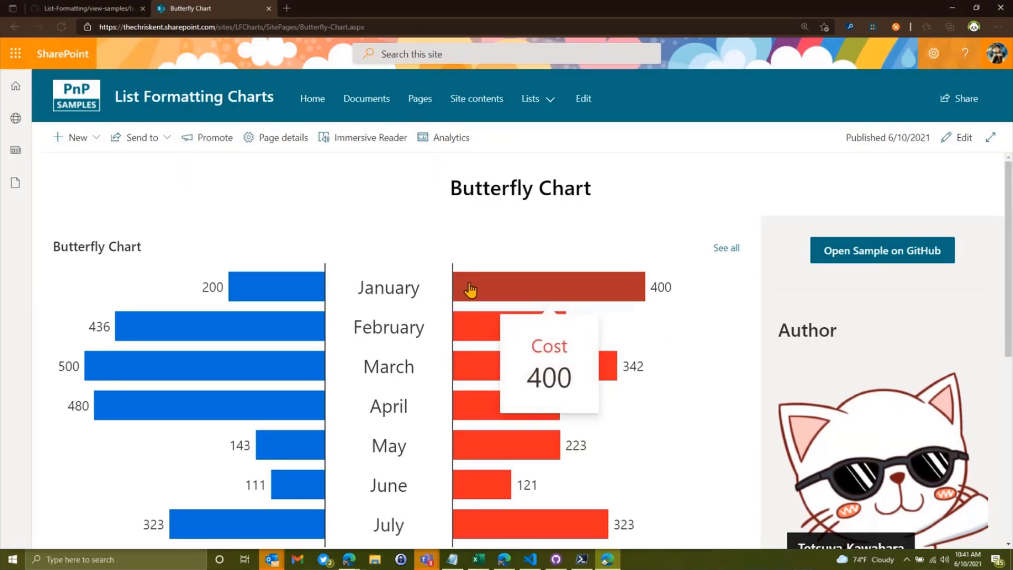
mouse_move(560, 350)
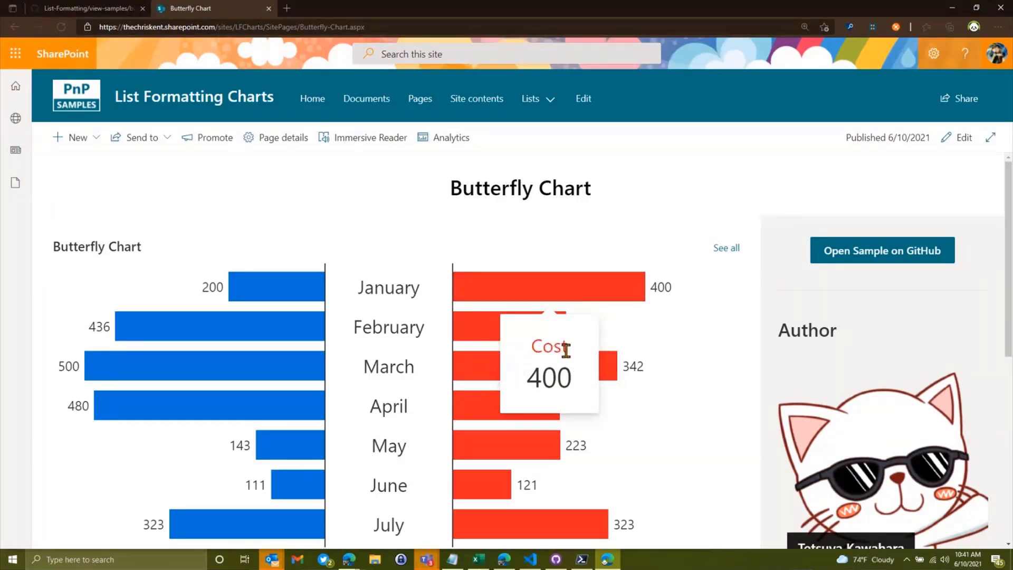
left_click(726, 247)
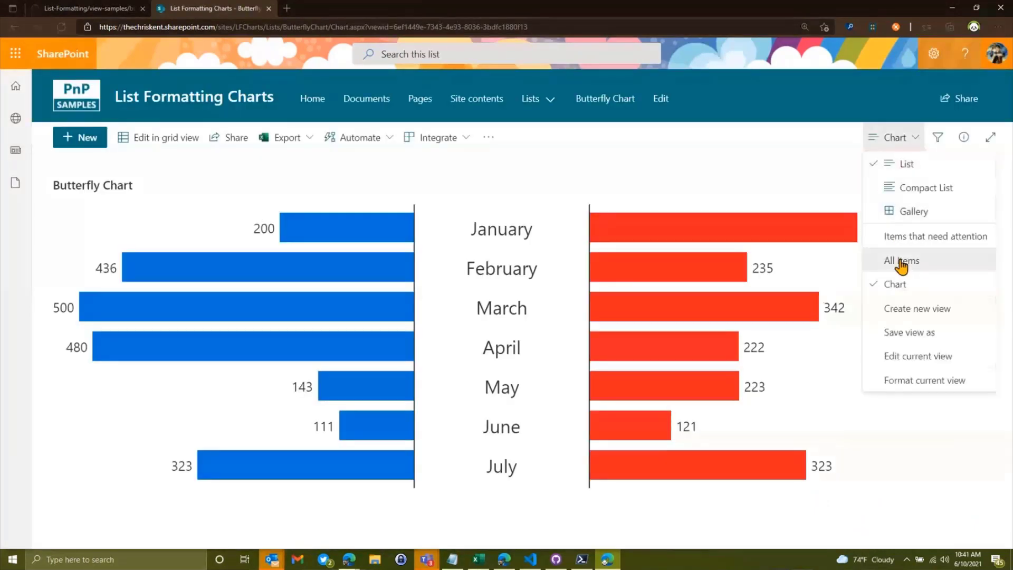
Switch to All Items and rename the Cost column to 'Cost!' in column settings
left_click(901, 259)
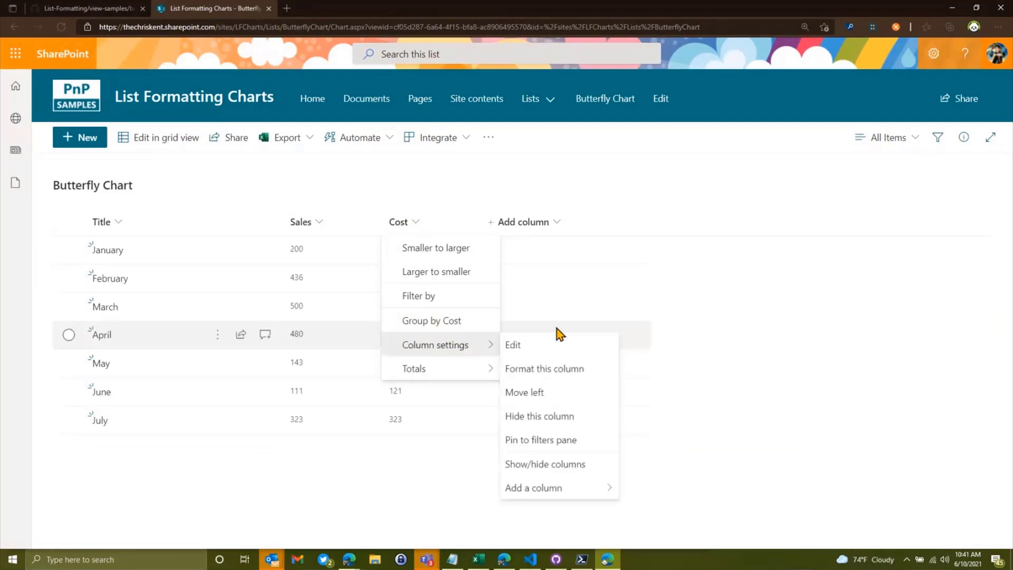
mouse_move(559, 349)
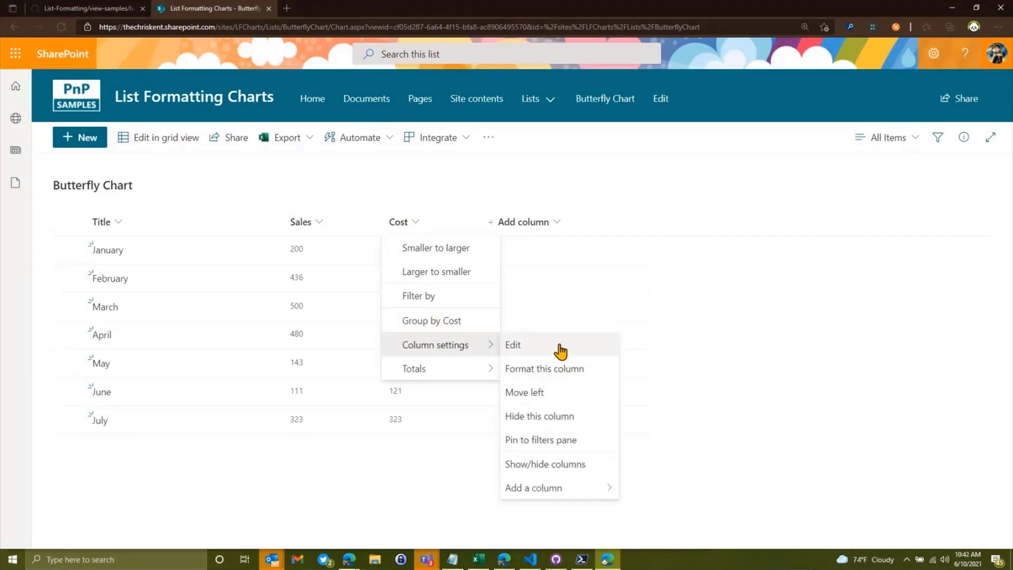
left_click(513, 344)
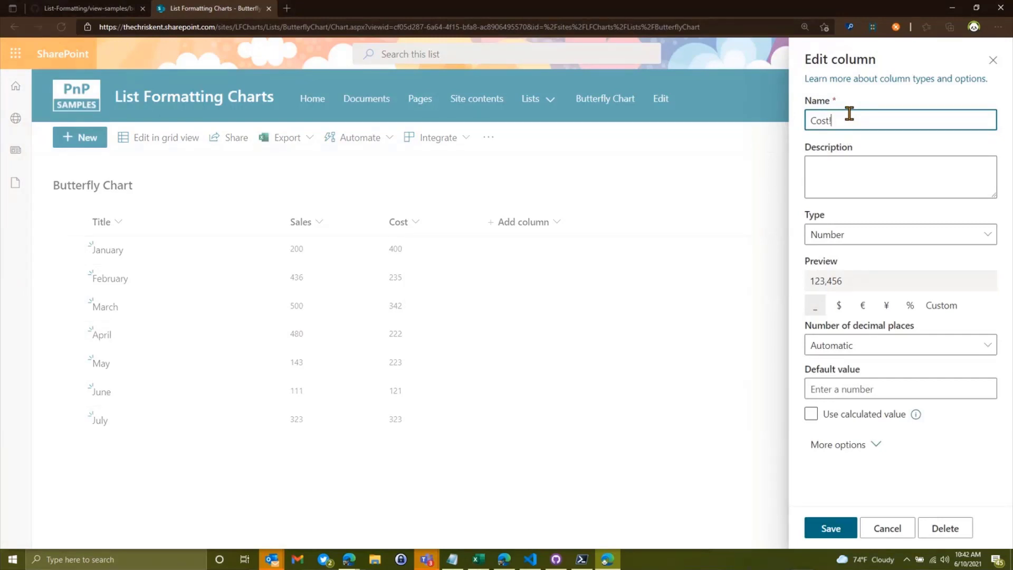
left_click(830, 528)
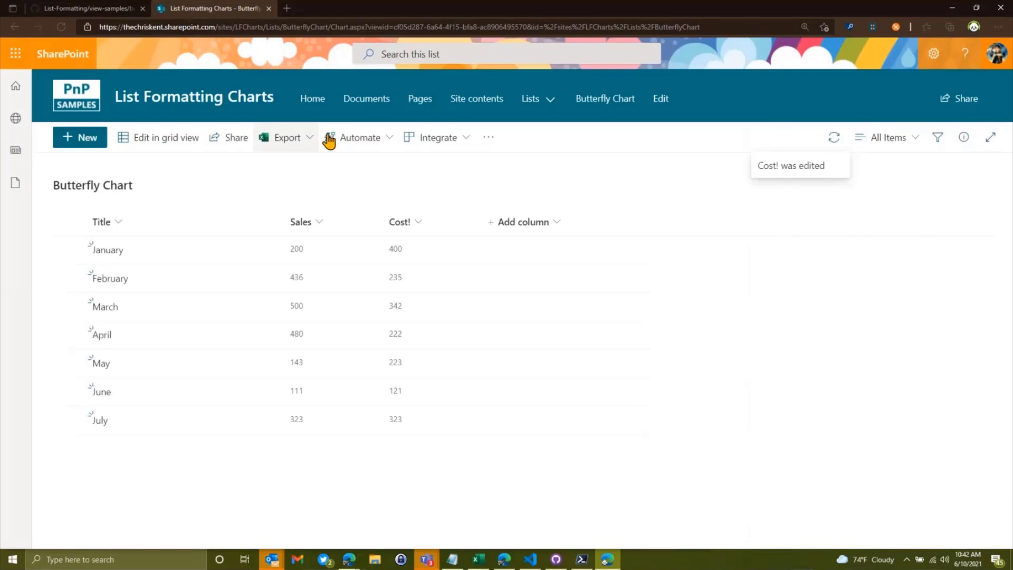
Return to the Chart view to check the Cost! label, then go to the site home page
left_click(889, 137)
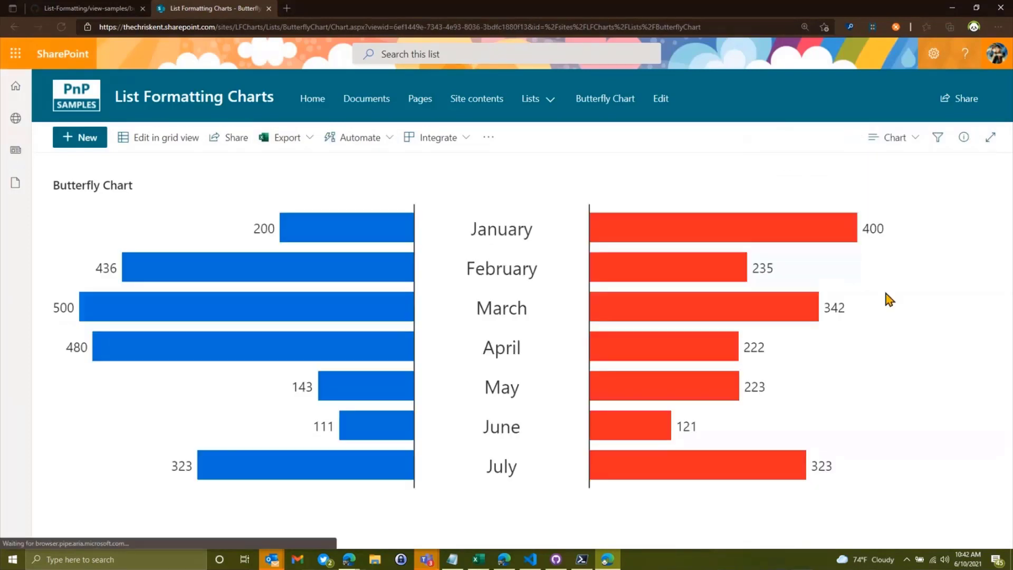
mouse_move(727, 378)
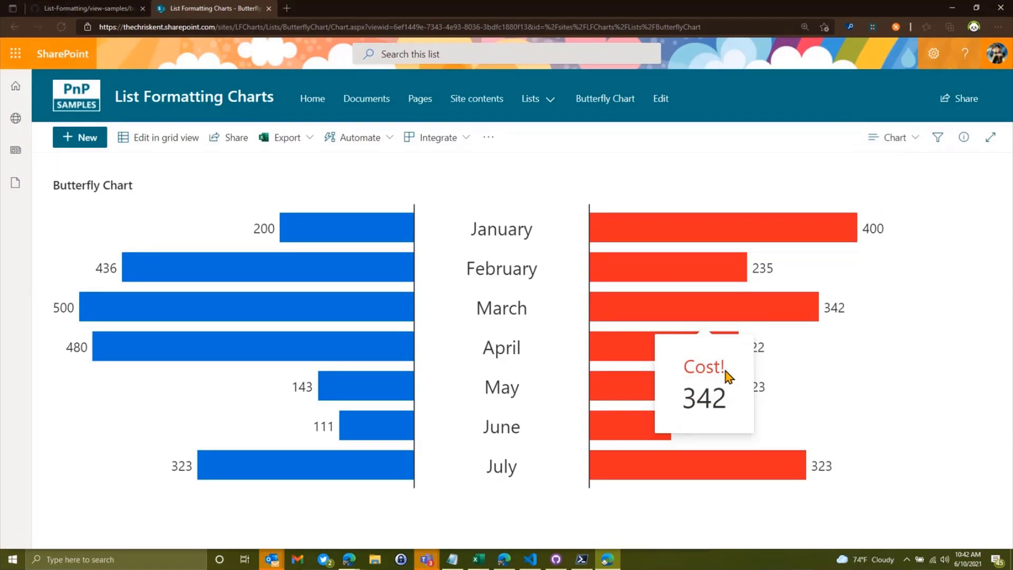
mouse_move(684, 372)
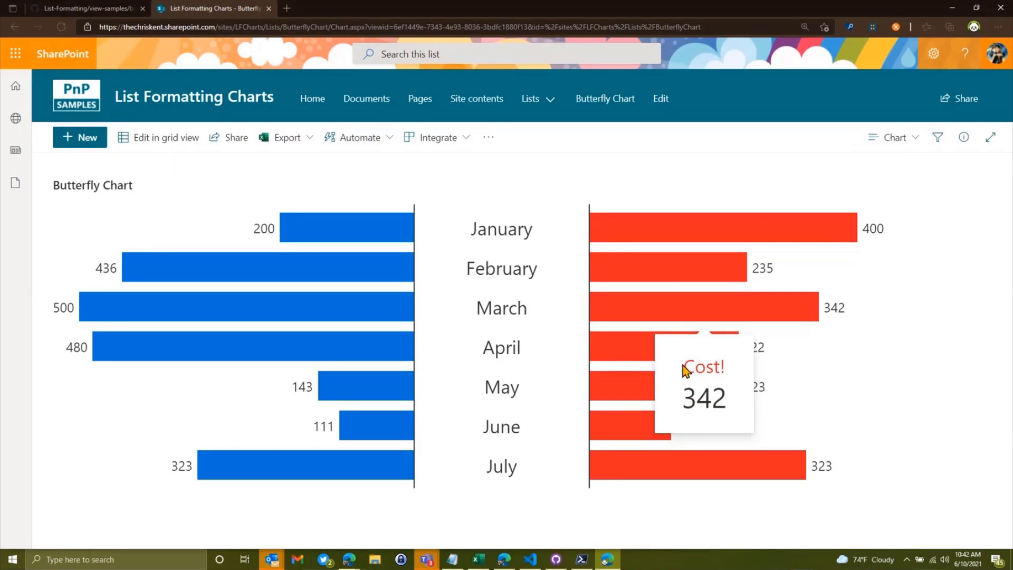
mouse_move(703, 372)
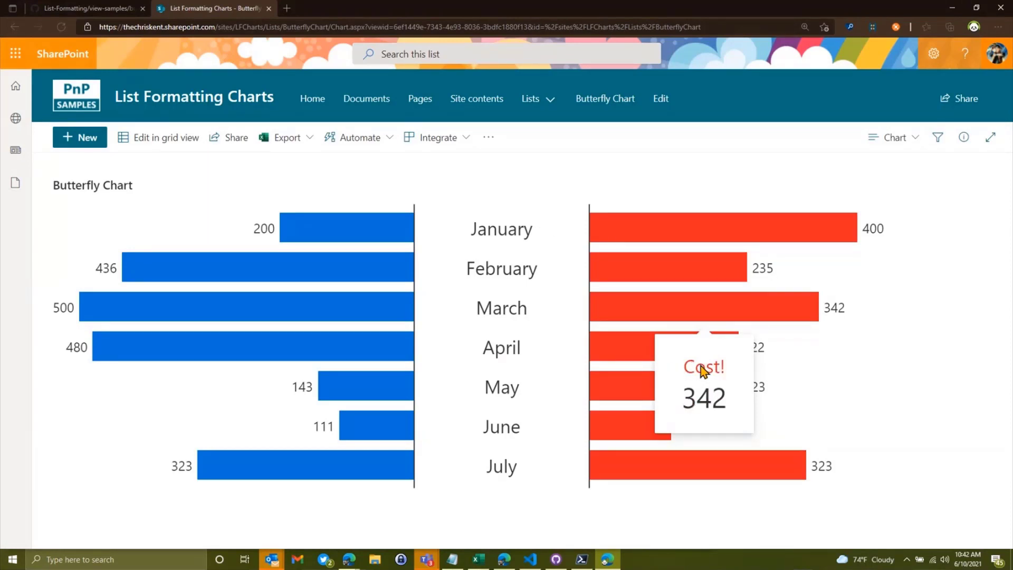
mouse_move(217, 103)
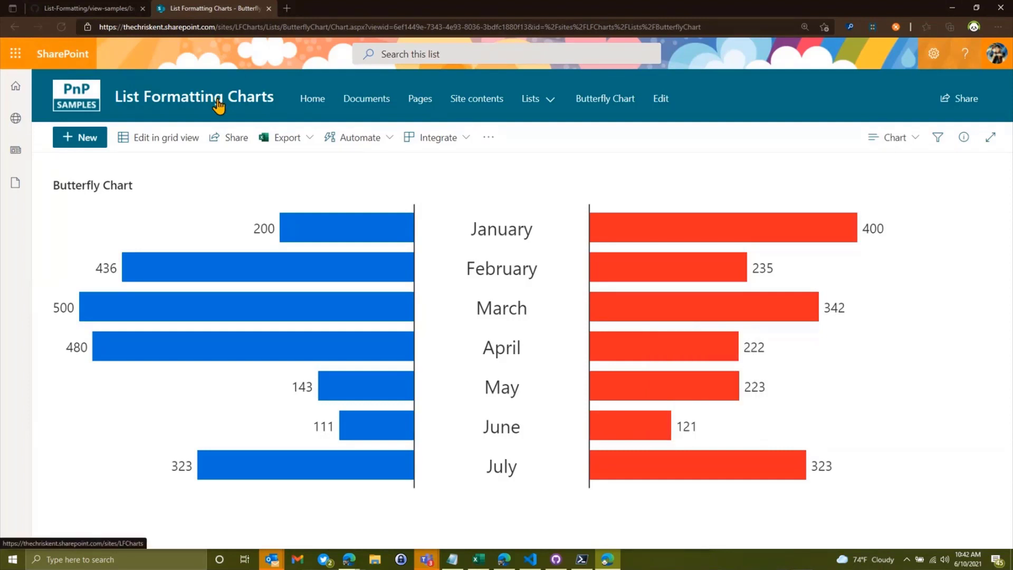
left_click(312, 98)
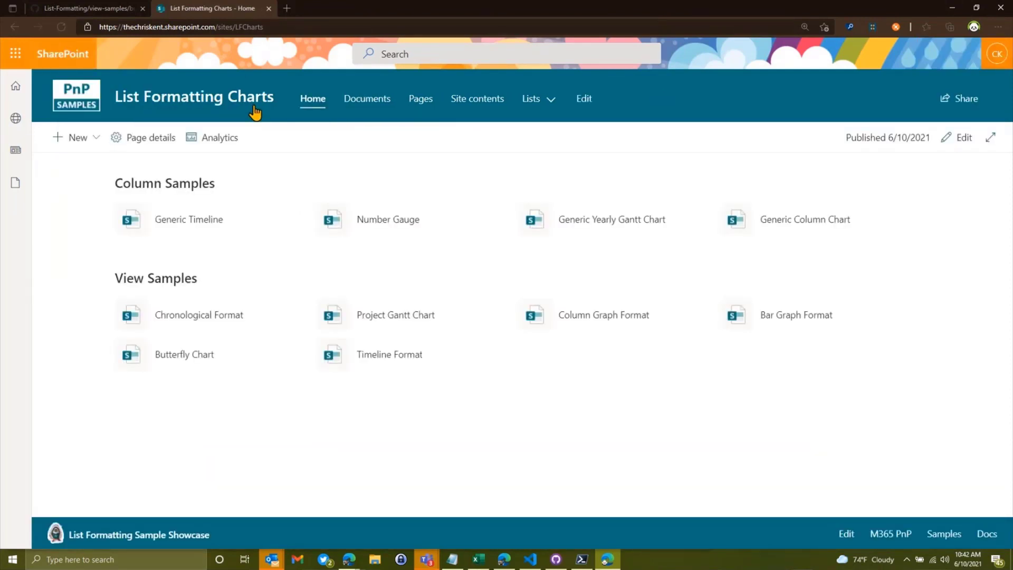
View the Timeline Format sample with February 2021's card, then switch to the GitHub README tab
left_click(389, 354)
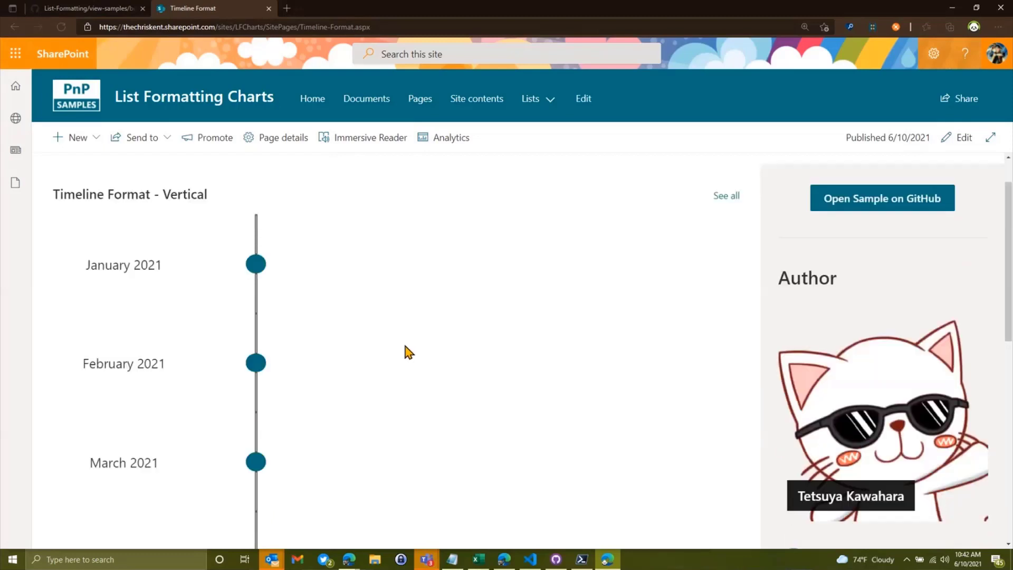
scroll("down", 3)
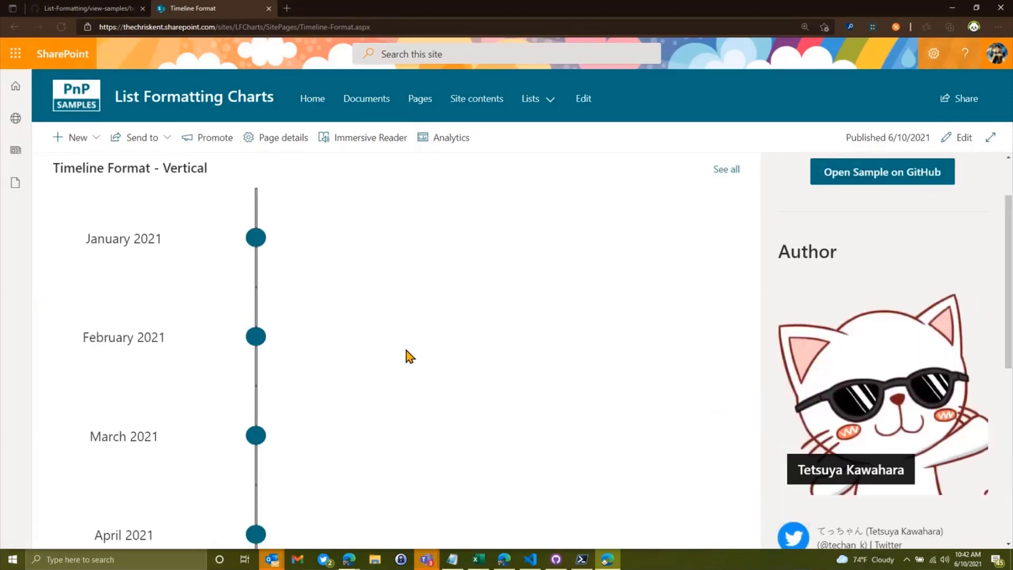
left_click(254, 238)
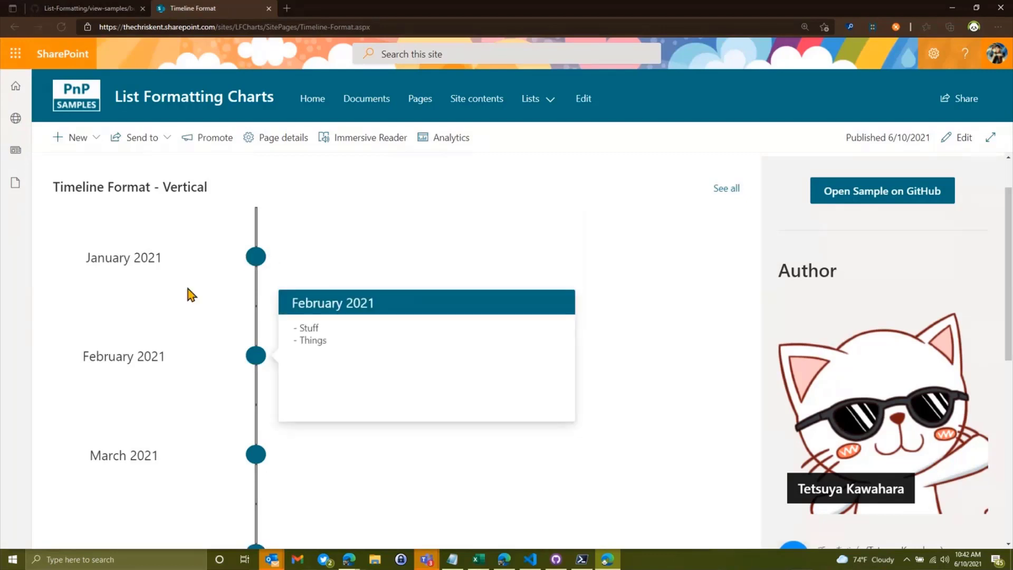
scroll("down", 3)
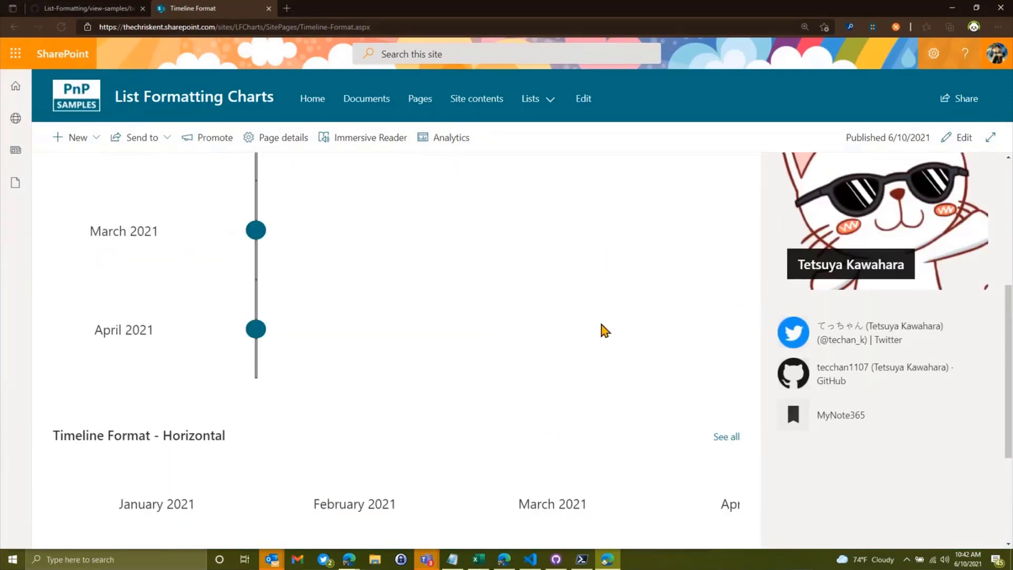
scroll("up", 3)
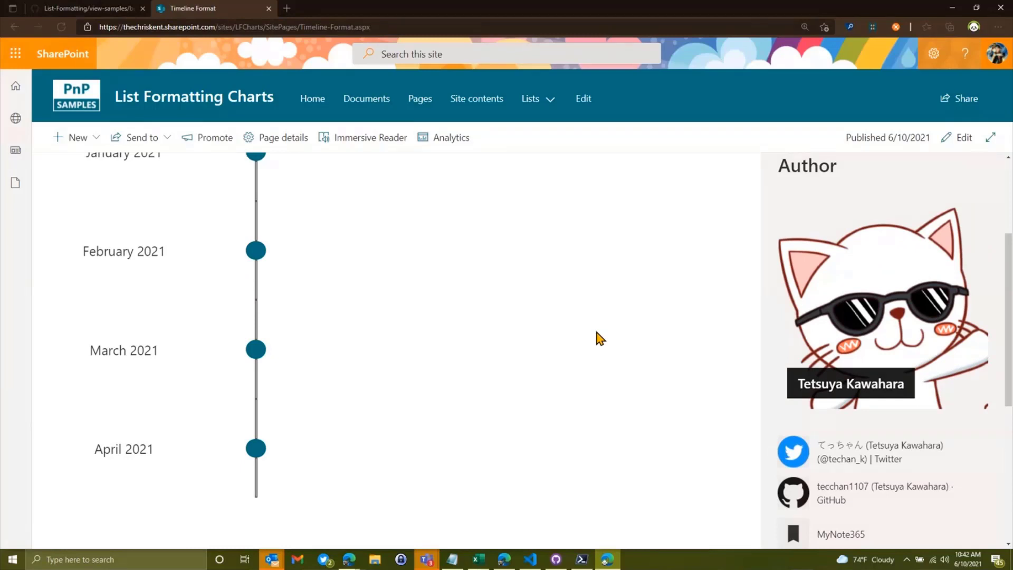
left_click(87, 7)
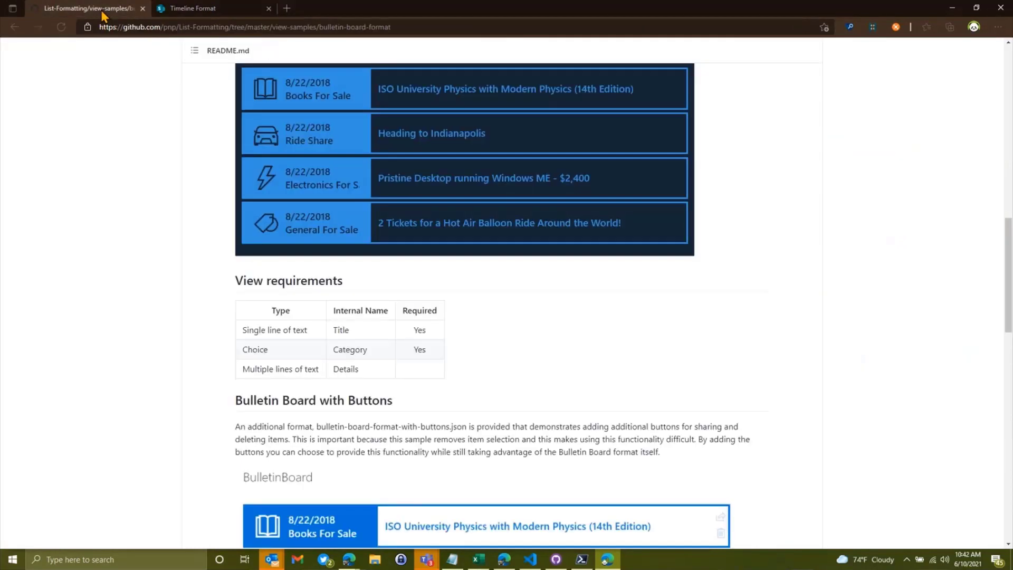
Return to the SharePoint tab showing the List Formatting Charts home page
left_click(214, 8)
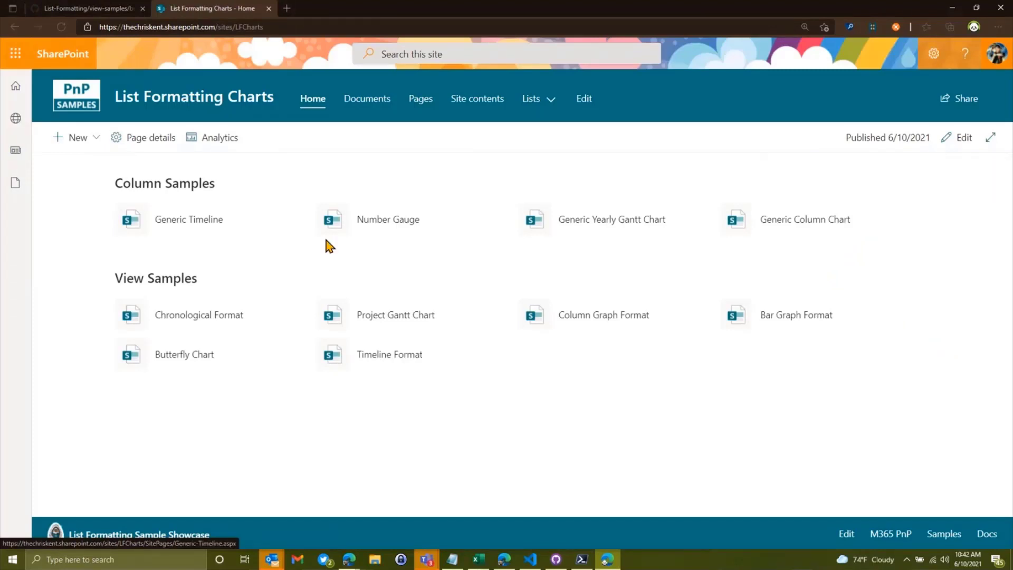
mouse_move(865, 456)
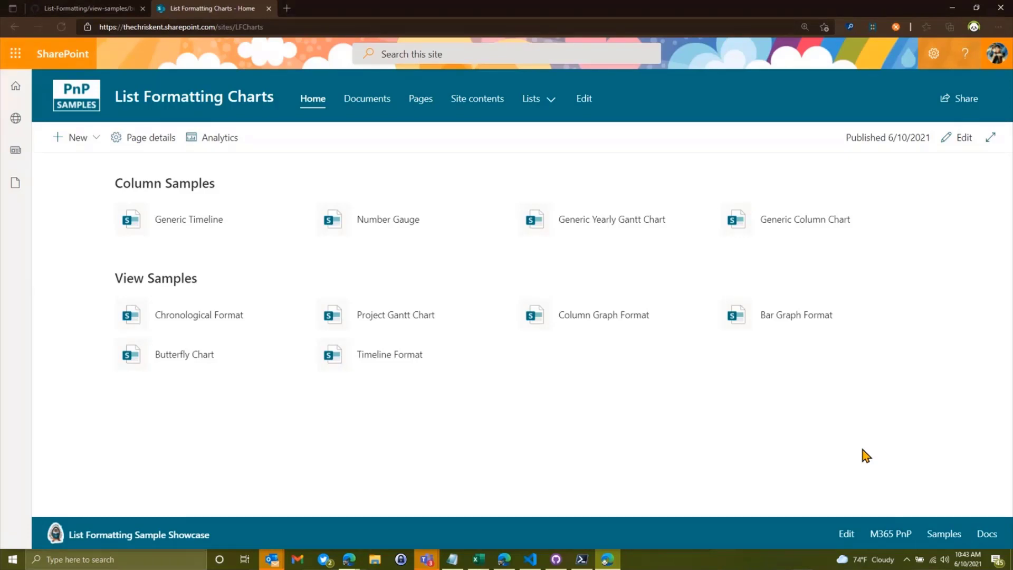
mouse_move(484, 459)
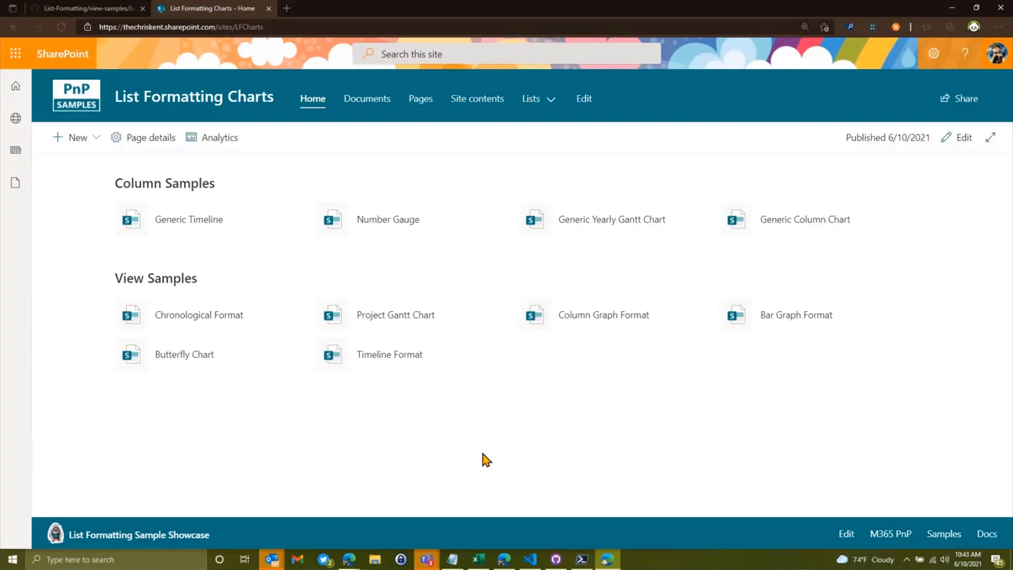
mouse_move(710, 449)
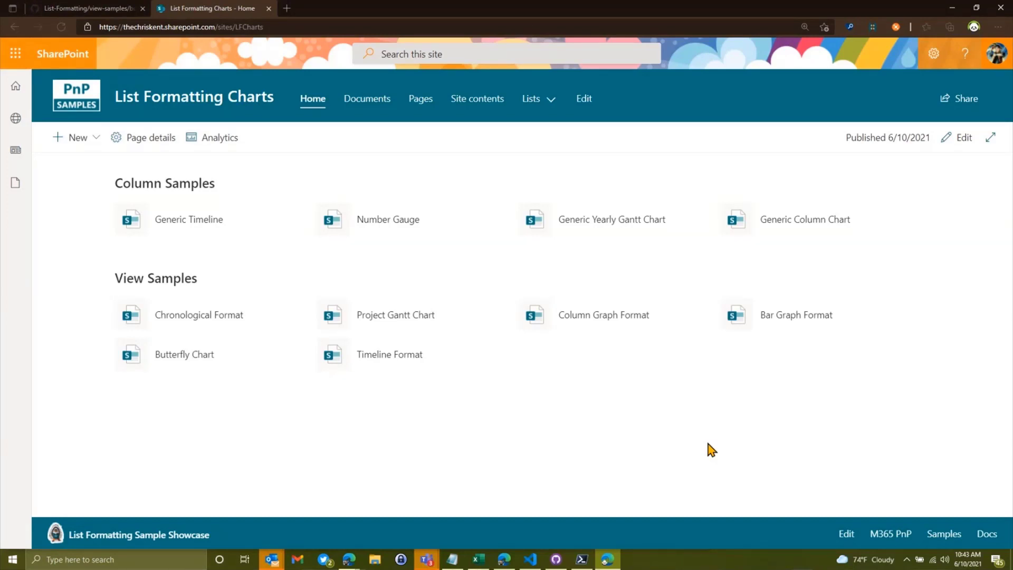
mouse_move(655, 385)
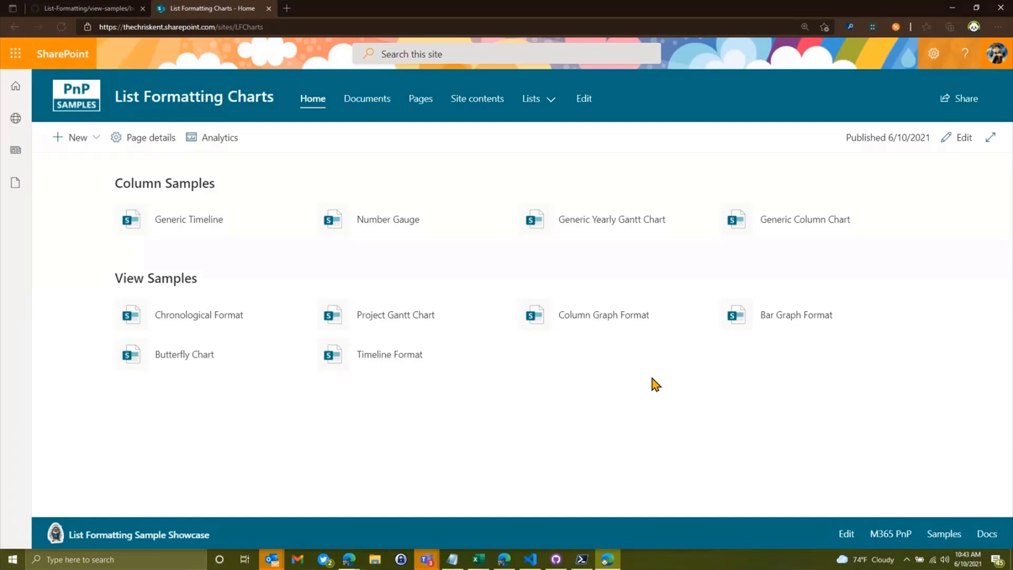
mouse_move(232, 367)
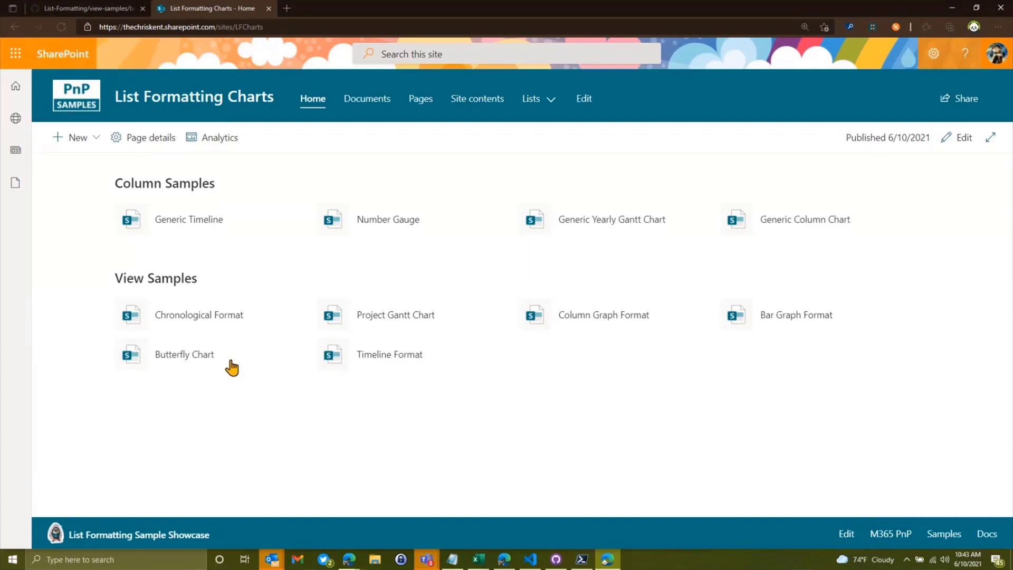
Open the Butterfly Chart sample page from View Samples and look through it
left_click(184, 355)
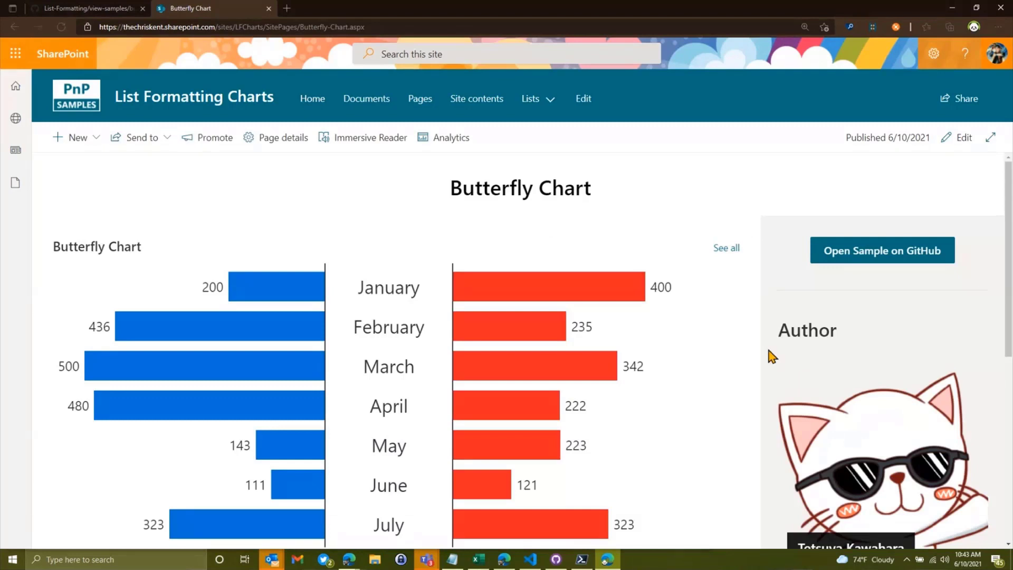
scroll("down", 3)
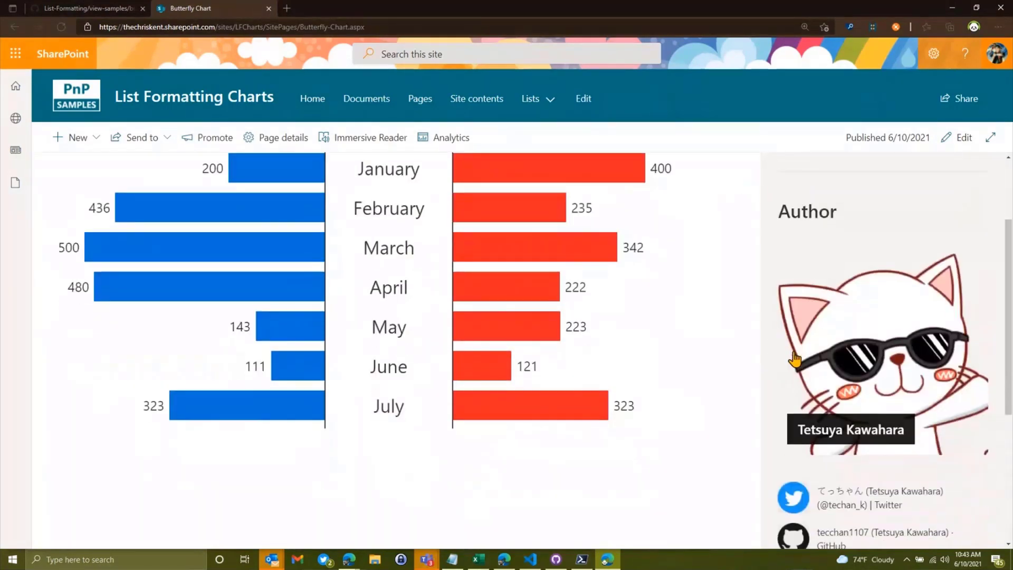
scroll("up", 3)
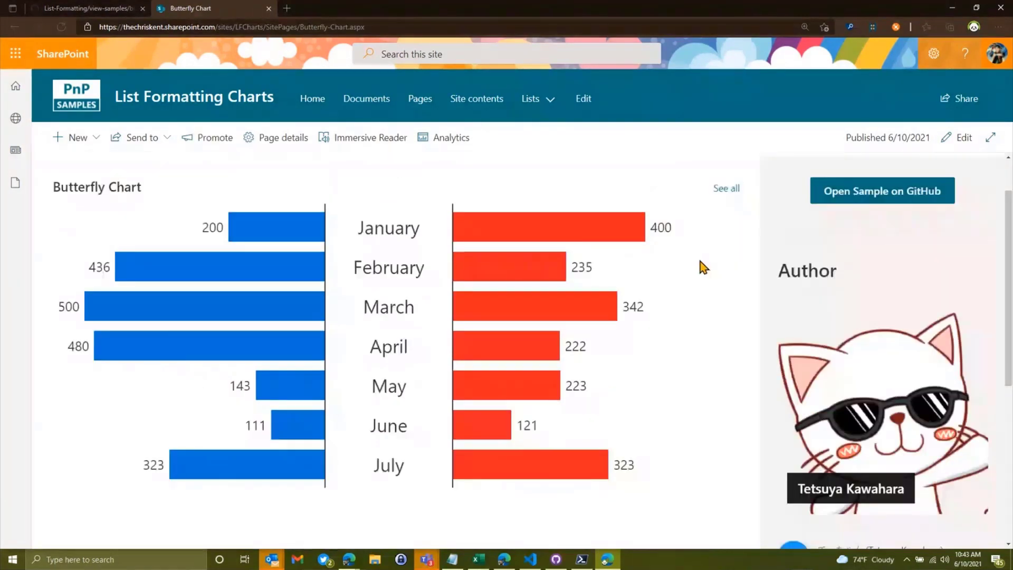
mouse_move(789, 261)
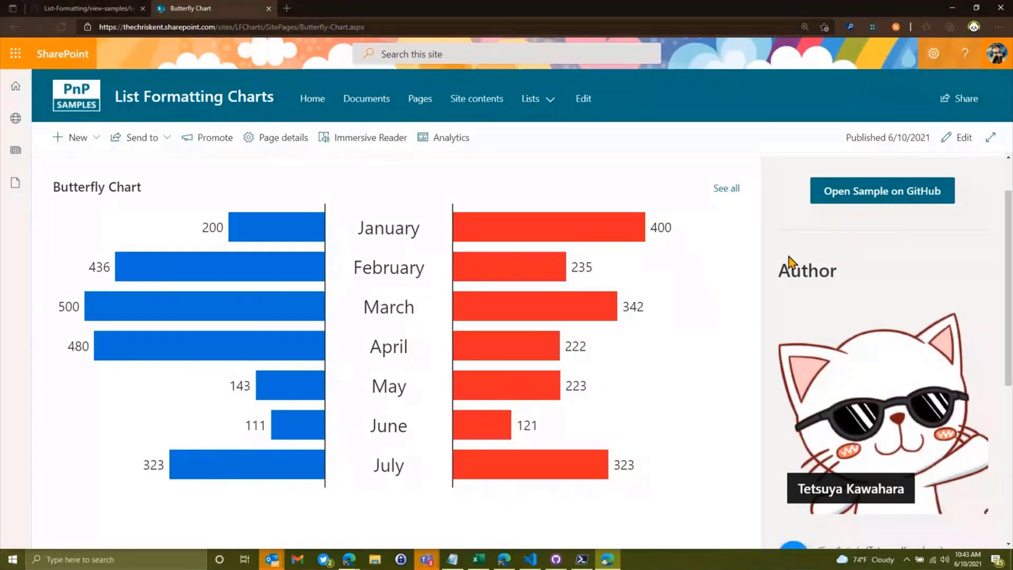